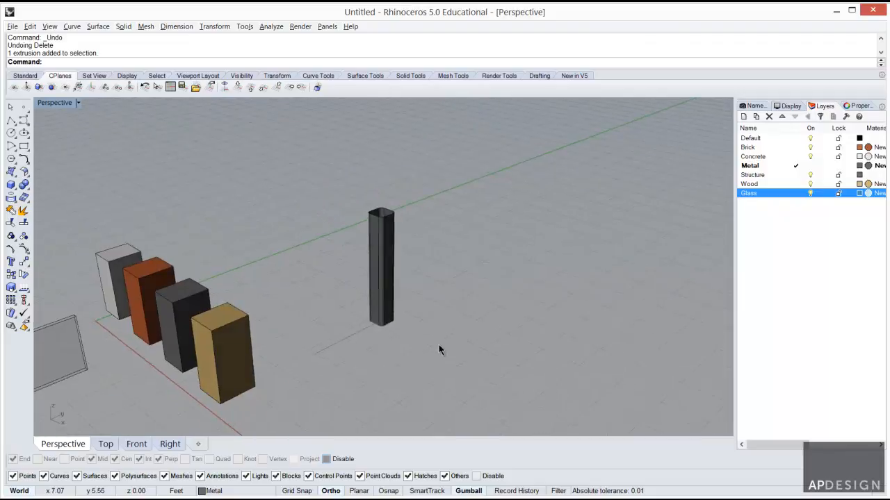
mouse_move(445, 356)
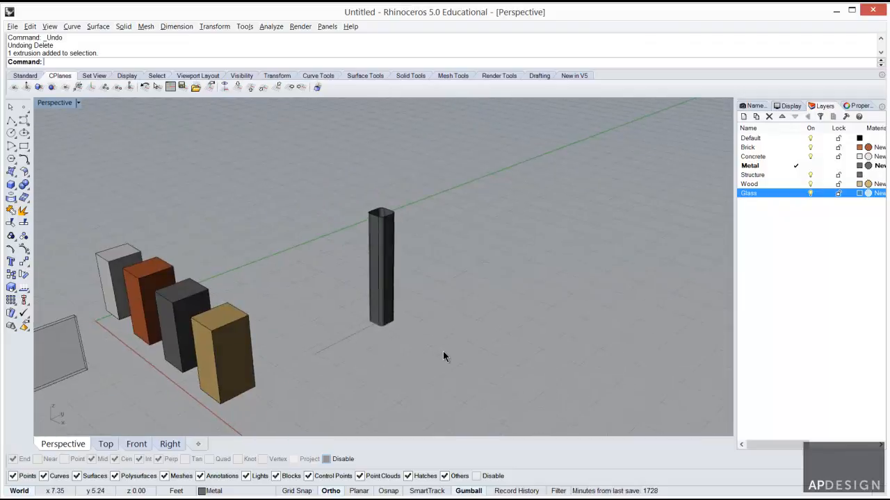
mouse_move(353, 309)
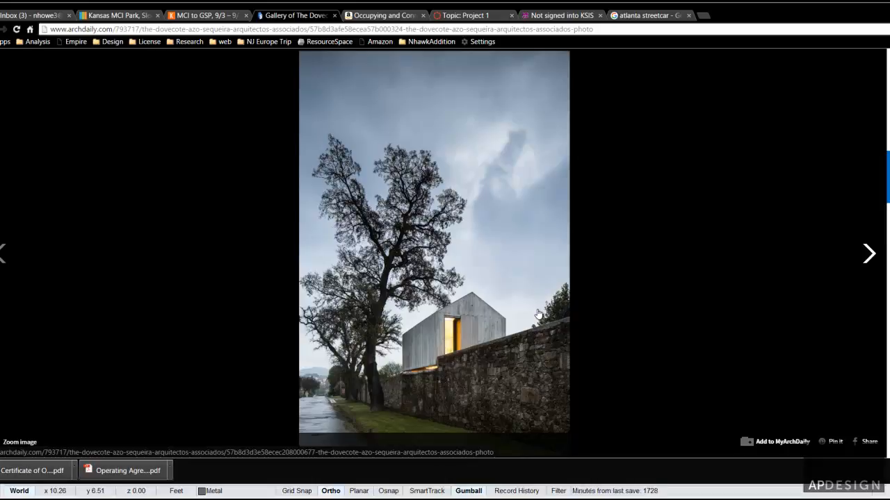
mouse_move(417, 381)
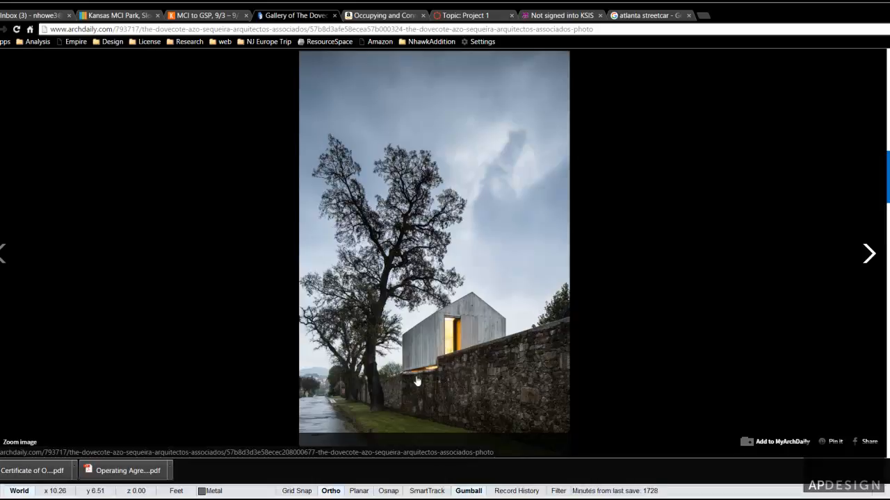
Advance through the Dovecote exterior photos to the door and concrete-and-stone detail shots
left_click(867, 253)
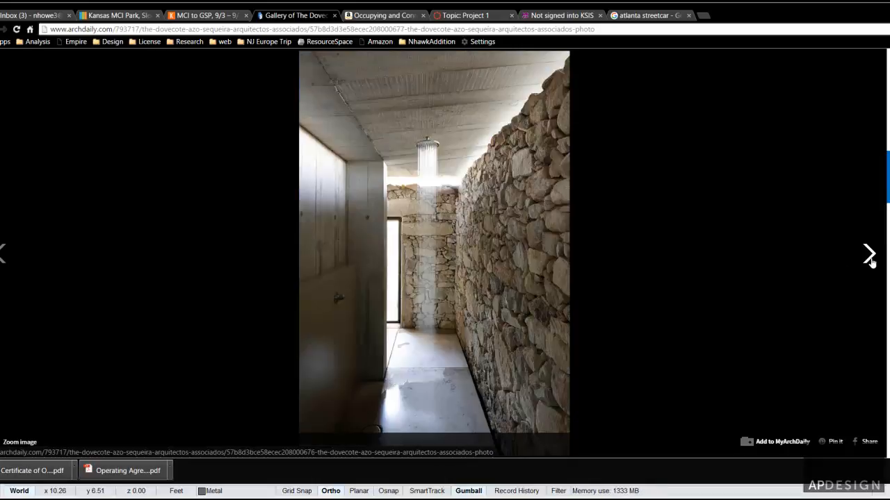
left_click(868, 253)
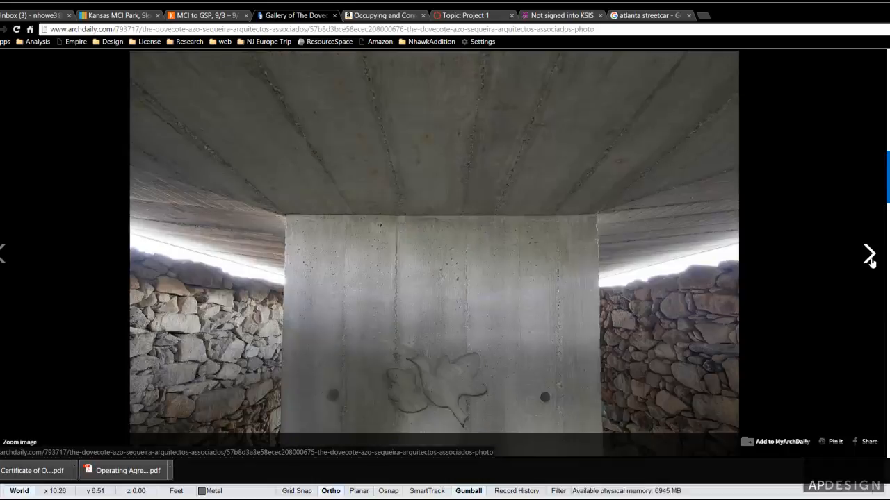
left_click(868, 253)
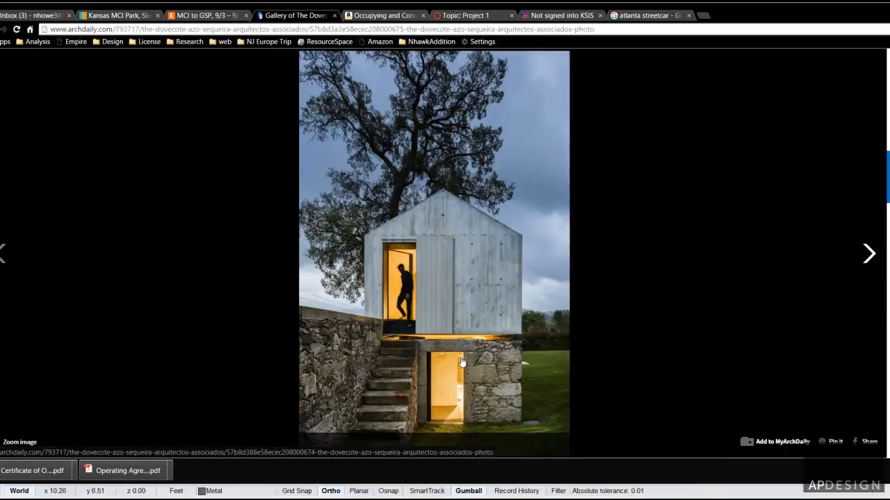
mouse_move(376, 346)
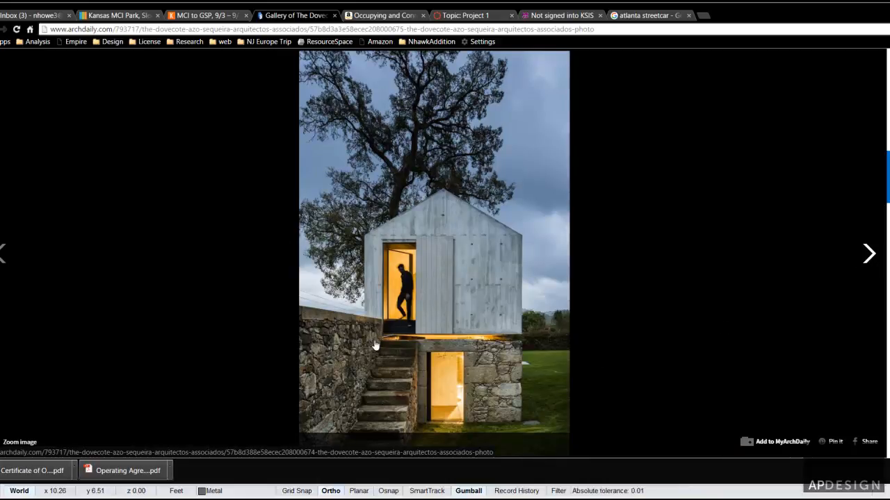
mouse_move(858, 280)
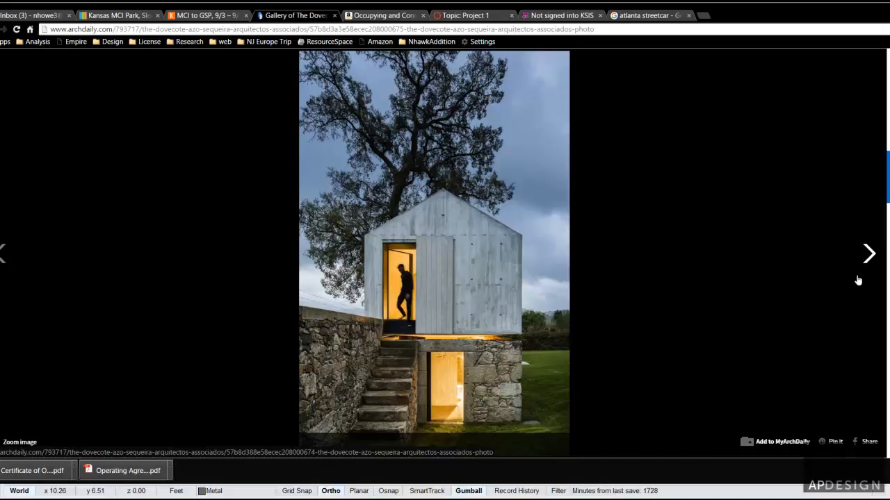
left_click(869, 253)
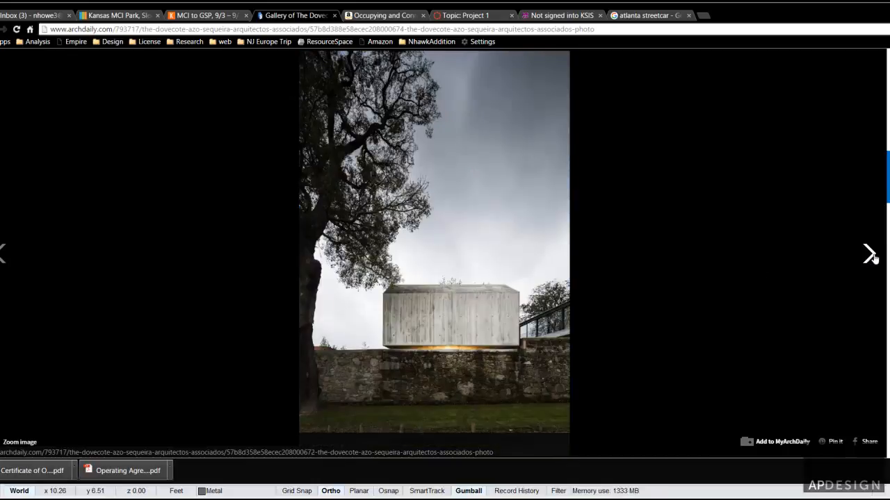
left_click(870, 253)
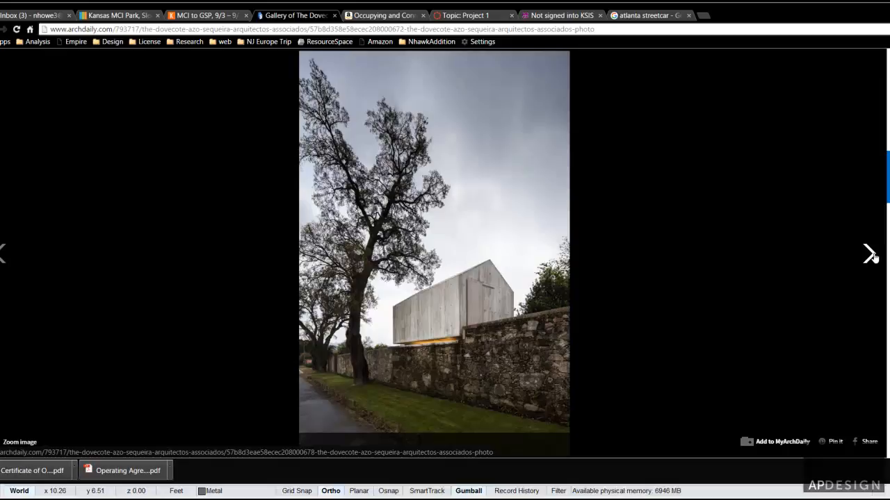
left_click(870, 253)
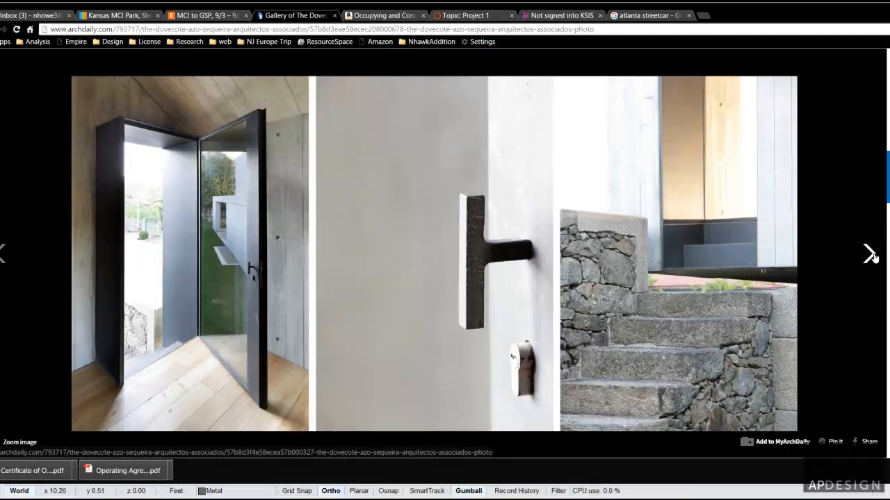
left_click(870, 253)
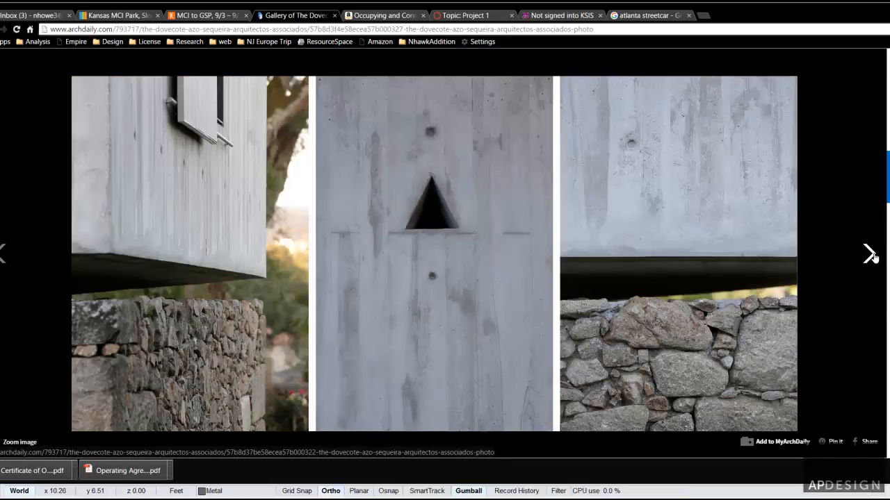
left_click(870, 253)
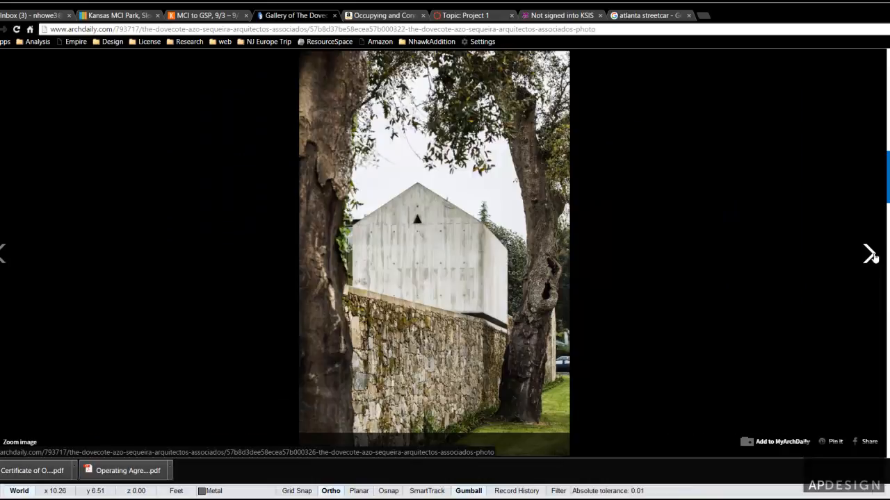
Step back to the door details, then forward past the floor plans to the elevation and section drawings
left_click(870, 253)
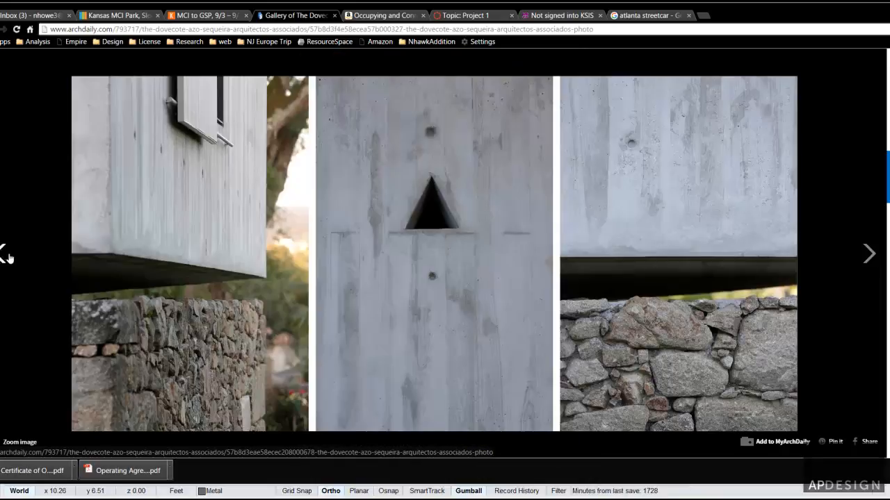
left_click(867, 253)
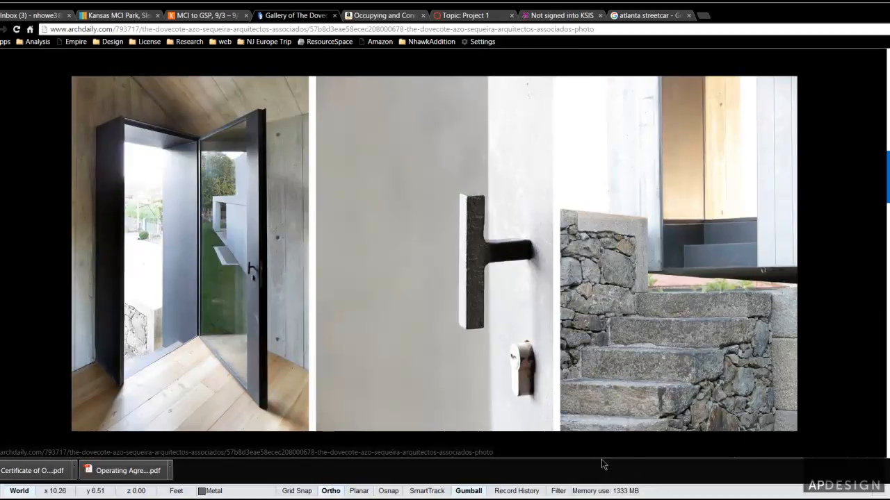
left_click(867, 253)
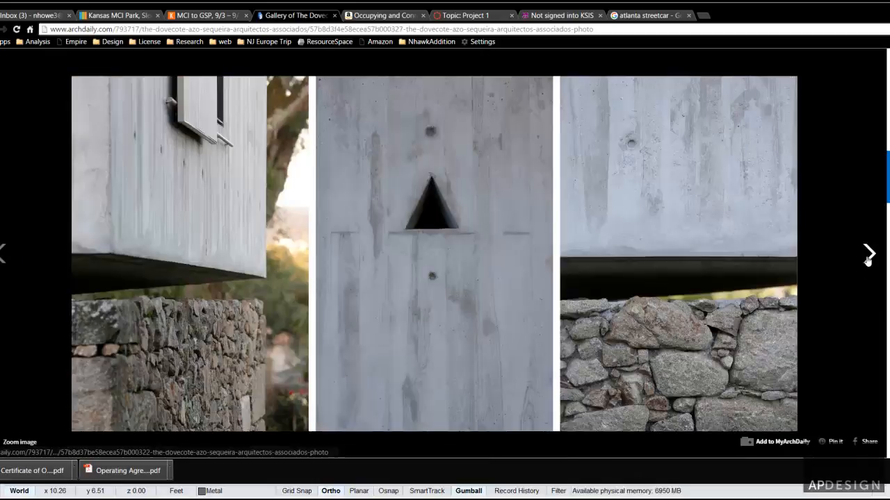
left_click(867, 253)
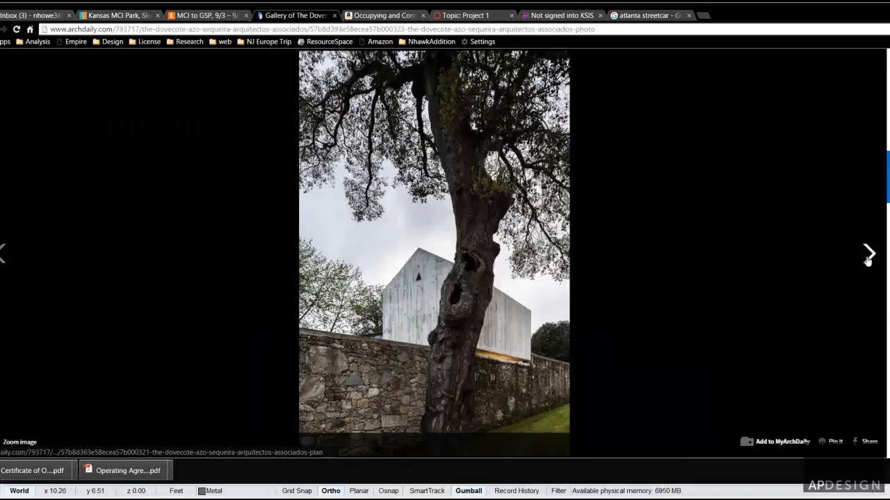
left_click(867, 253)
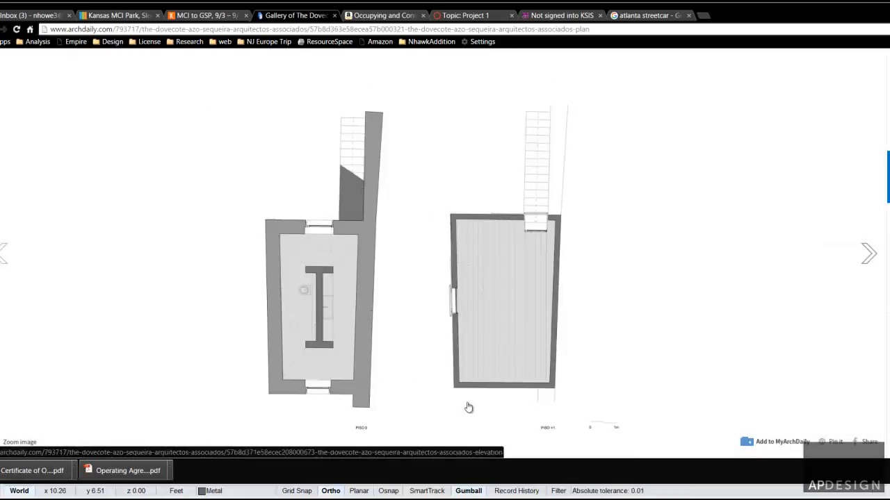
left_click(867, 253)
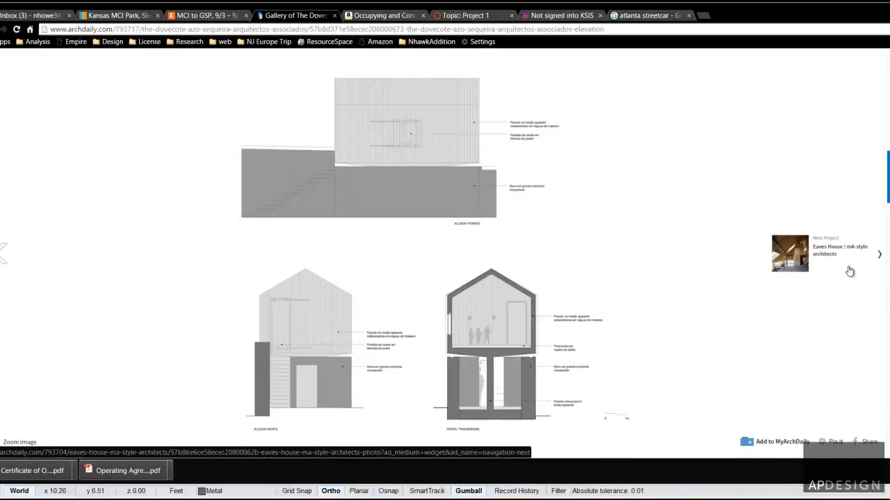
mouse_move(639, 380)
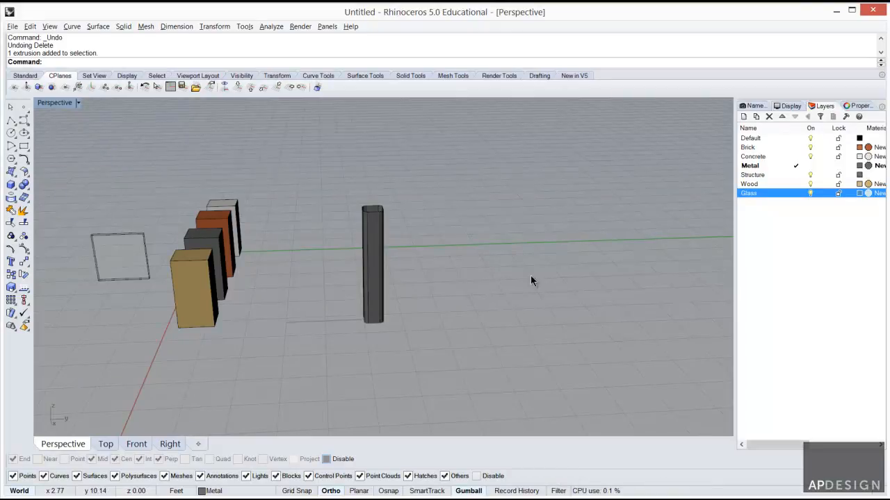
Delete the tall dark metal column, leaving the four coloured material blocks
left_click_drag(531, 281, 428, 316)
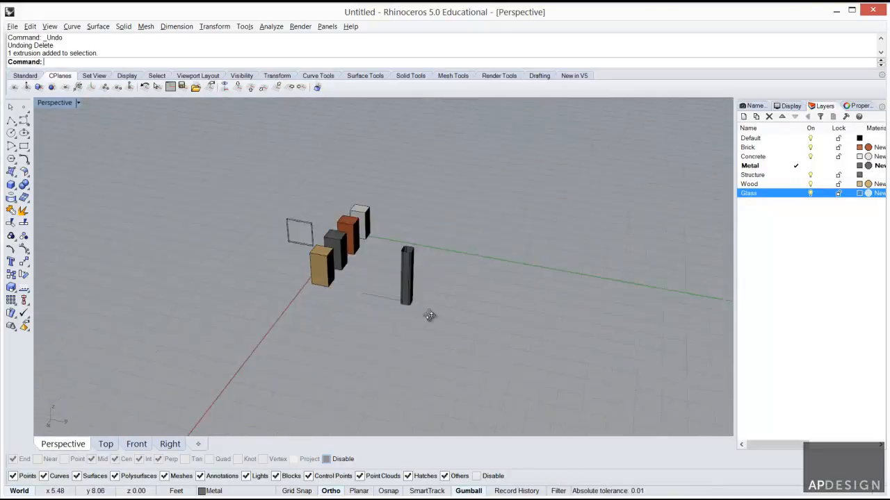
left_click_drag(430, 317, 381, 318)
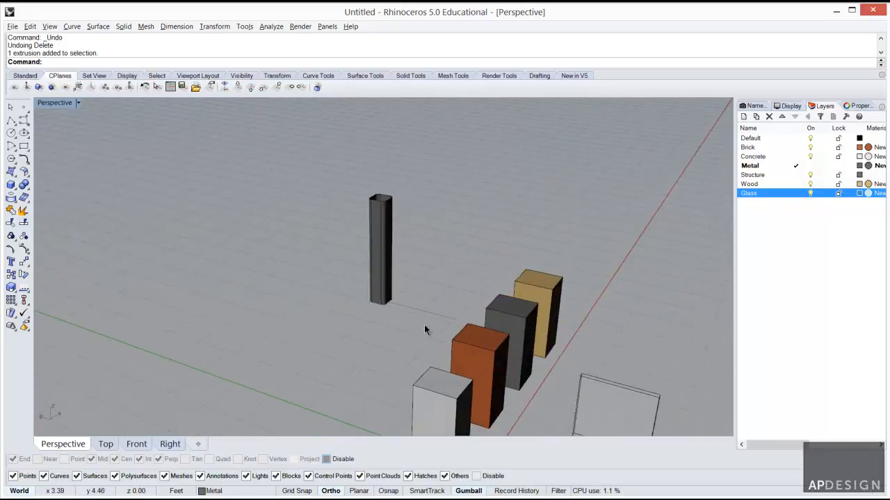
left_click(381, 250)
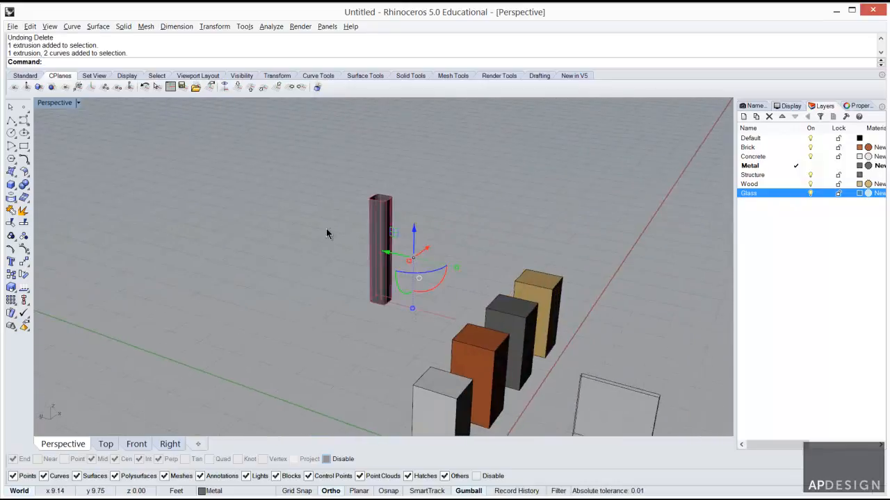
key("Delete")
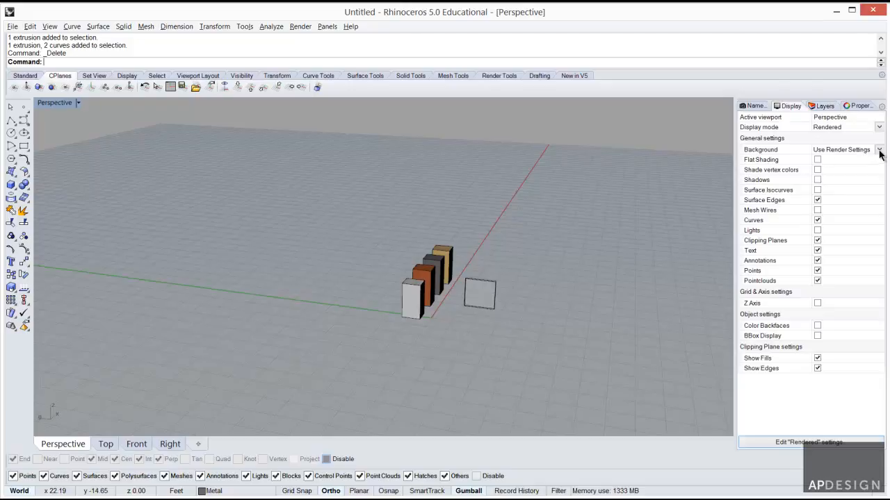
Hide the grid so the four blocks sit on a plain white viewport background
left_click(878, 150)
type("Grid")
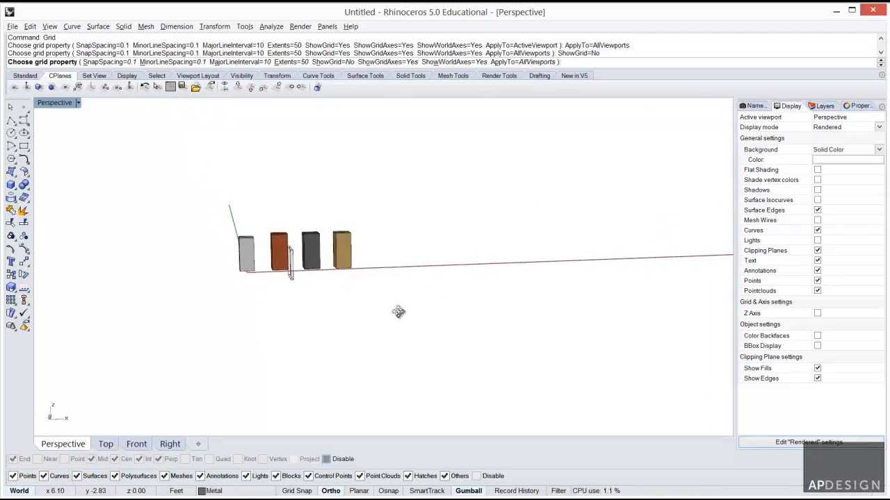
left_click_drag(397, 312, 340, 325)
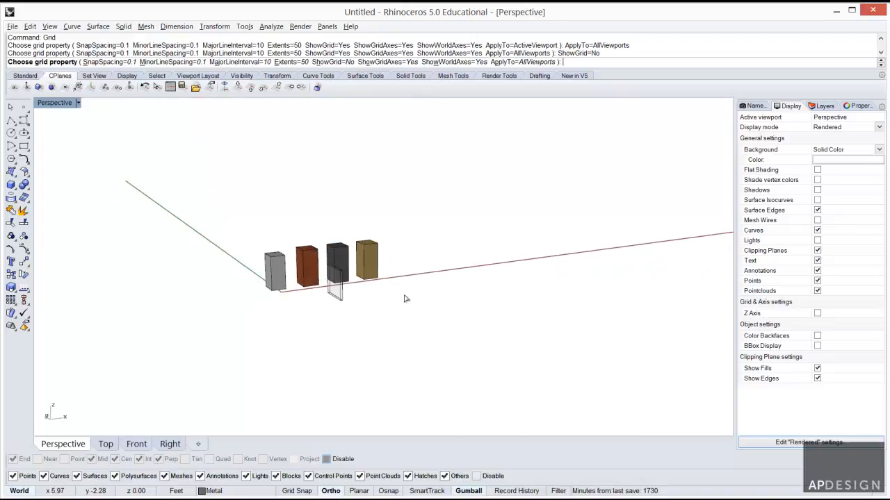
mouse_move(428, 318)
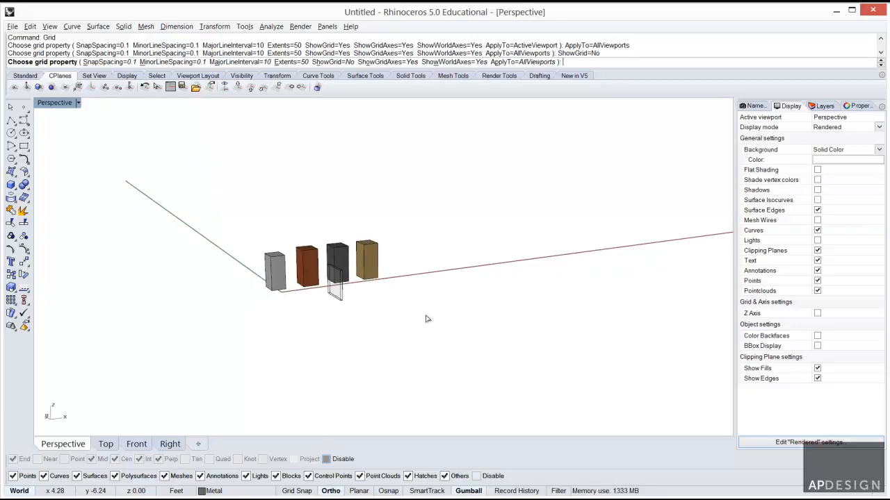
mouse_move(384, 361)
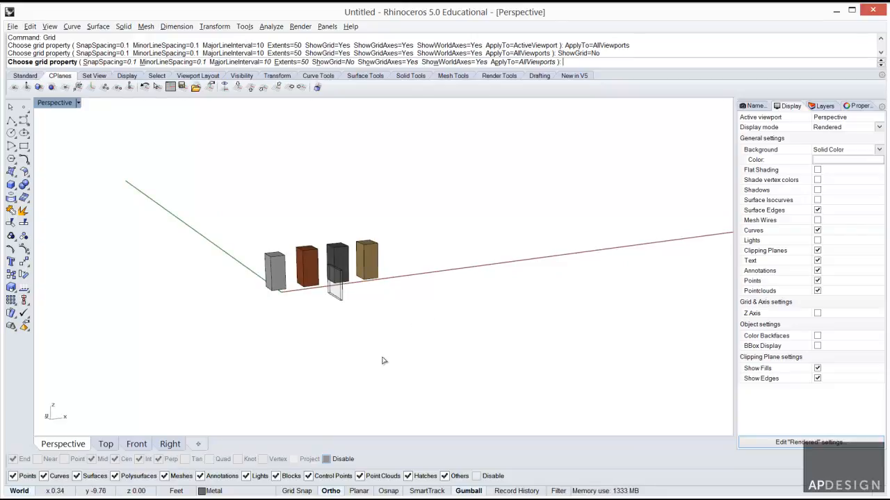
mouse_move(211, 429)
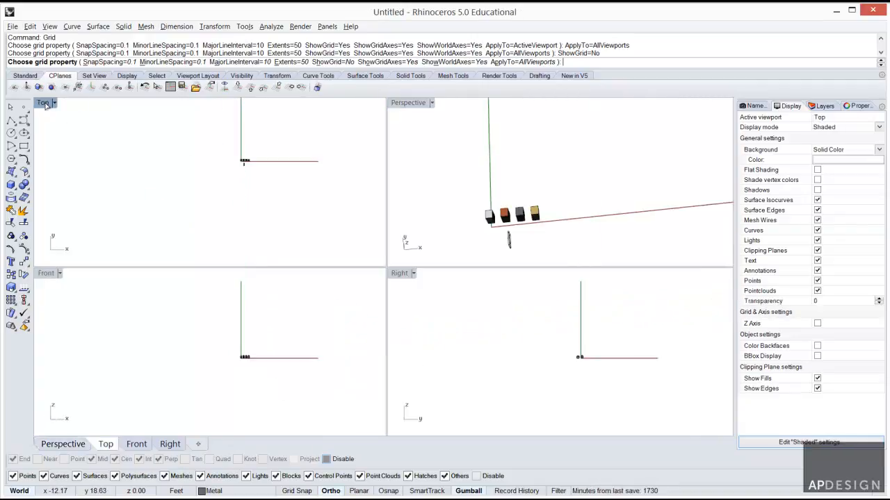
Maximize the Top viewport and start the PictureFrame command
double_click(43, 103)
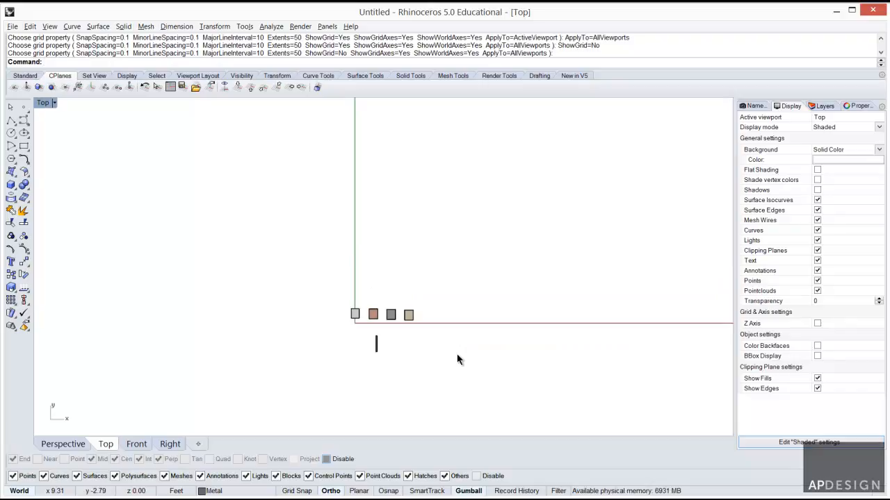
type("PictureFrame")
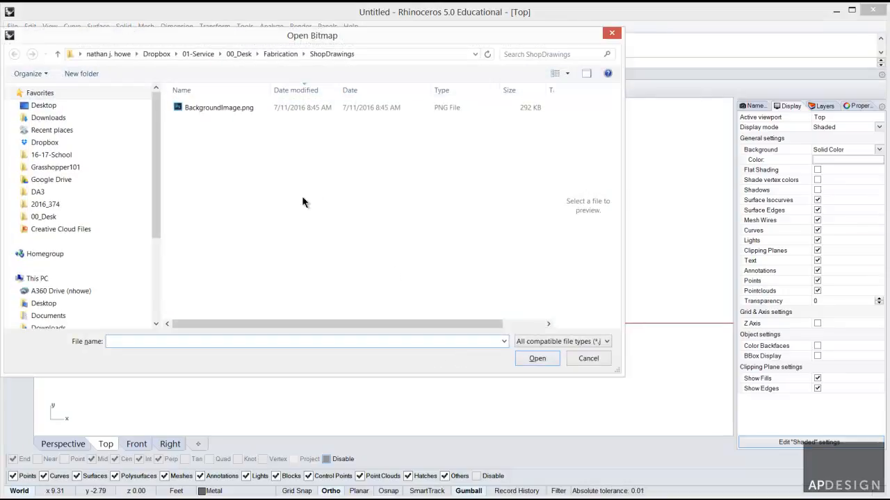
Load Plans.png from Documents > Camtasia Studio > Rhino as the picture frame image
left_click(43, 216)
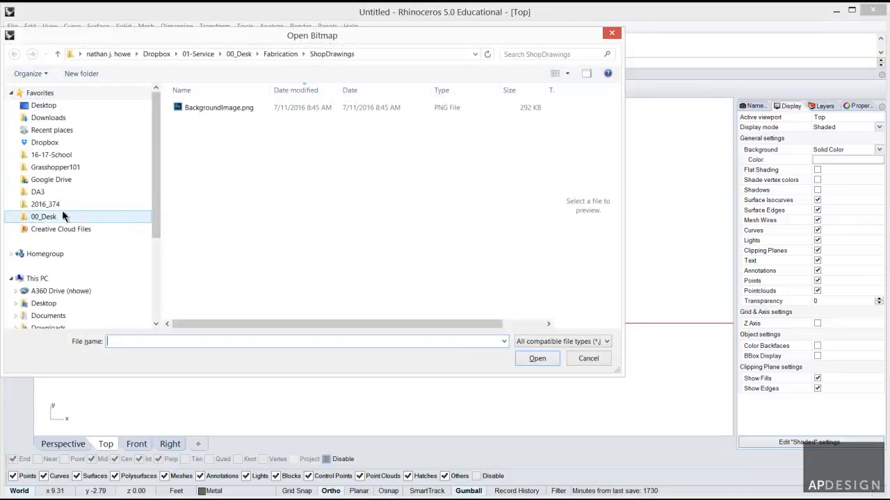
left_click(47, 299)
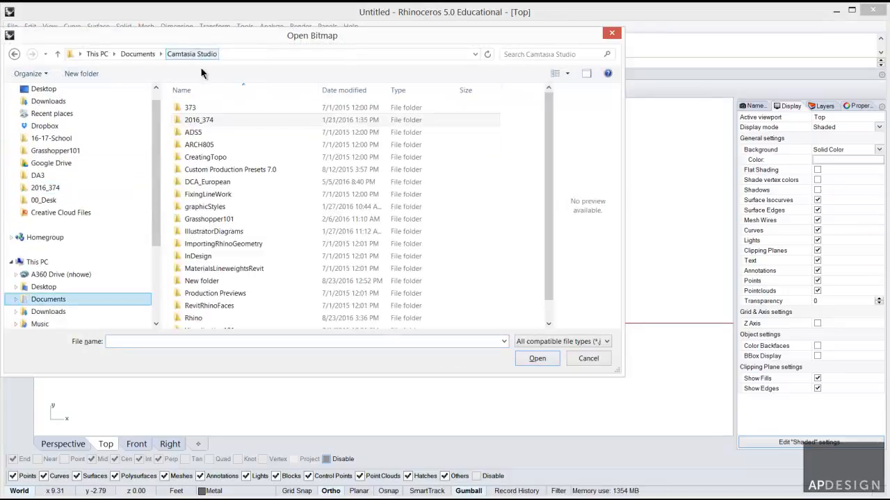
double_click(194, 317)
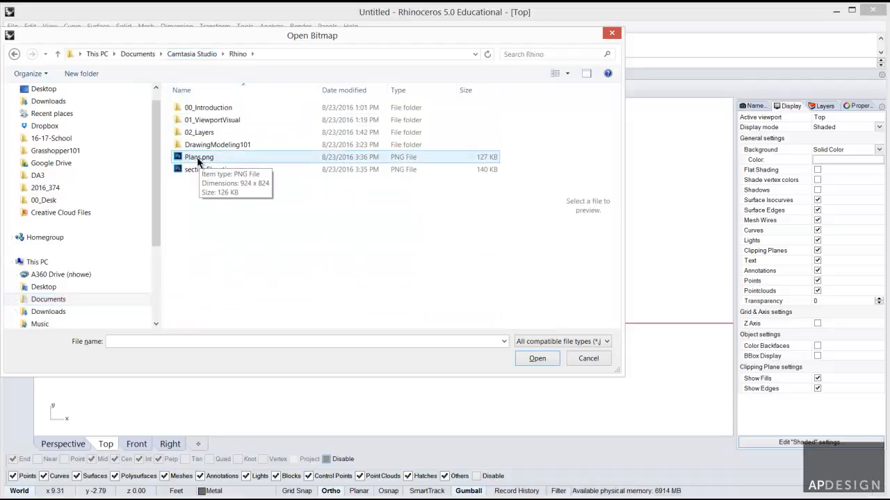
left_click(200, 155)
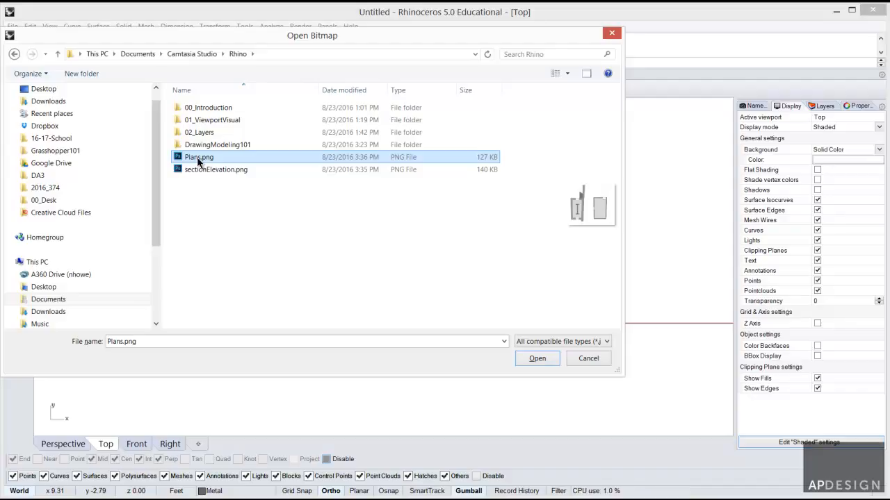
left_click(536, 359)
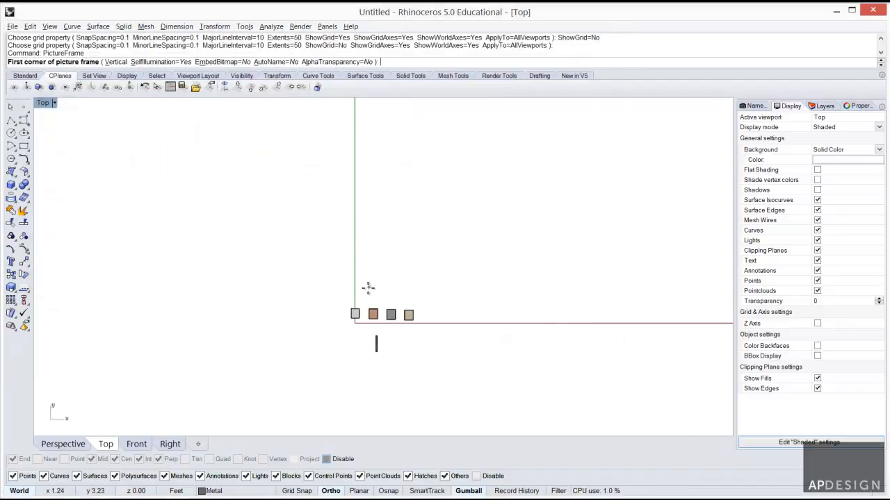
Place the plan image in the Top view and draw a 1 m line along its scale bar
left_click(367, 291)
type("1m")
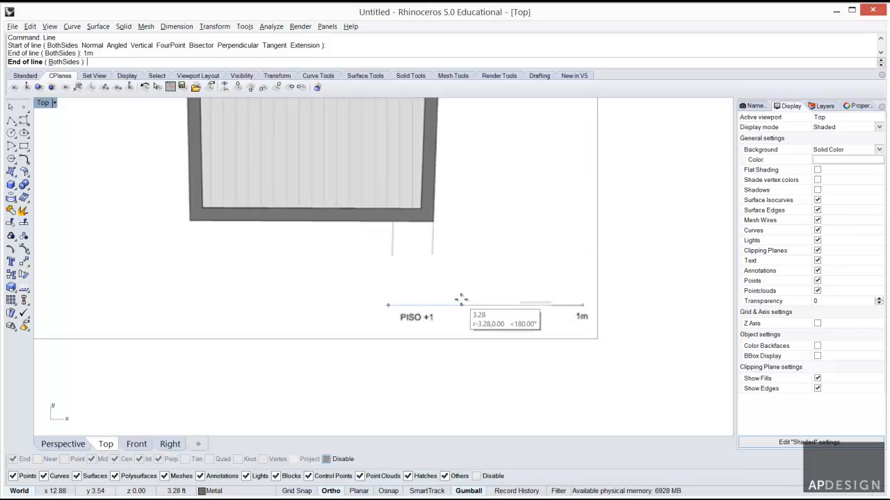
mouse_move(374, 321)
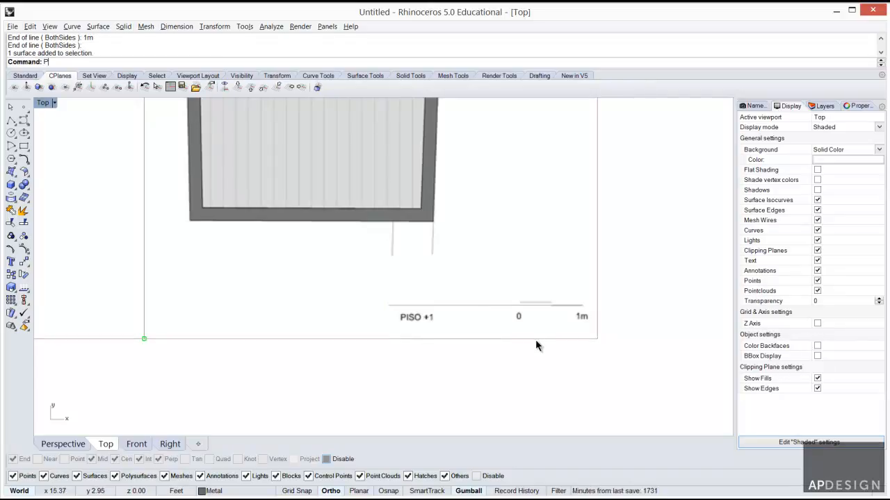
type("PictureFrame")
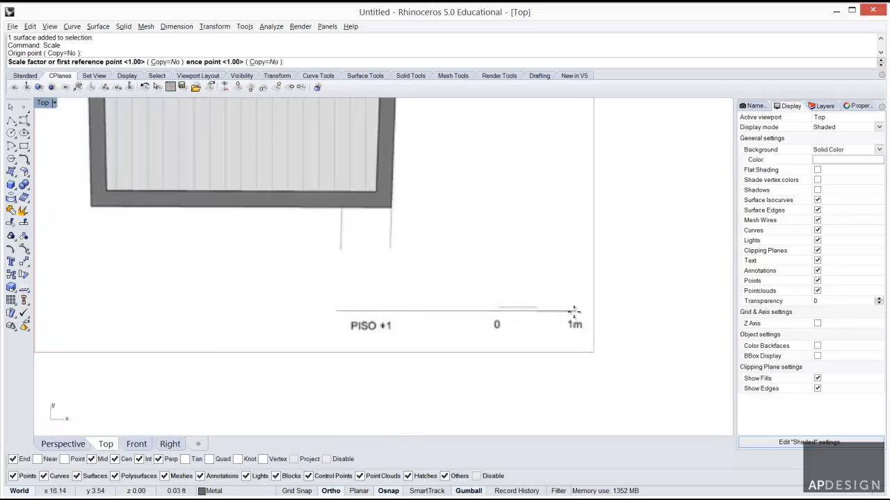
mouse_move(545, 313)
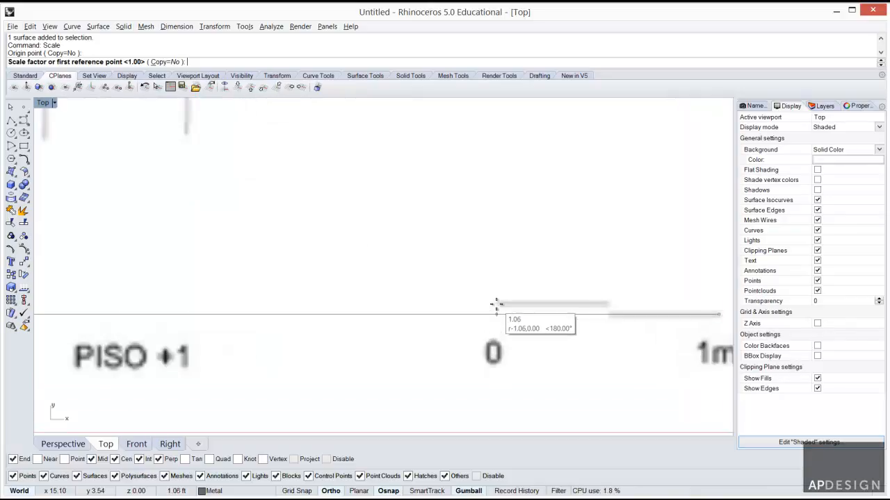
Scale the plan image to real size using the scale bar's 0 and 1 m marks
left_click(497, 305)
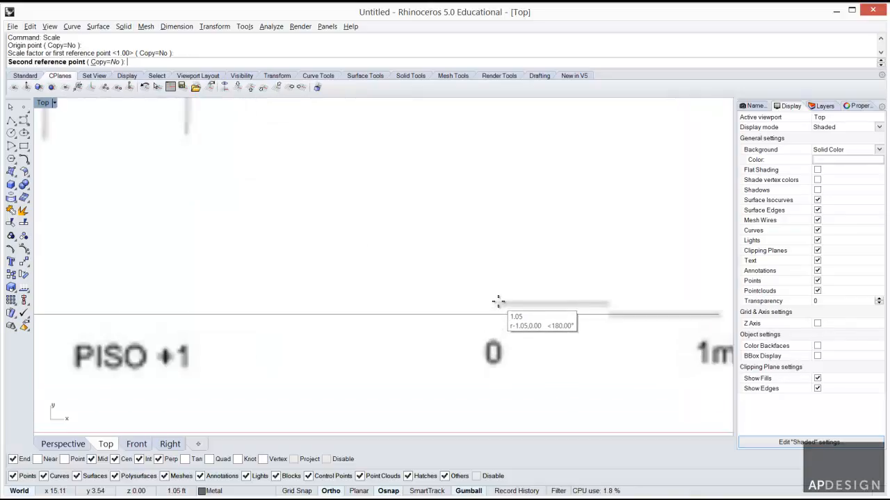
mouse_move(381, 317)
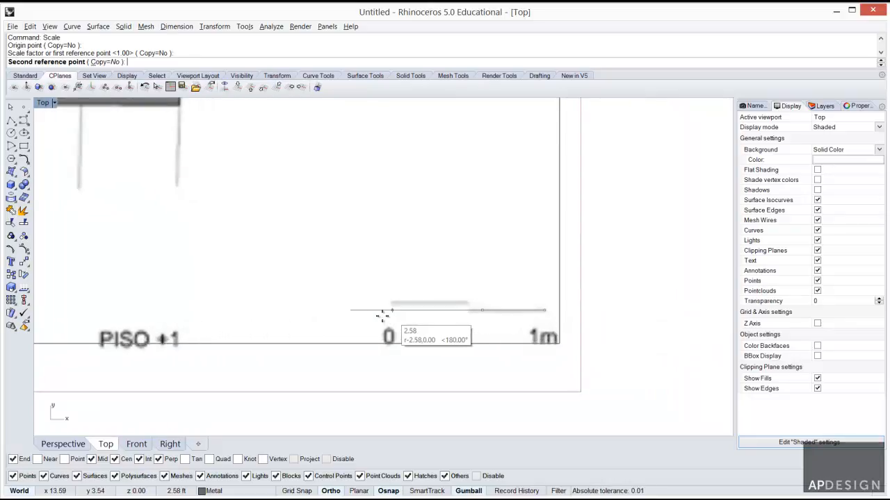
mouse_move(350, 312)
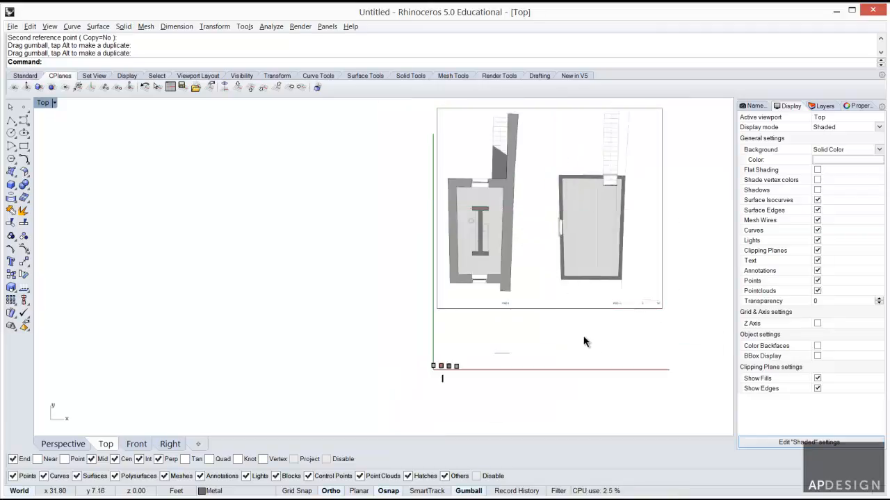
mouse_move(361, 319)
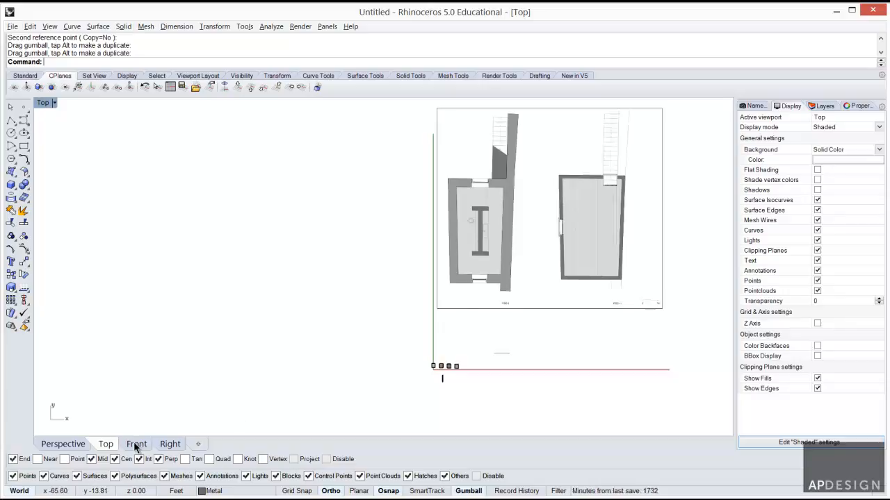
In the Front view, load sectionElevation.png as a new picture frame
left_click(136, 443)
type("P")
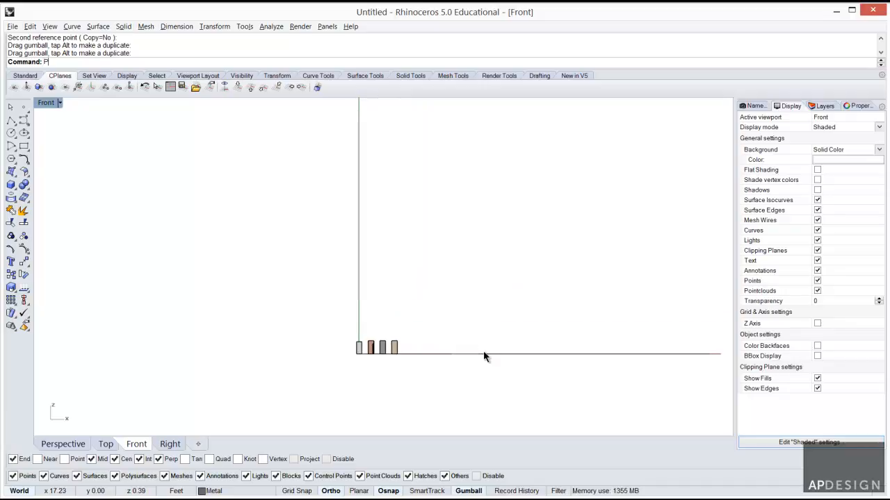
key("Return")
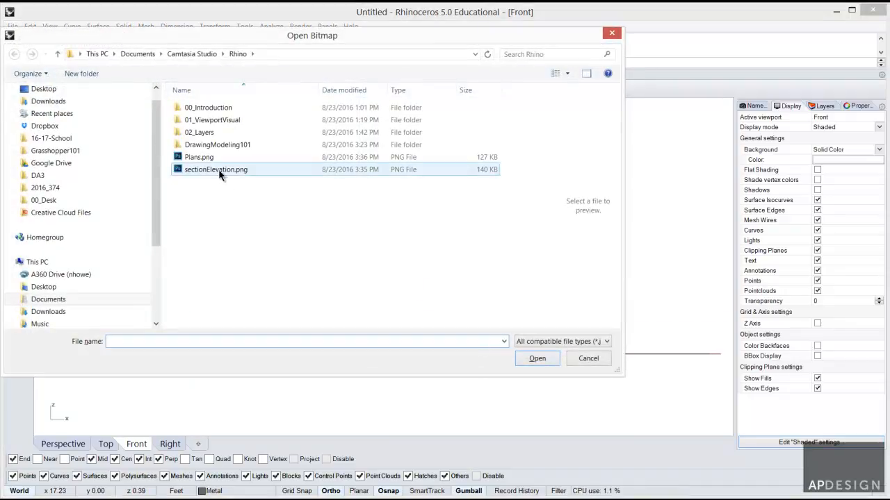
left_click(215, 169)
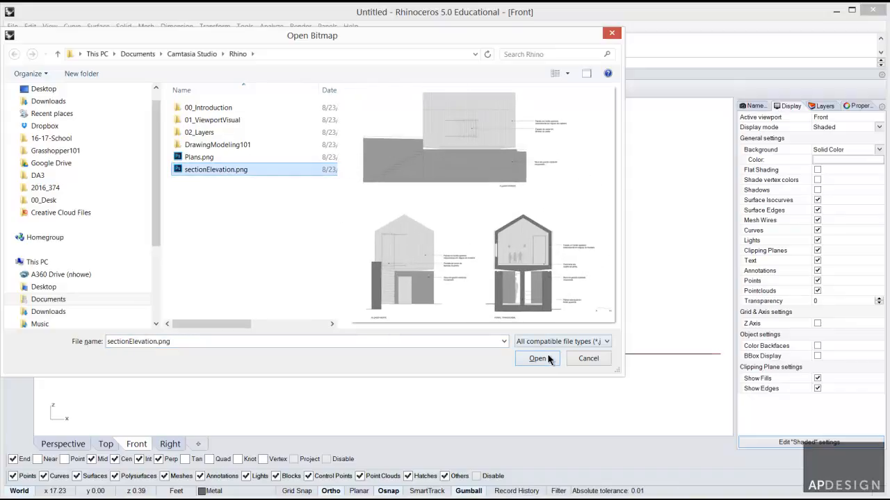
left_click(537, 359)
type("M")
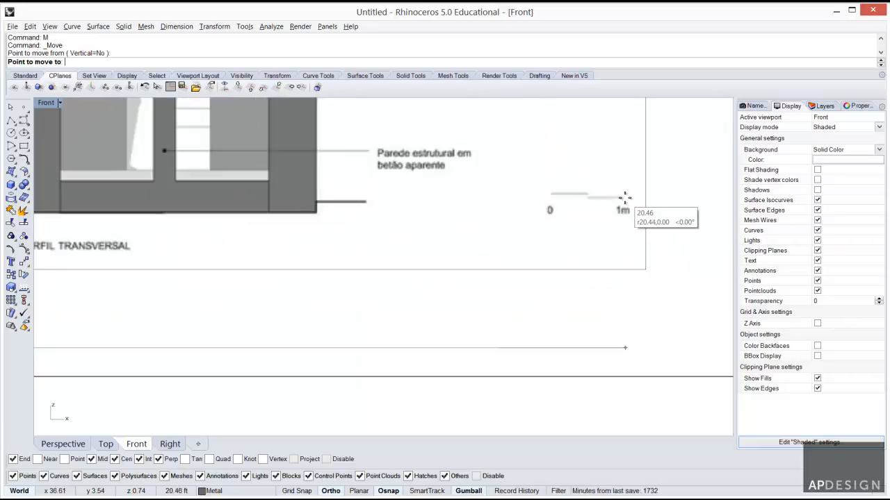
mouse_move(623, 200)
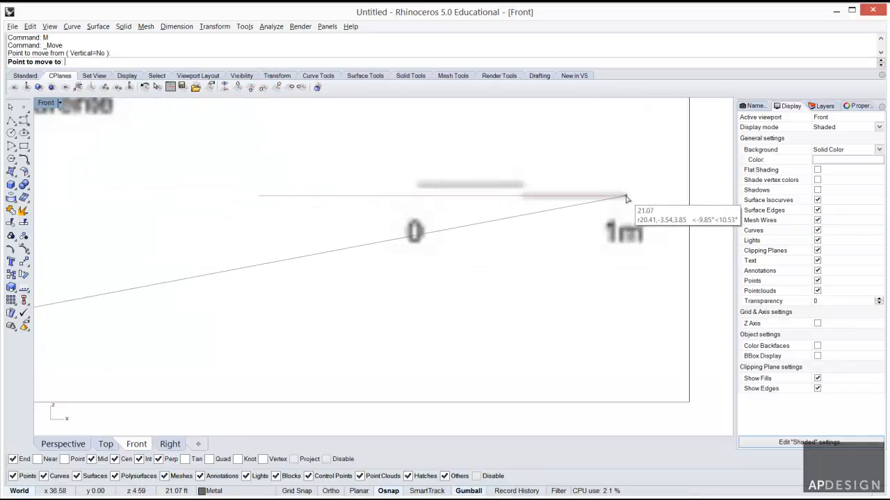
Align the section-elevation image's scale bar with the reference line and scale it to true size
left_click(624, 197)
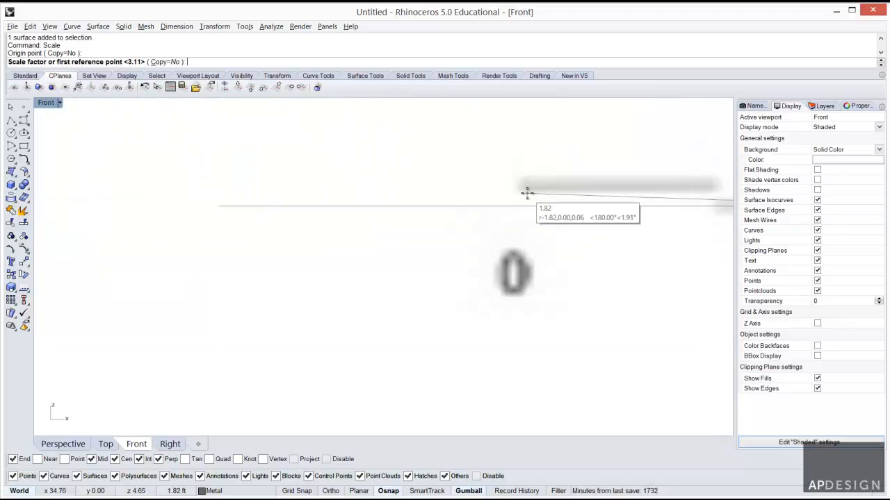
mouse_move(520, 210)
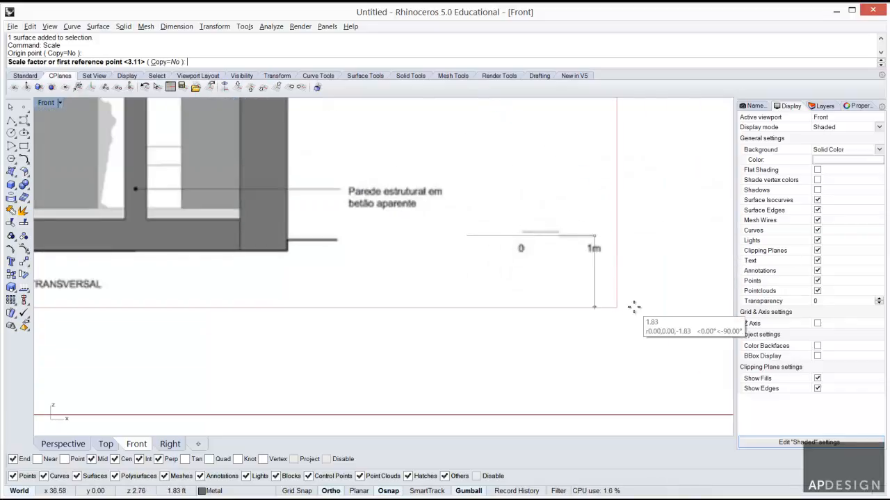
mouse_move(500, 186)
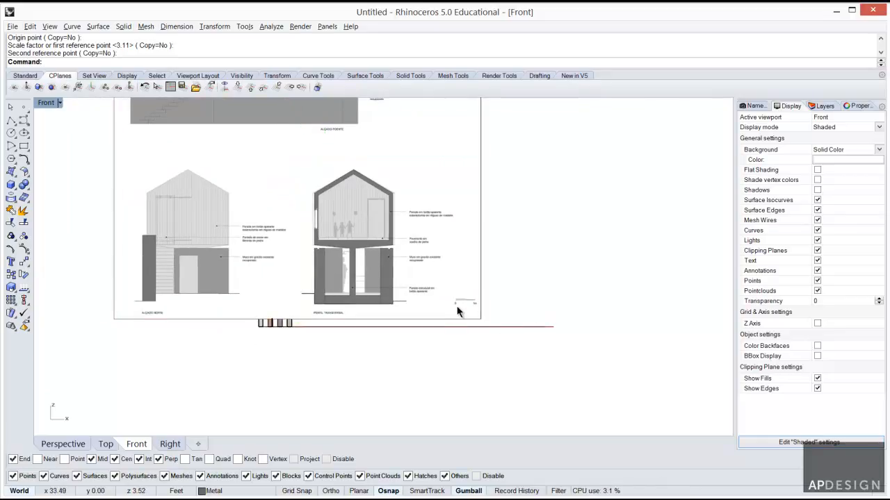
scroll("up", 3)
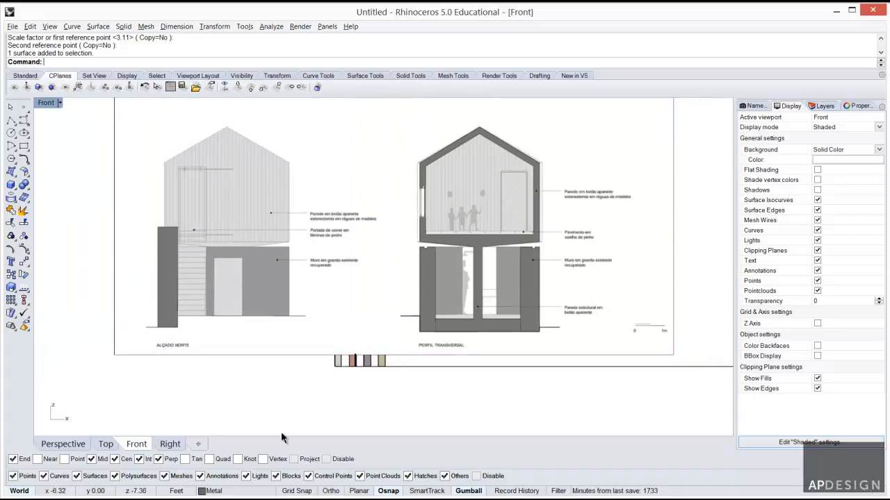
left_click(106, 443)
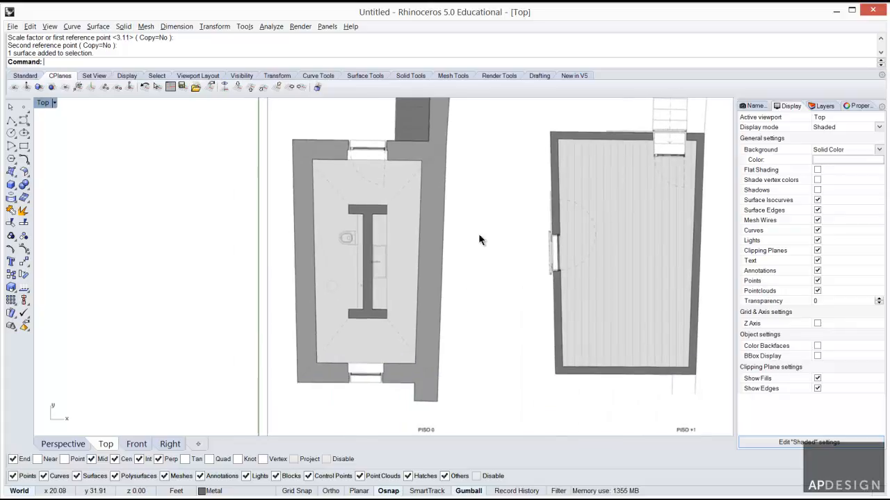
scroll("down", 3)
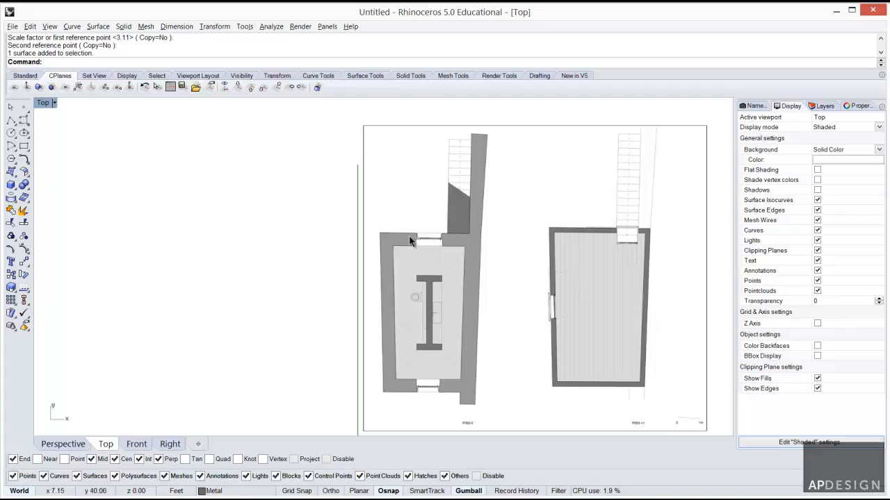
mouse_move(28, 128)
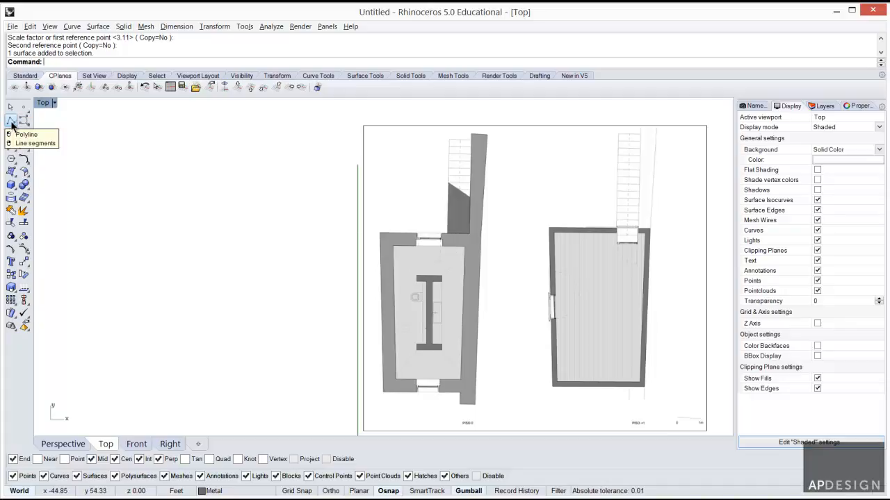
Start a polyline at the first corner of the left plan's stone wall outline
left_click(12, 120)
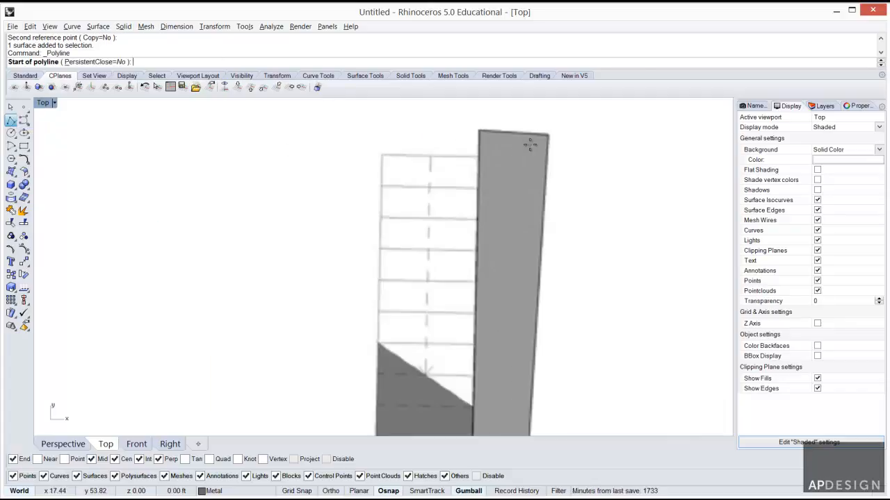
left_click(478, 131)
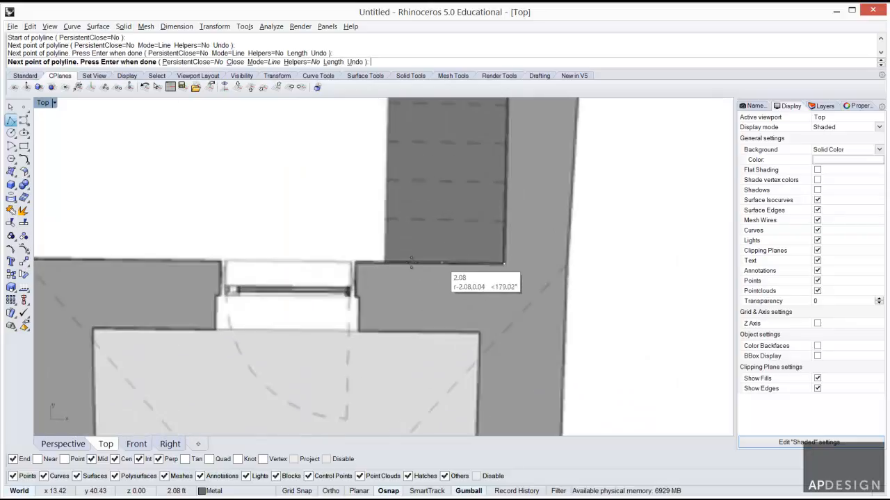
mouse_move(351, 292)
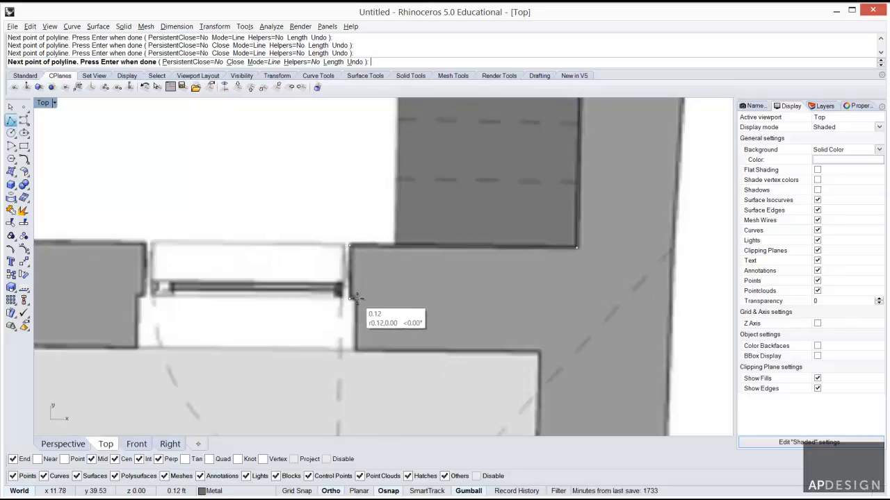
mouse_move(355, 350)
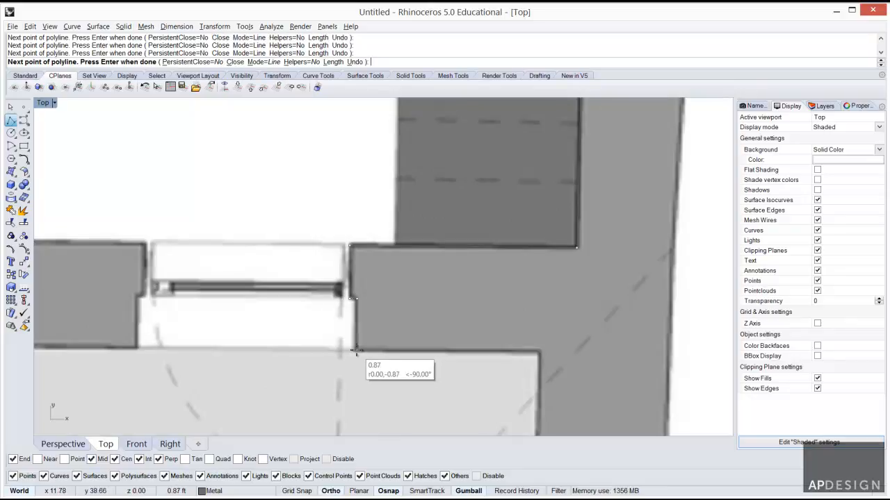
mouse_move(542, 347)
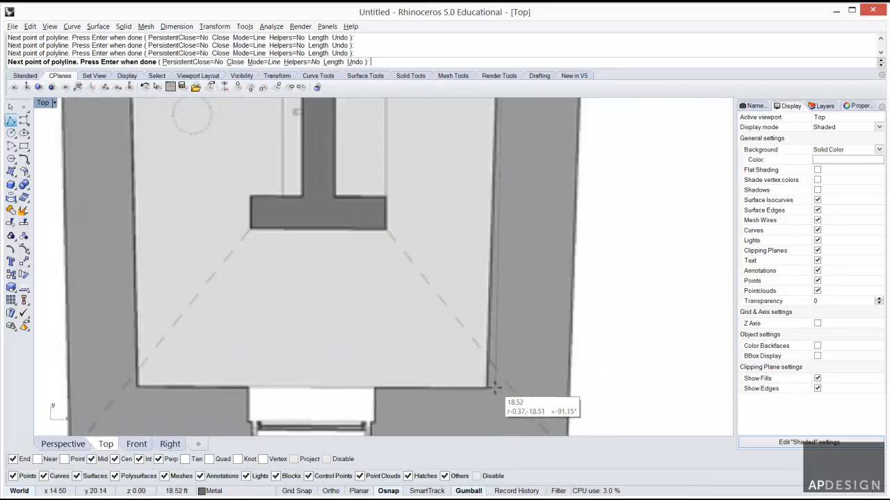
mouse_move(398, 386)
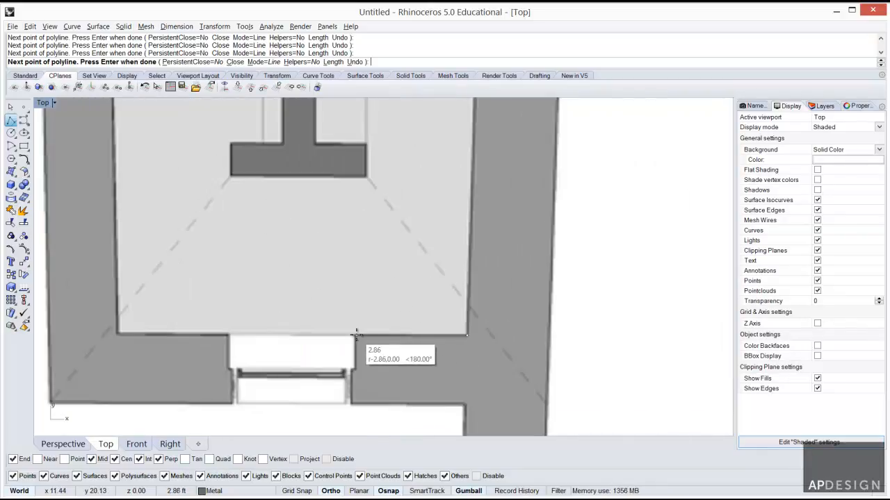
mouse_move(355, 335)
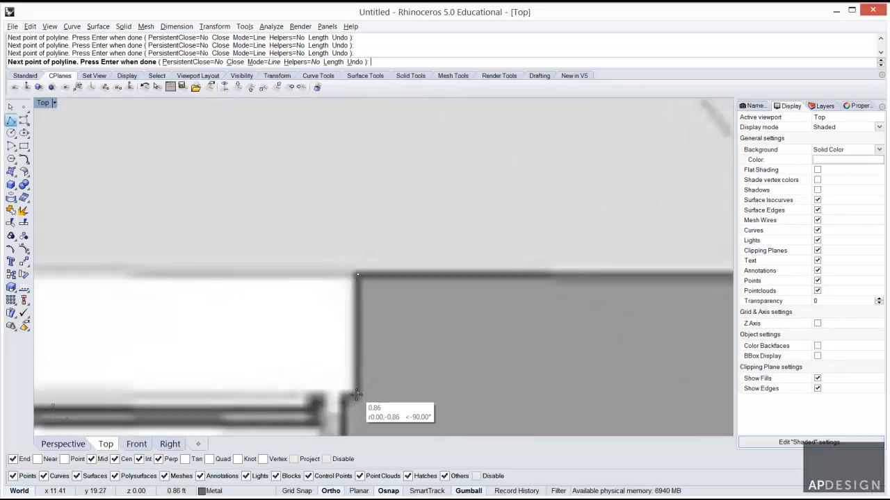
mouse_move(345, 406)
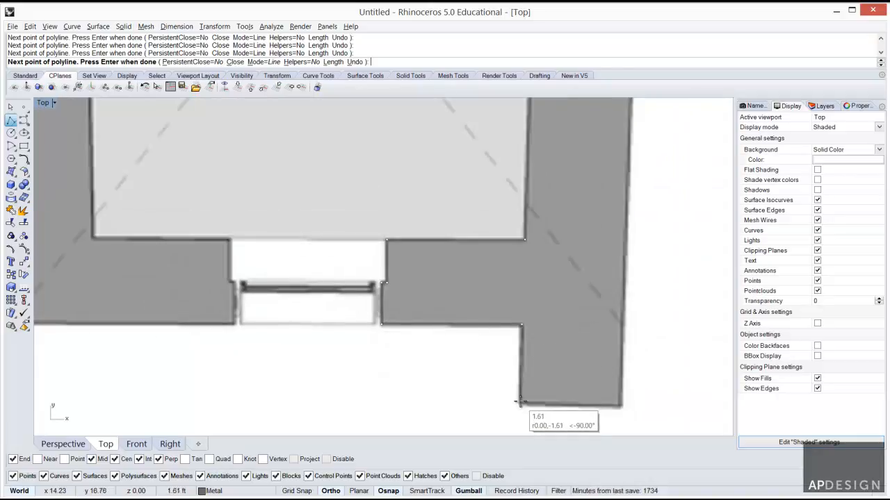
mouse_move(610, 406)
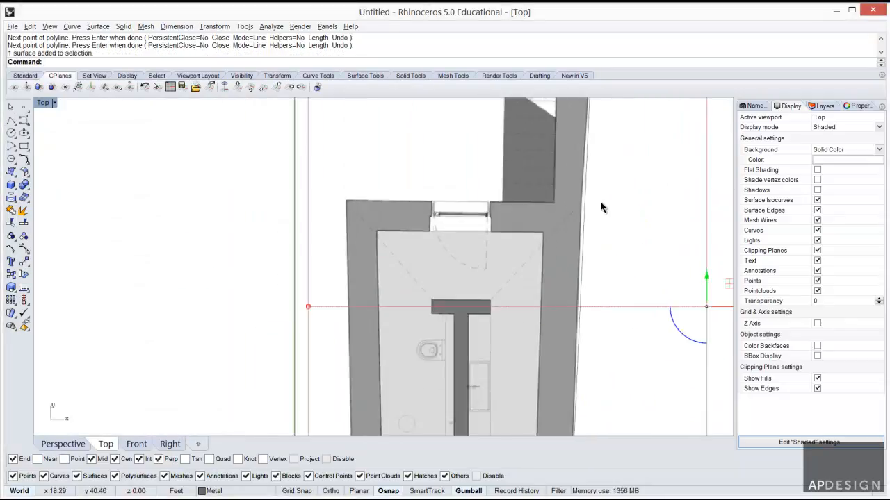
Select the traced wall outline curve (not the plan image) and bring up the control-point editing commands
left_click(602, 201)
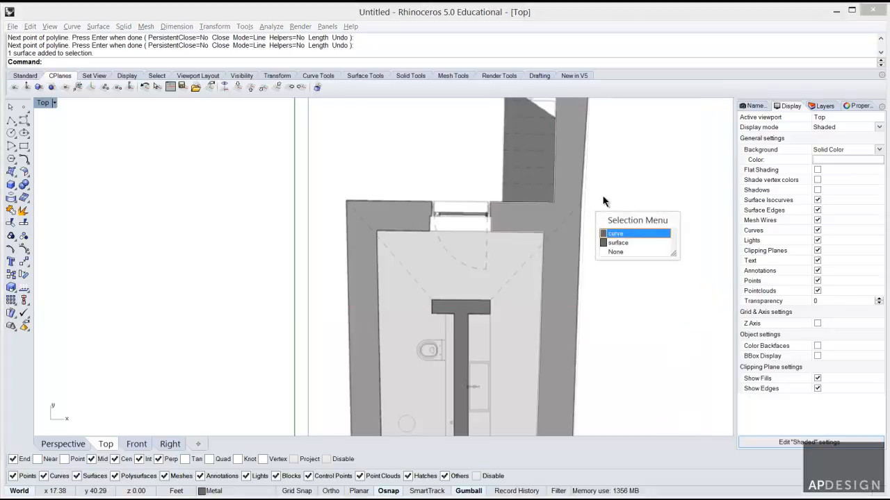
left_click(614, 232)
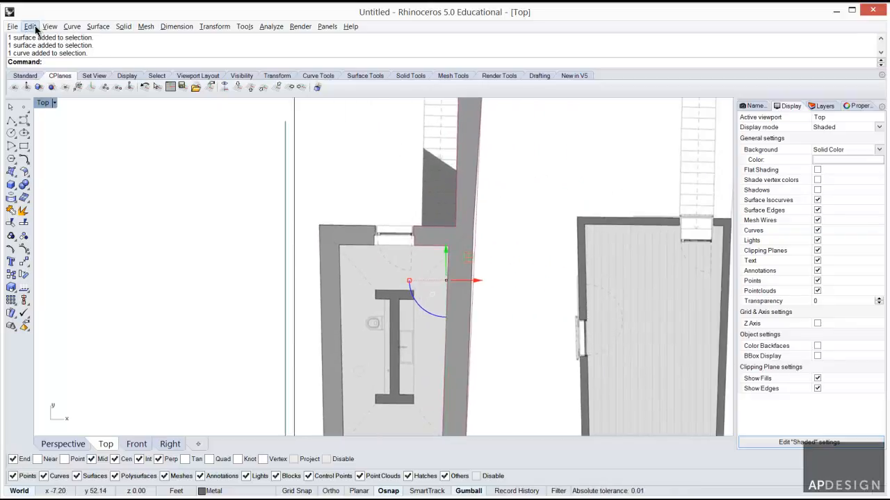
left_click(31, 27)
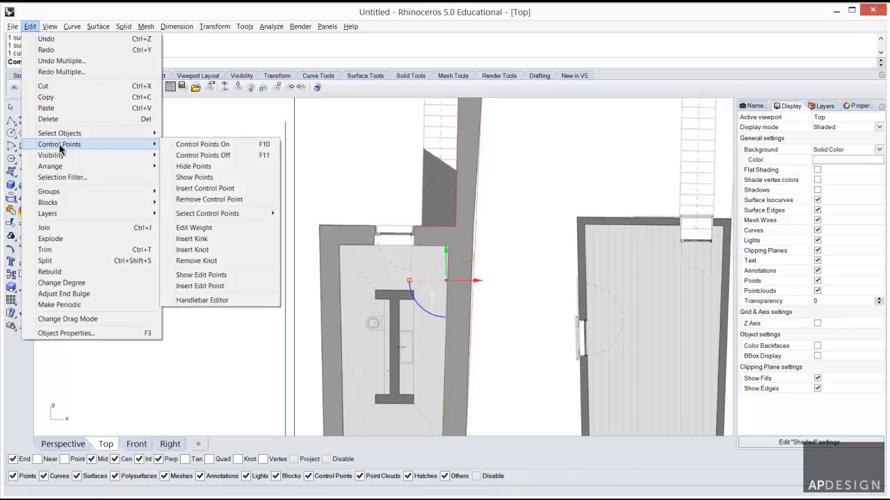
mouse_move(425, 231)
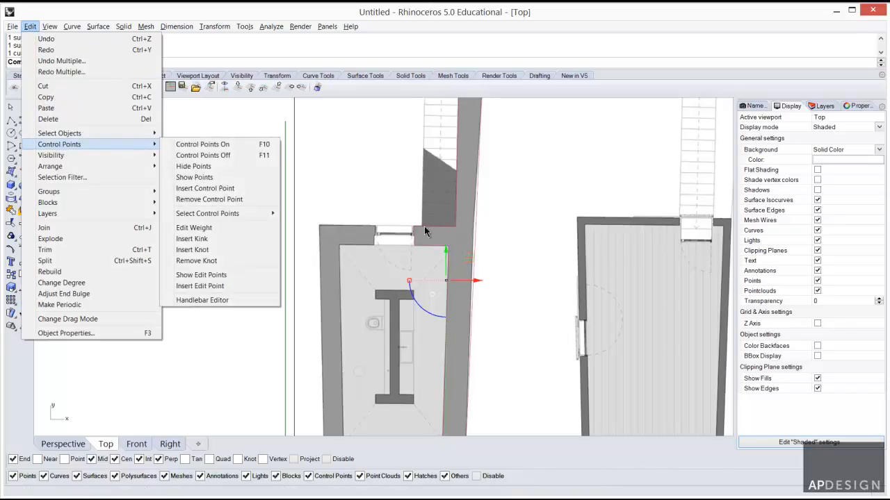
mouse_move(202, 177)
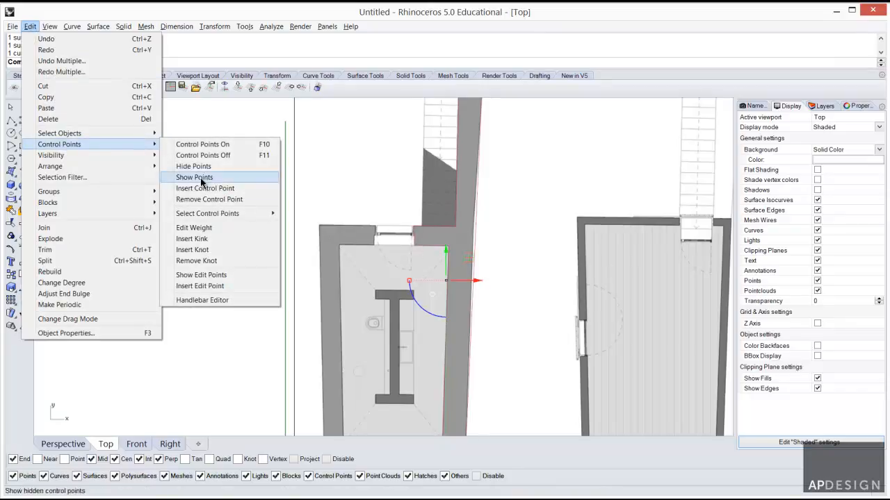
mouse_move(58, 143)
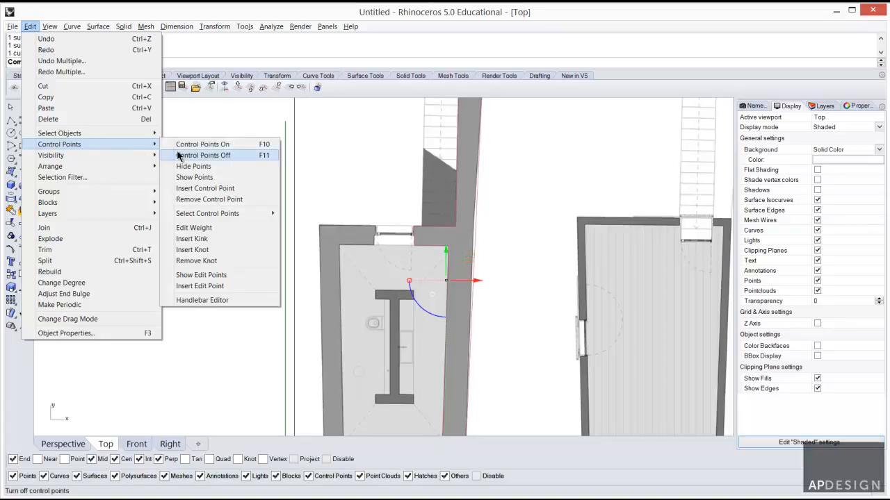
mouse_move(208, 200)
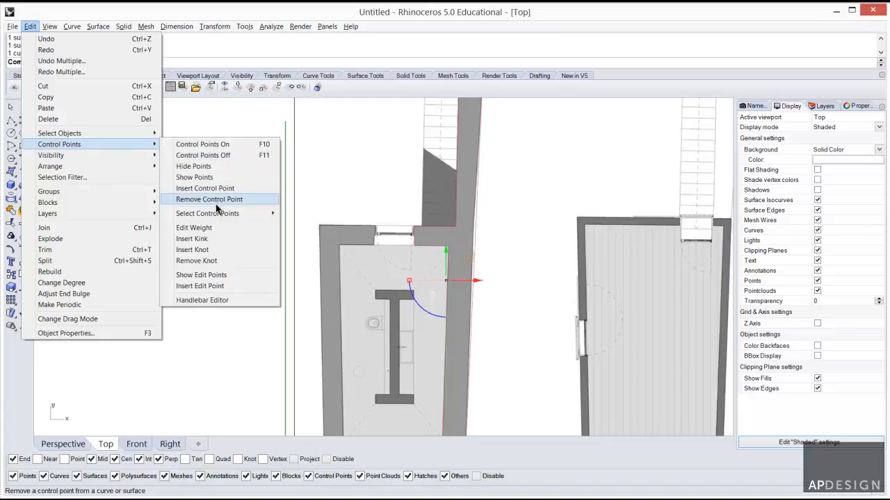
mouse_move(206, 189)
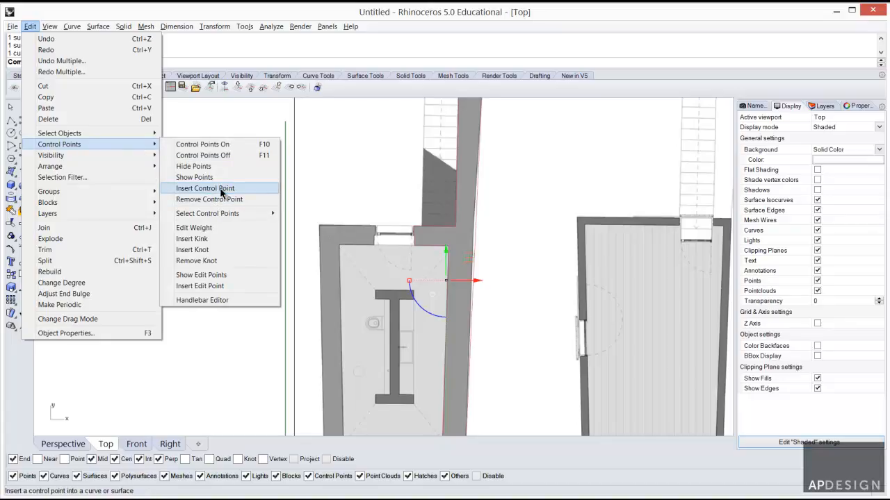
left_click(206, 189)
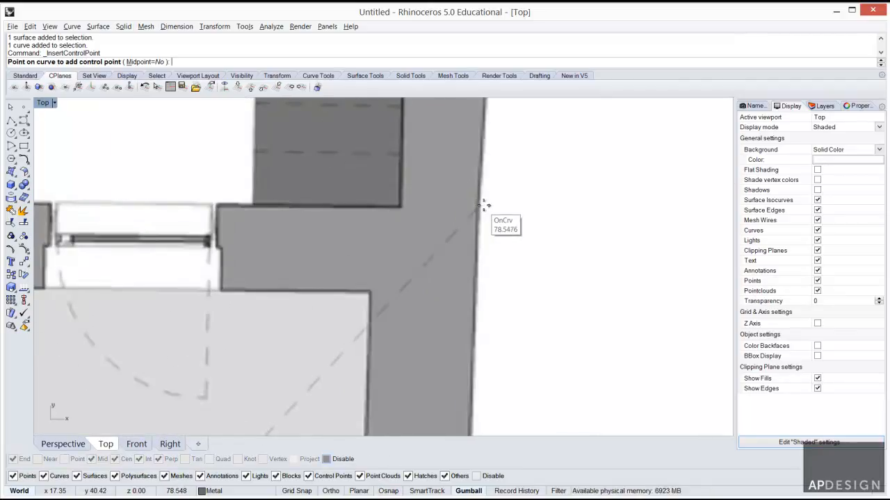
mouse_move(489, 209)
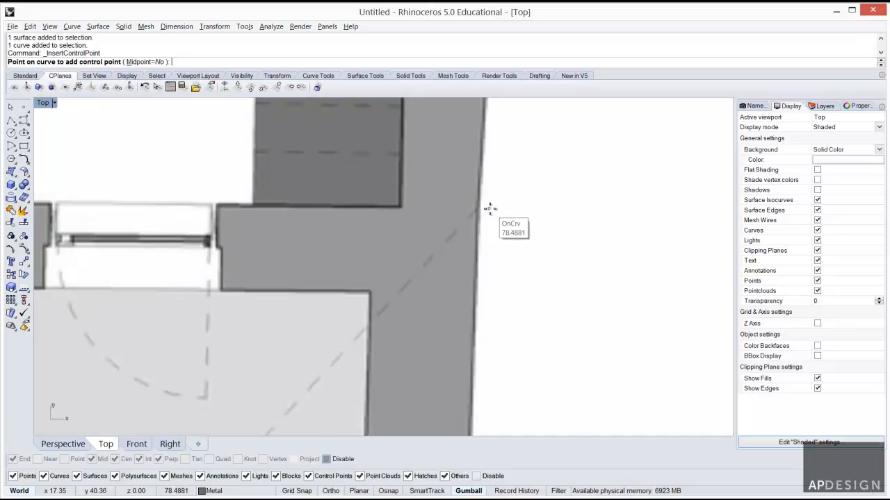
mouse_move(507, 221)
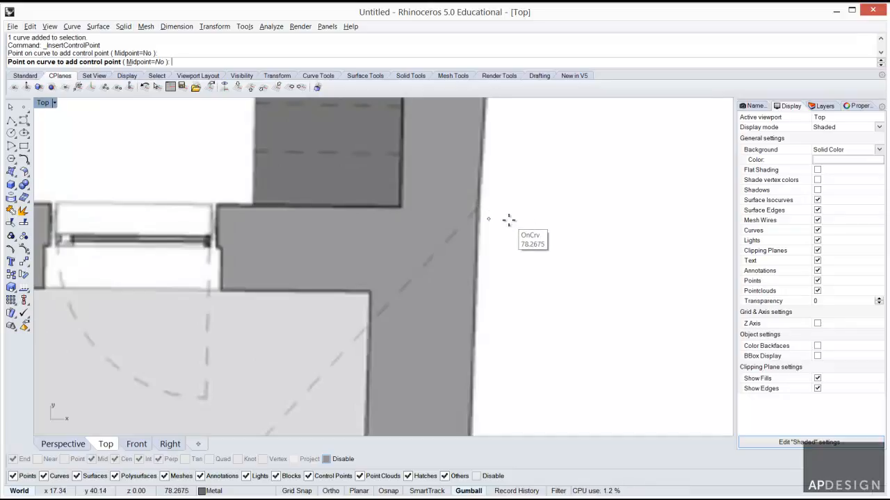
key("Escape")
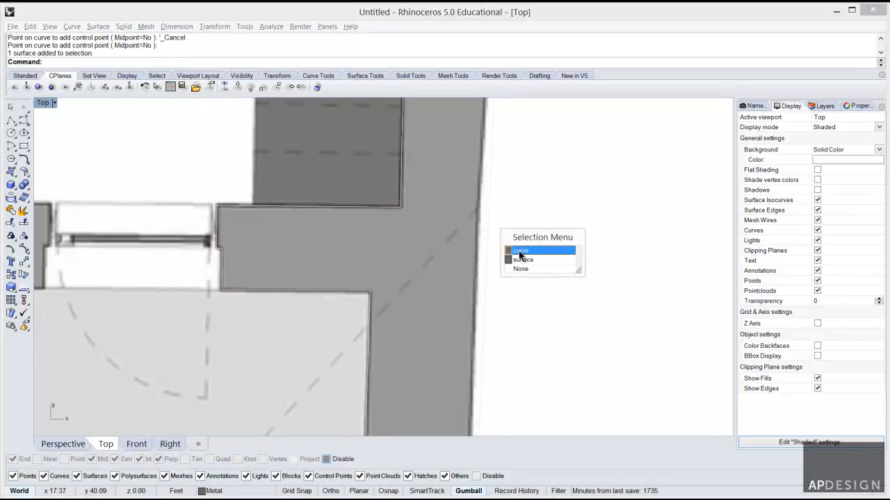
Show the wall outline's control points (POn) and start Insert Control Point on the long wall curve
left_click(520, 250)
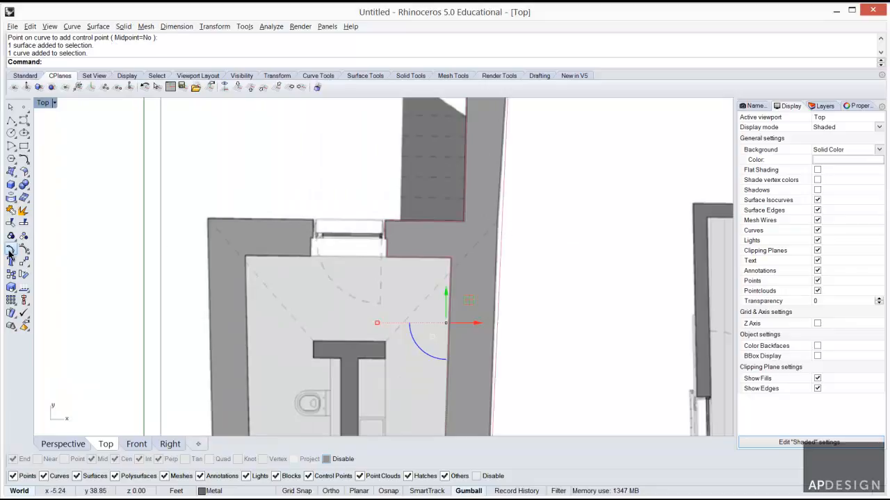
mouse_move(11, 253)
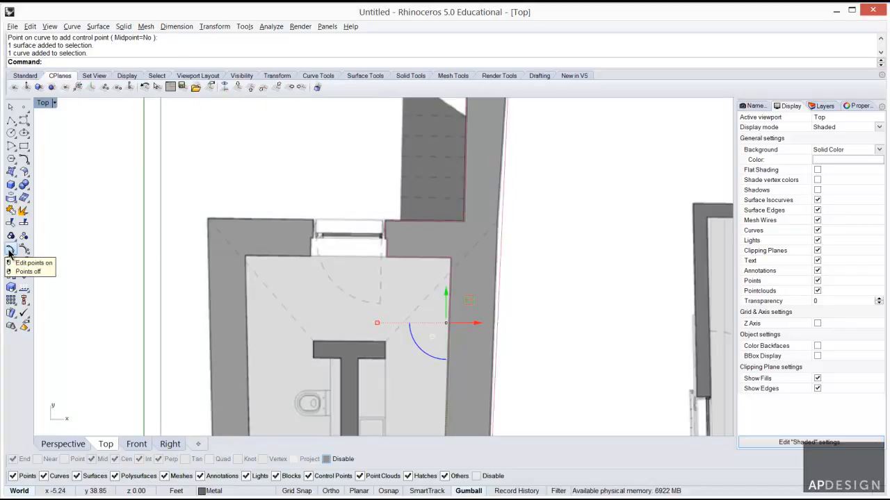
mouse_move(11, 257)
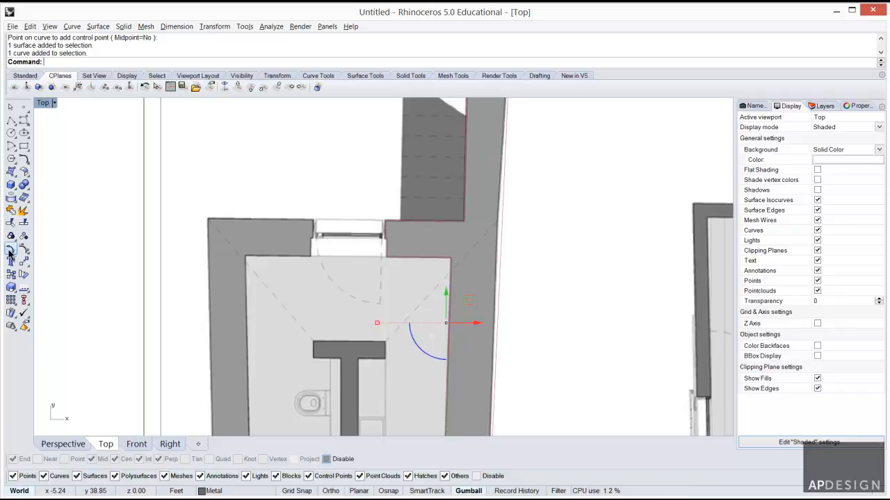
type("POn")
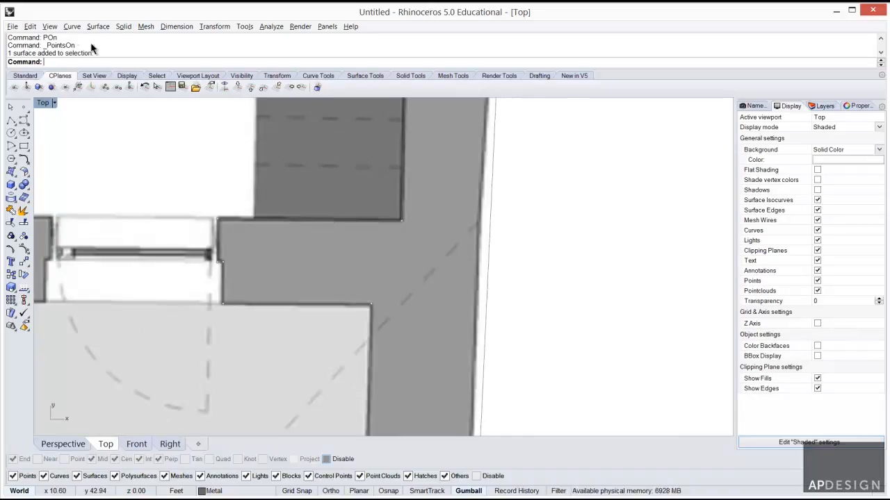
left_click(30, 26)
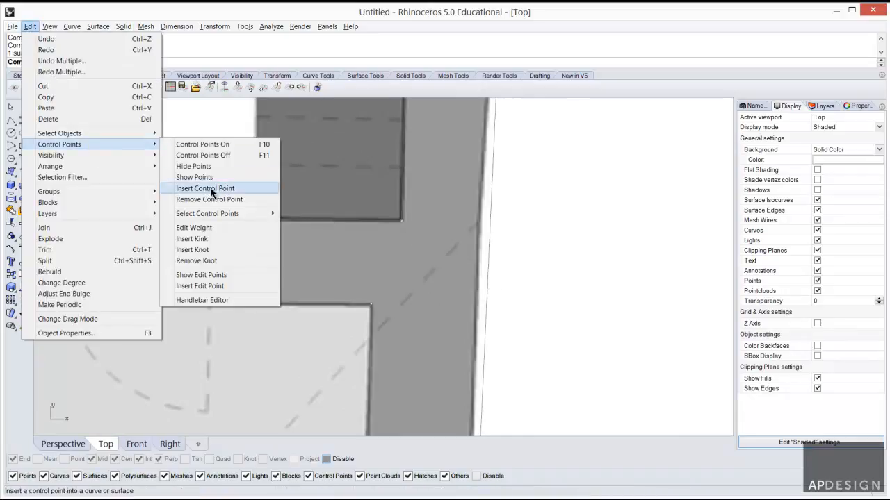
left_click(205, 189)
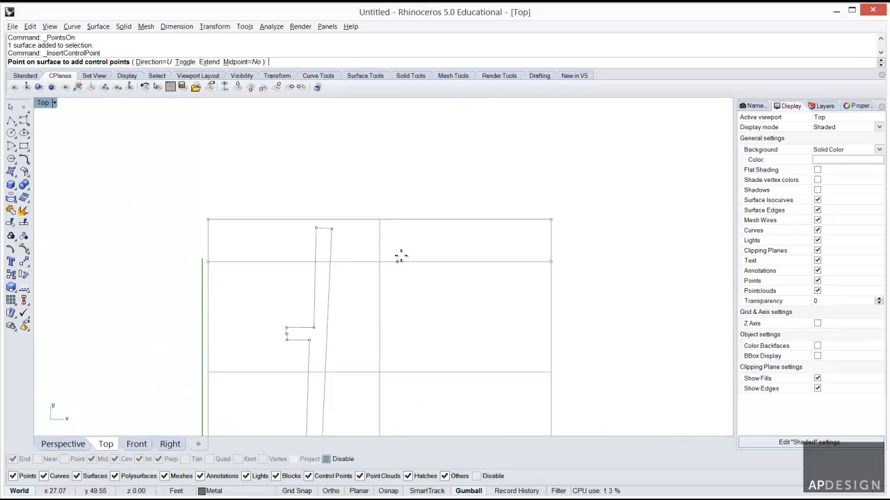
mouse_move(386, 270)
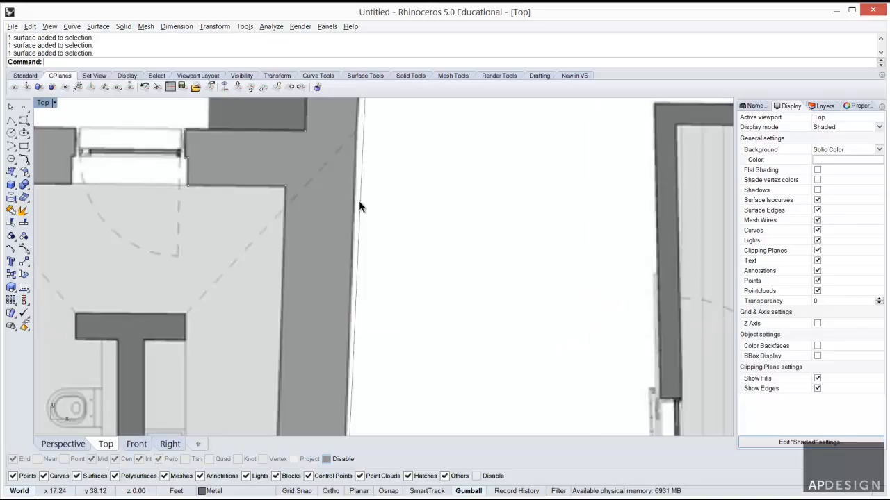
left_click(30, 27)
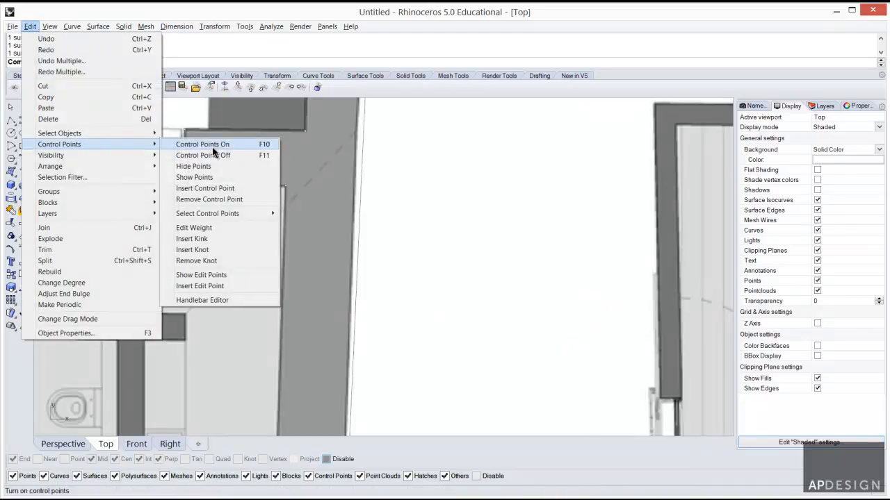
left_click(206, 187)
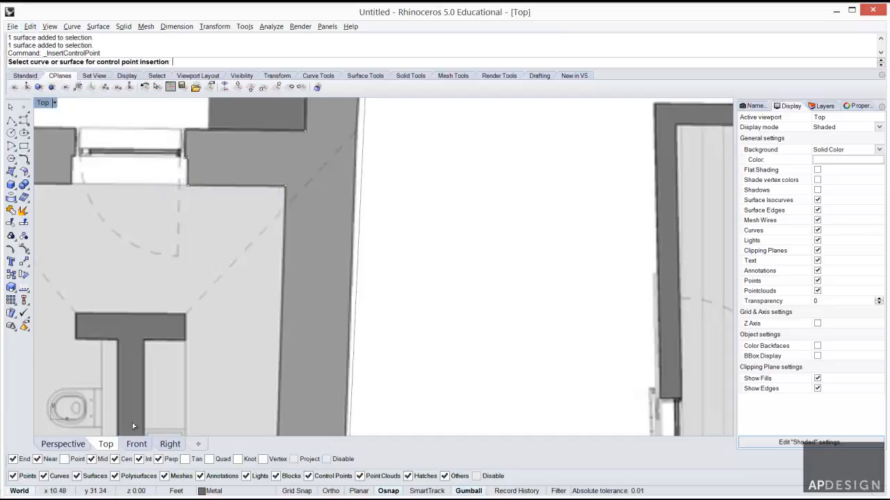
Insert a new control point on the long wall edge, choosing the curve rather than the surface
left_click(362, 180)
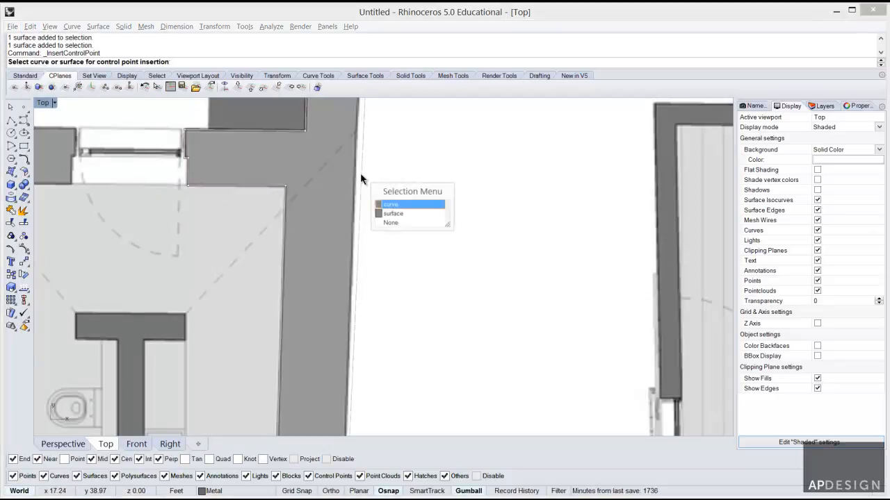
left_click(390, 202)
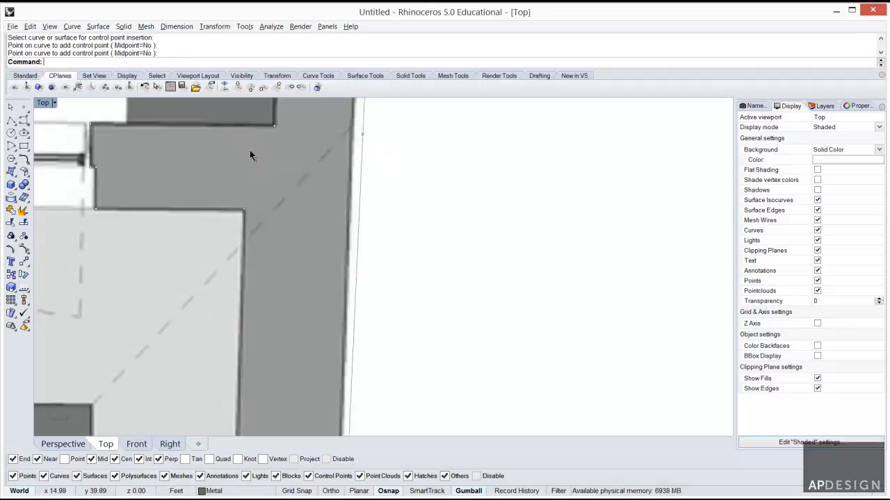
left_click(367, 137)
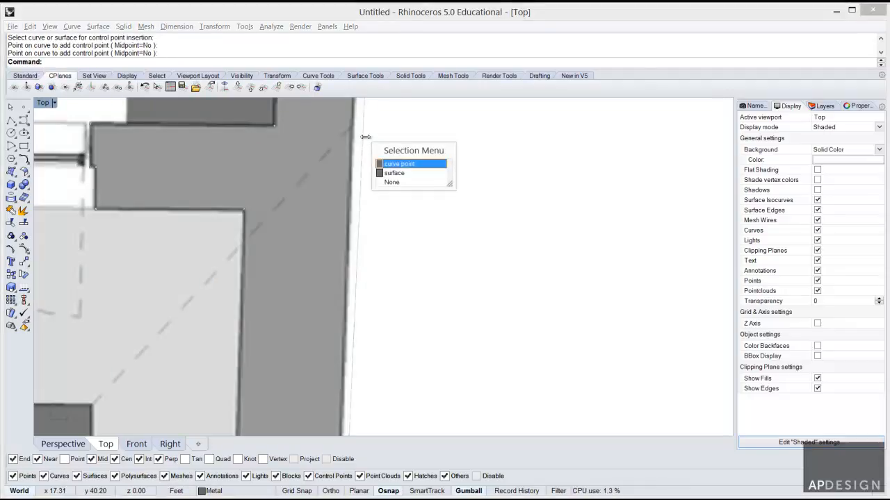
left_click(399, 164)
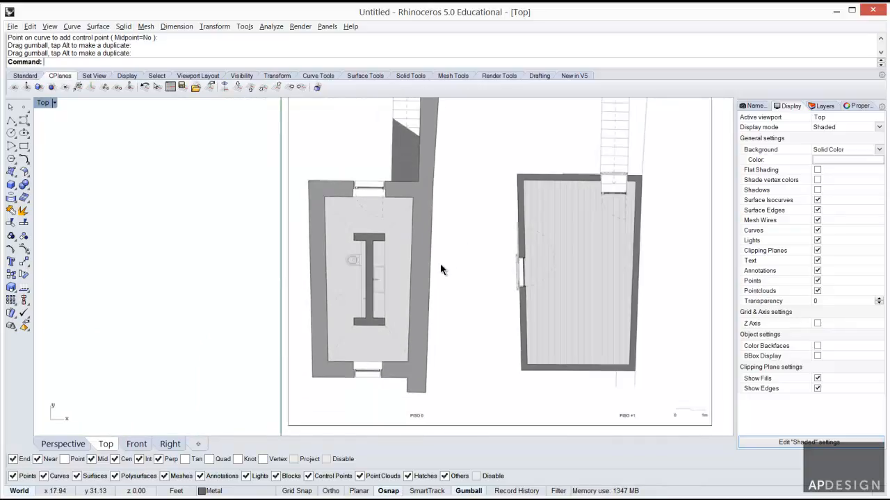
mouse_move(431, 285)
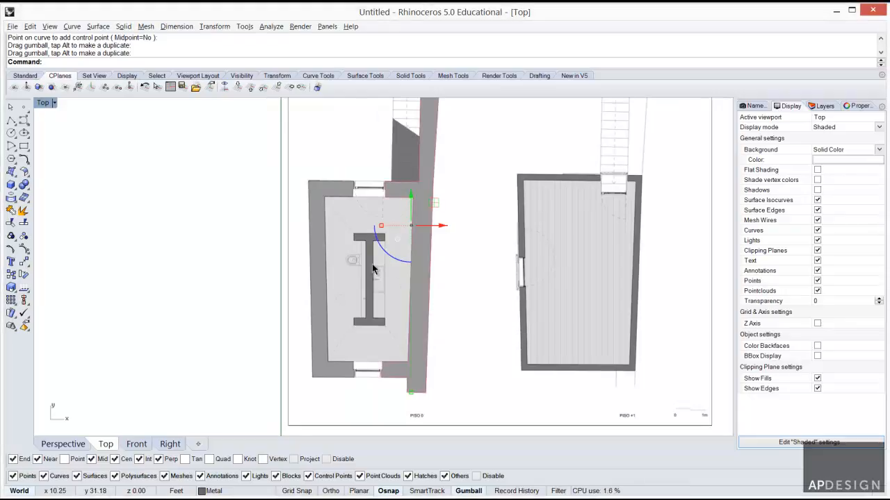
mouse_move(321, 358)
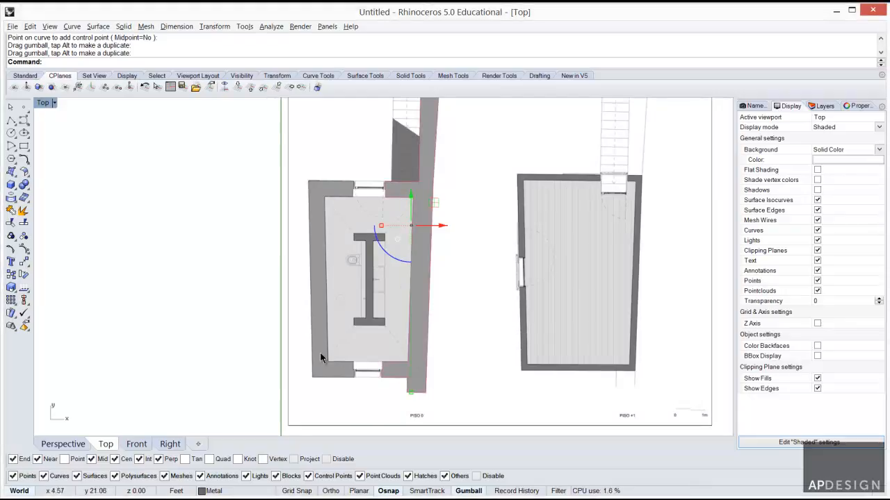
mouse_move(445, 386)
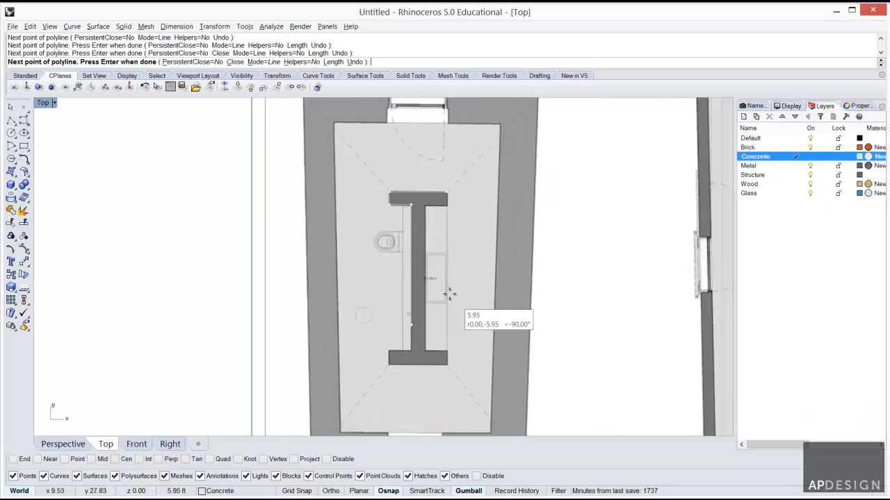
mouse_move(415, 243)
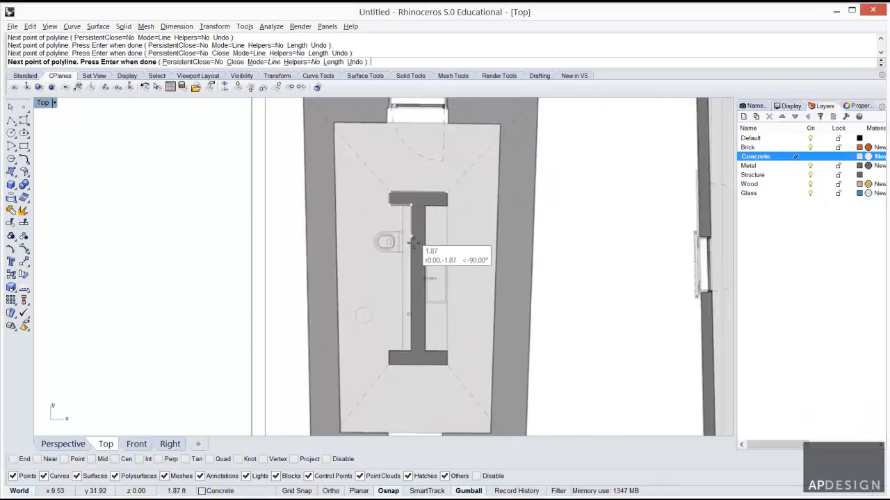
mouse_move(438, 315)
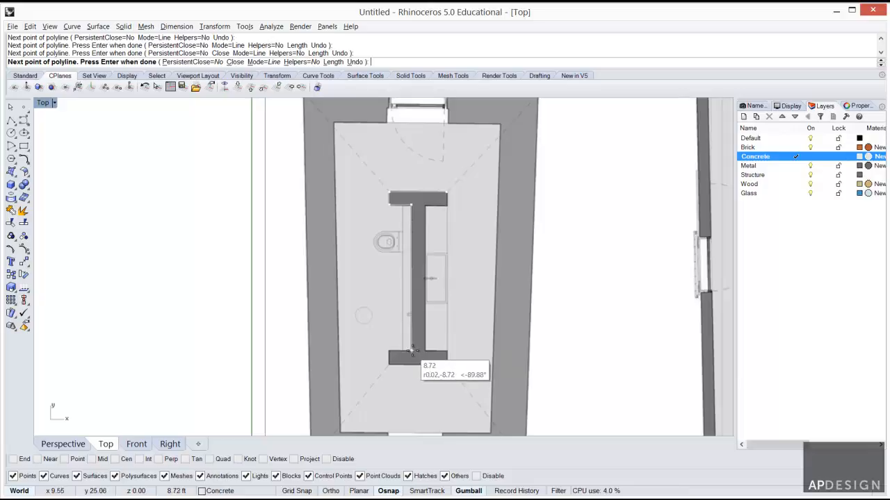
mouse_move(411, 306)
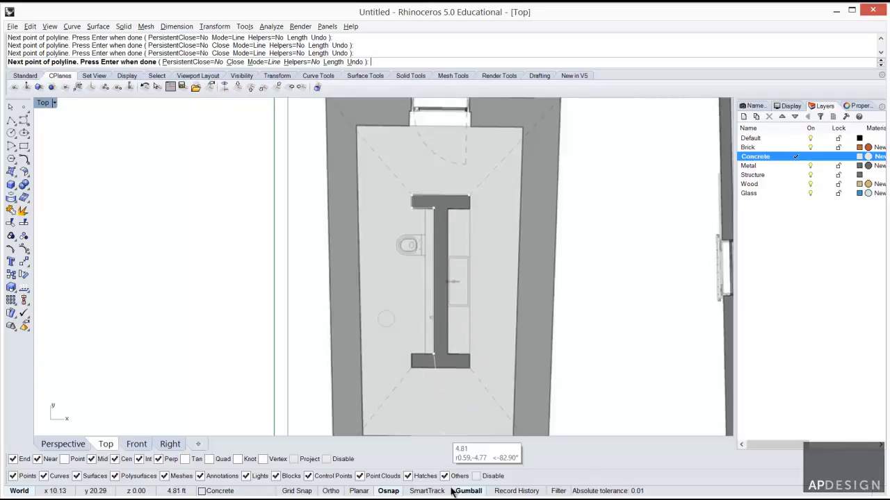
mouse_move(443, 401)
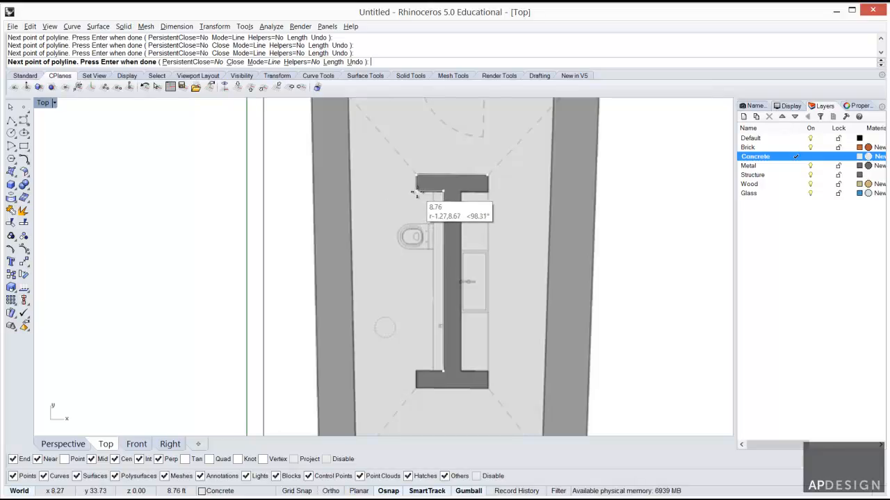
mouse_move(389, 330)
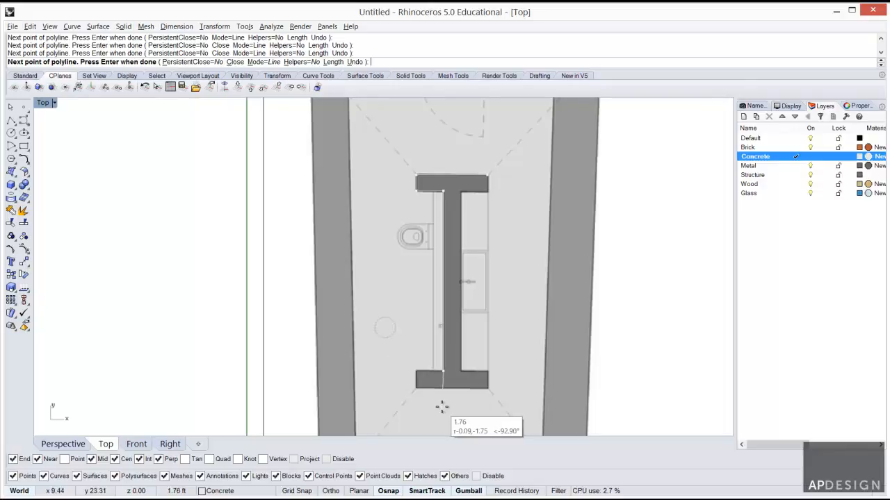
mouse_move(428, 386)
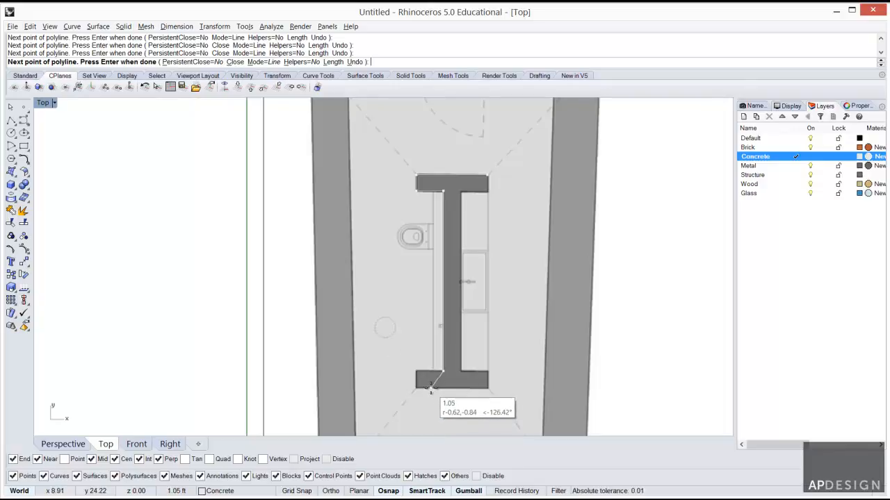
mouse_move(417, 173)
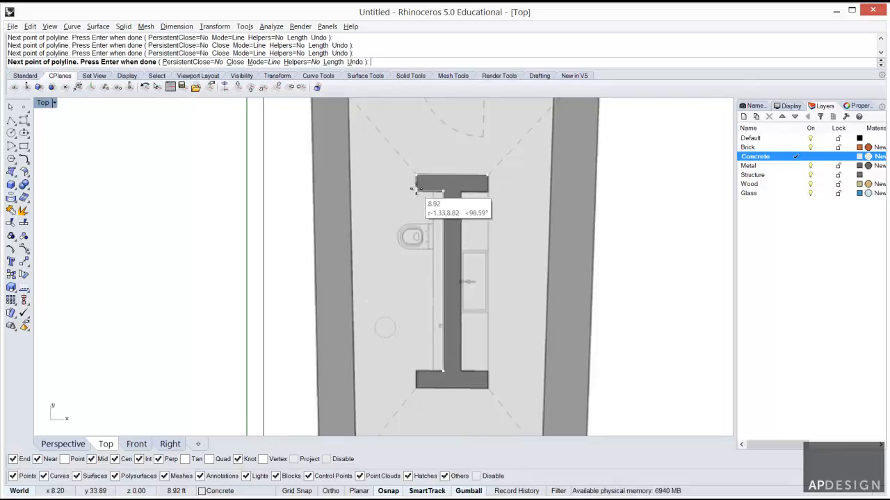
mouse_move(333, 424)
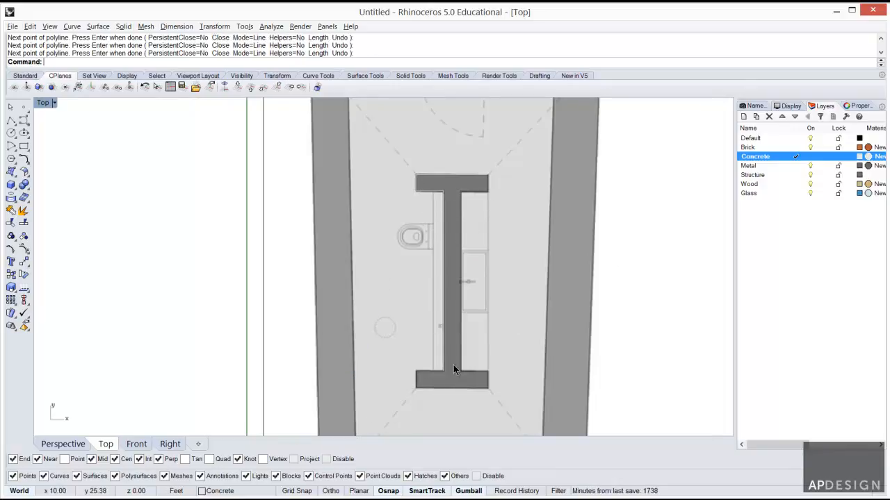
Start a new polyline at a corner of the I-shaped wall, snapping to the curve there
left_click(456, 370)
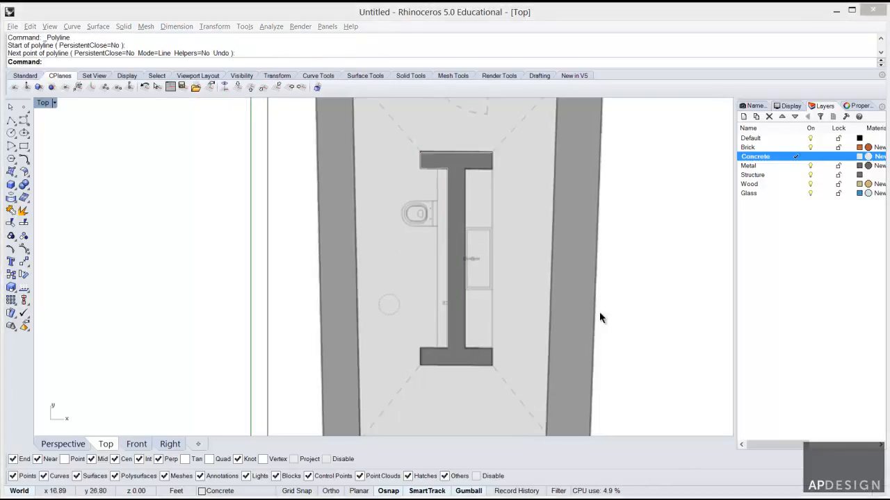
left_click(483, 178)
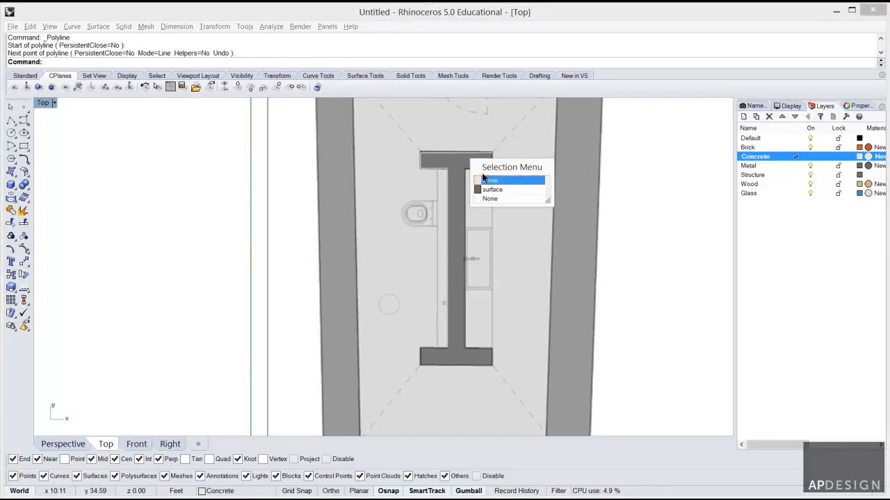
left_click(490, 181)
type("PLine")
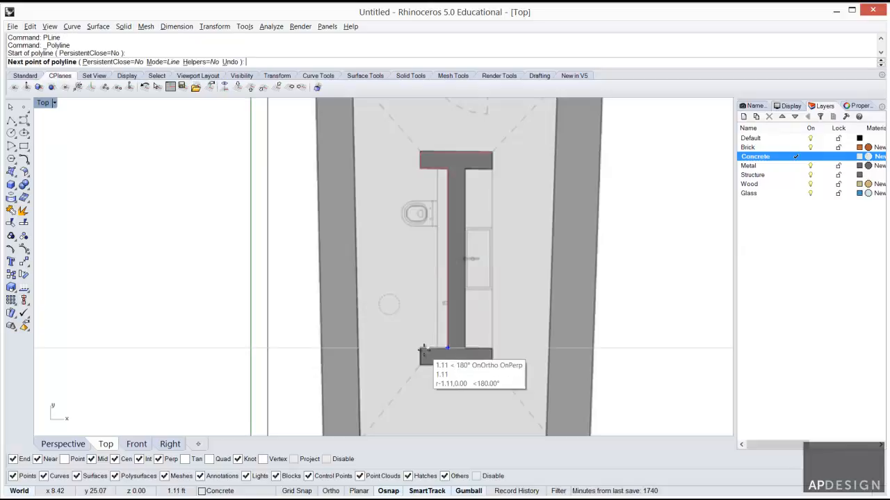
mouse_move(431, 294)
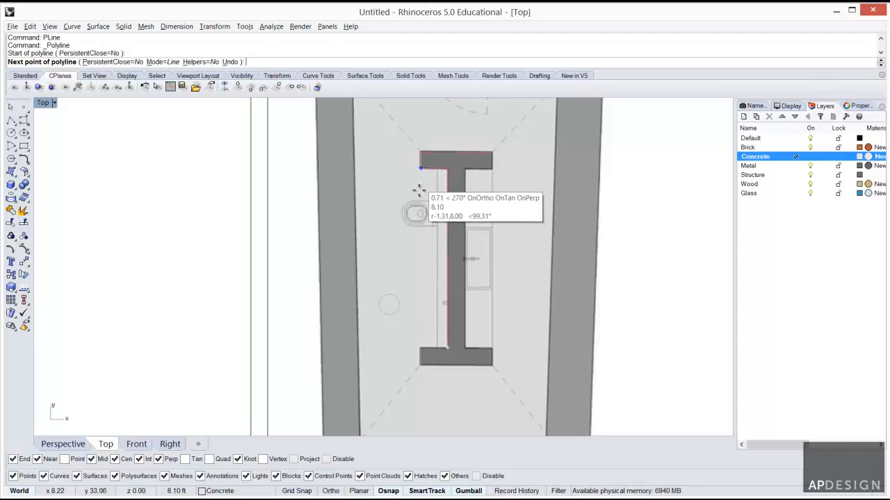
mouse_move(417, 327)
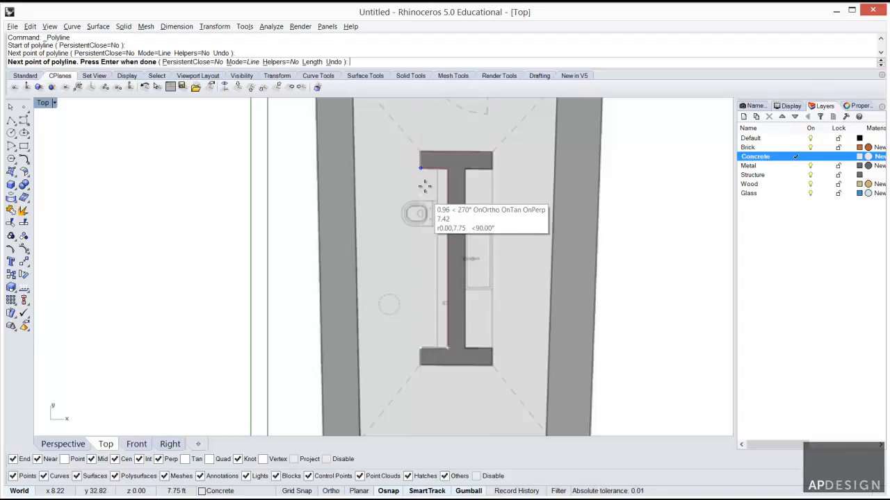
mouse_move(420, 368)
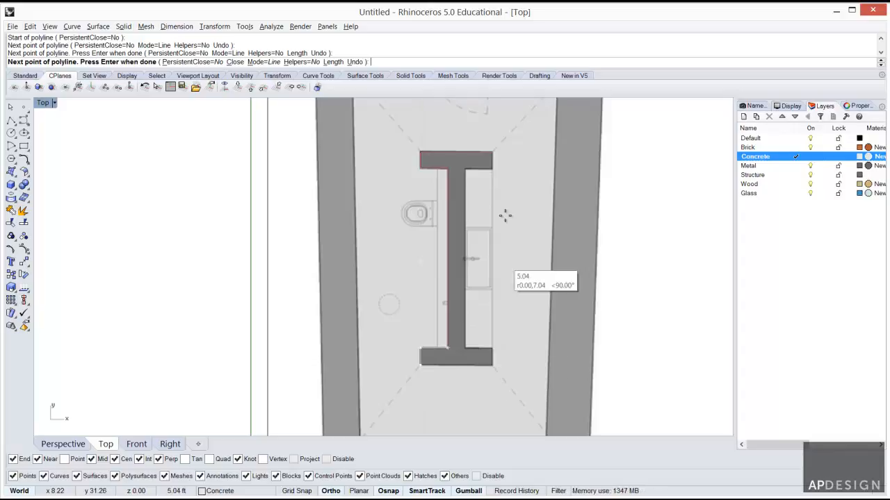
mouse_move(493, 351)
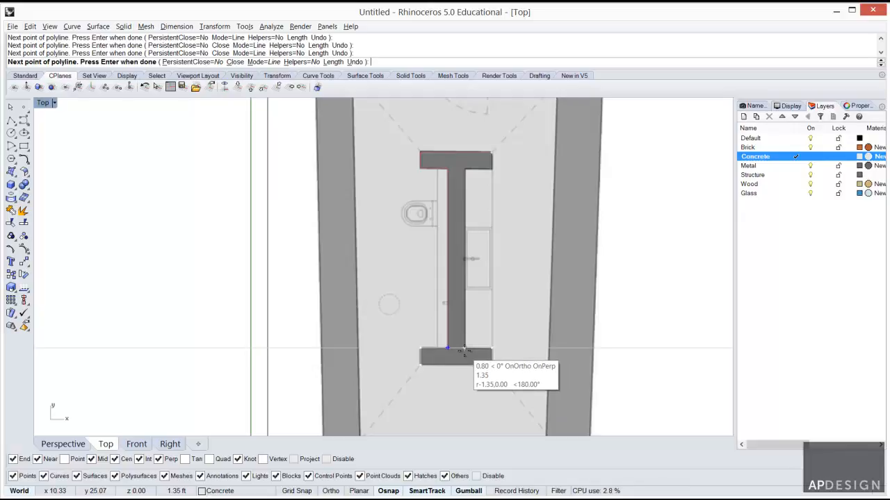
mouse_move(461, 351)
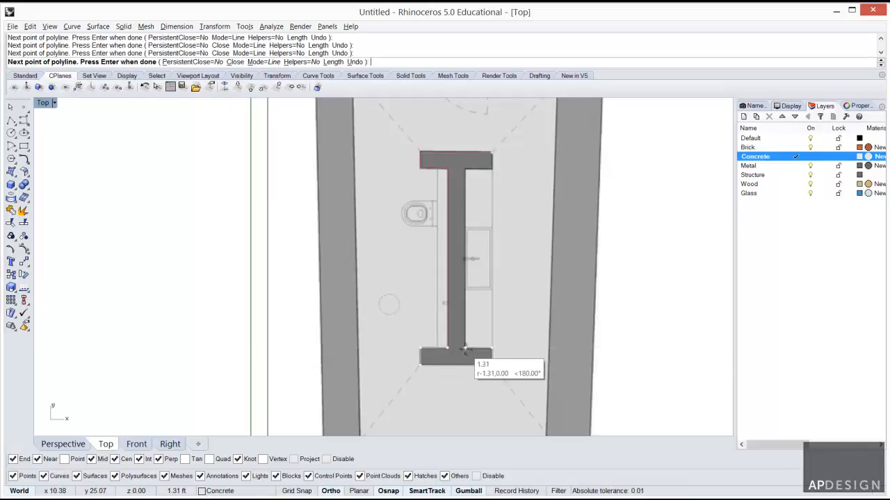
mouse_move(445, 164)
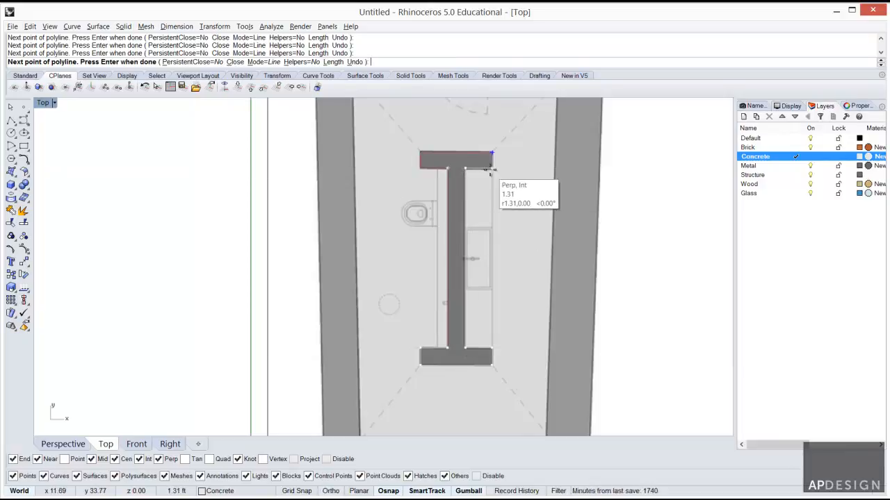
mouse_move(517, 169)
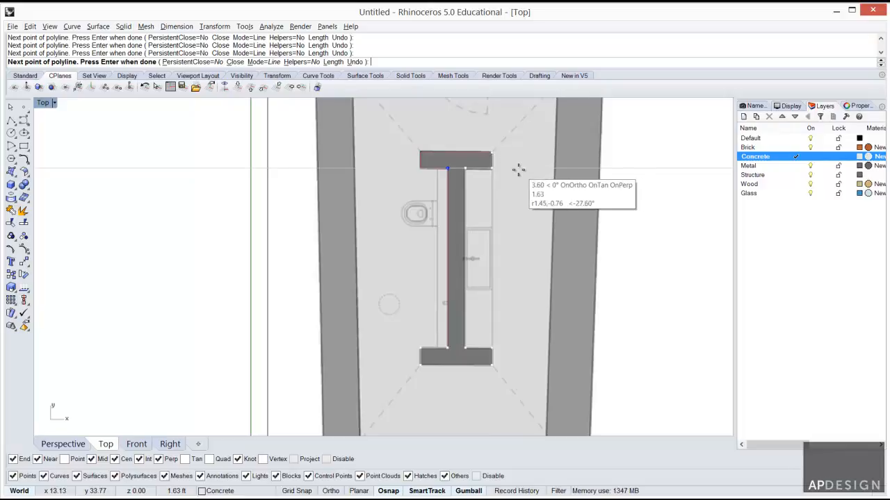
mouse_move(525, 169)
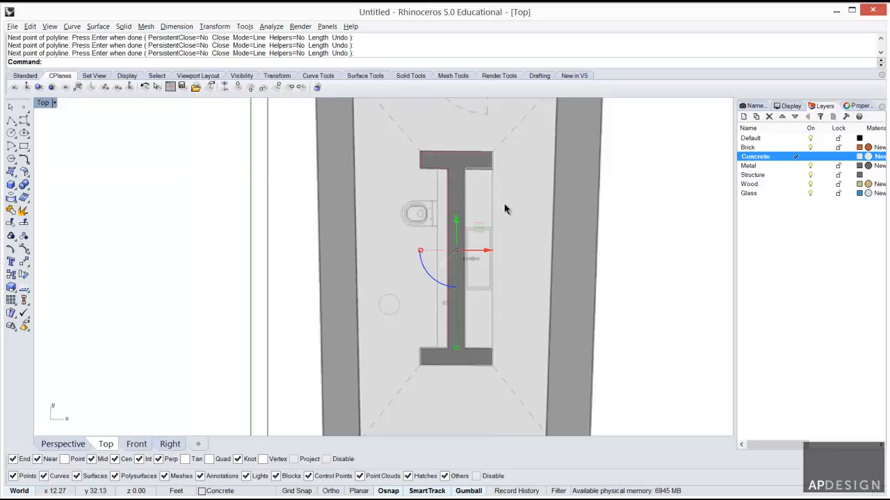
Select the upper and lower I-wall outline curves and Join them into one closed curve
left_click(470, 160)
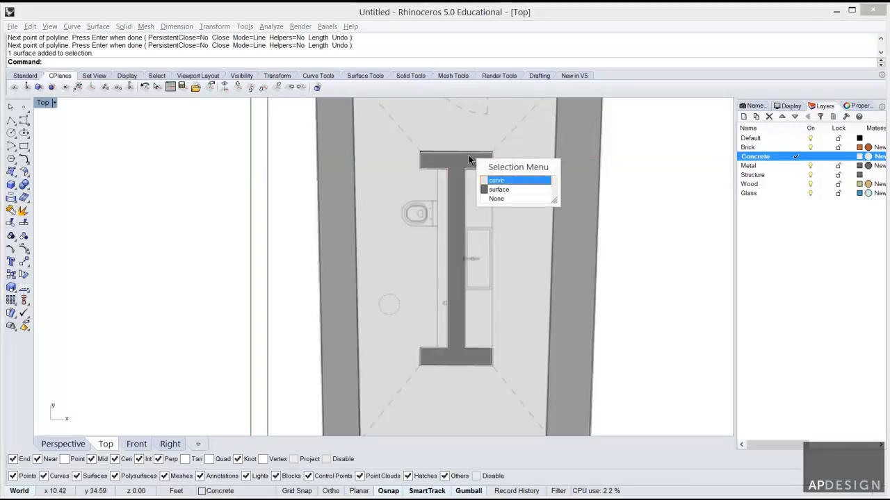
left_click(496, 181)
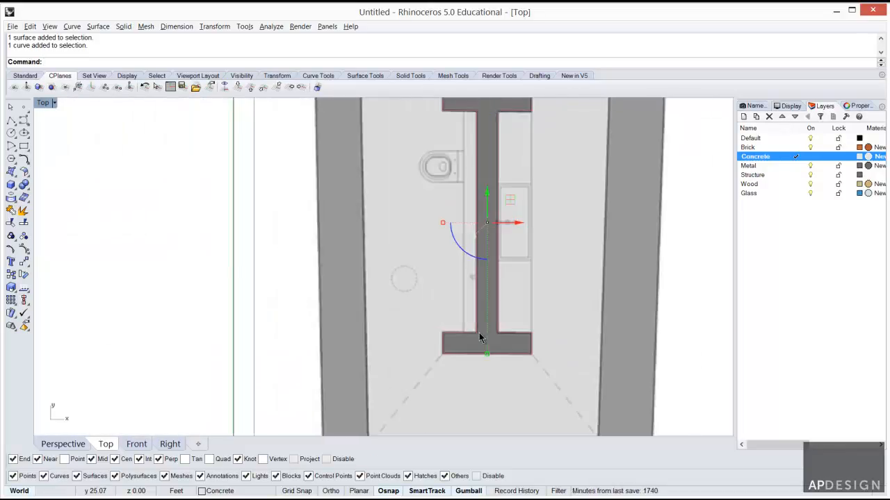
left_click(478, 339)
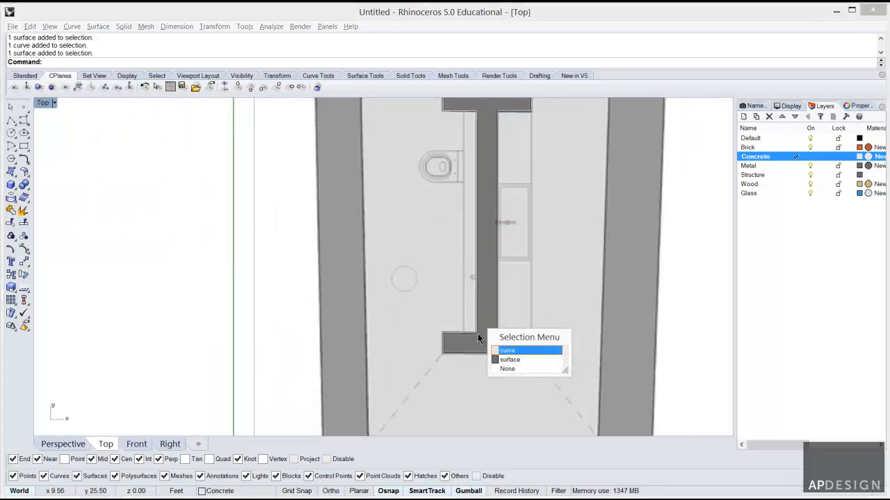
left_click(507, 351)
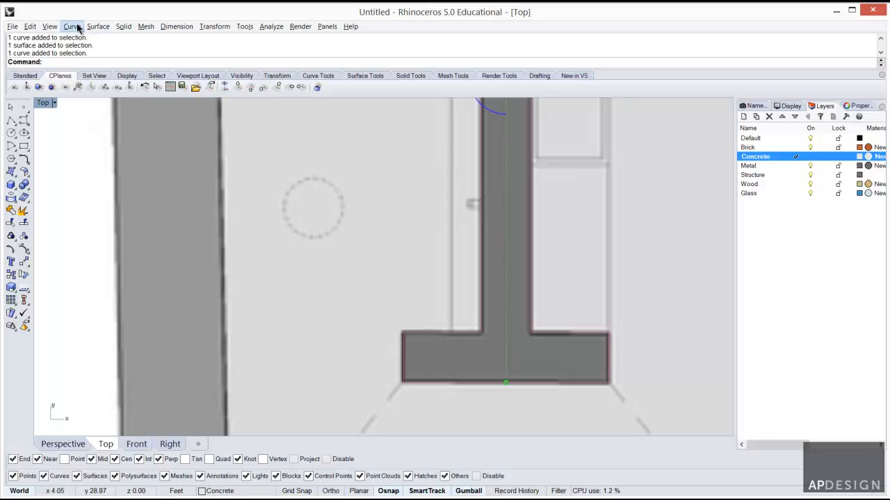
left_click(31, 26)
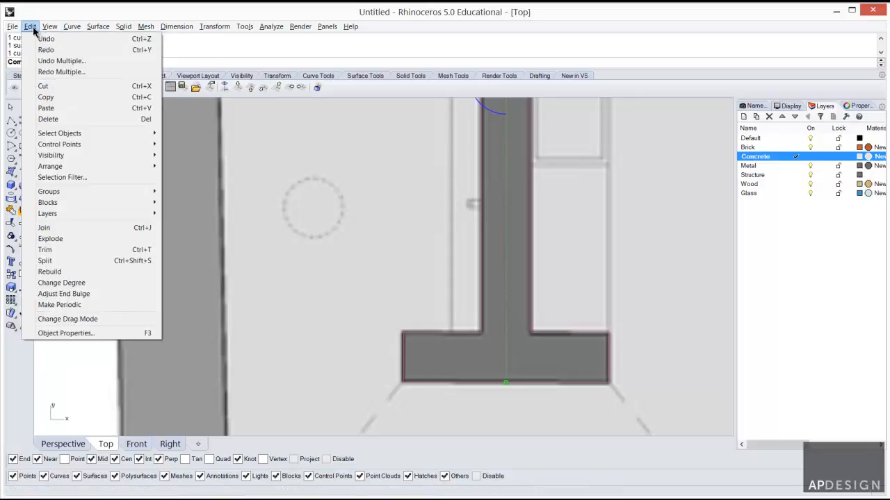
mouse_move(44, 228)
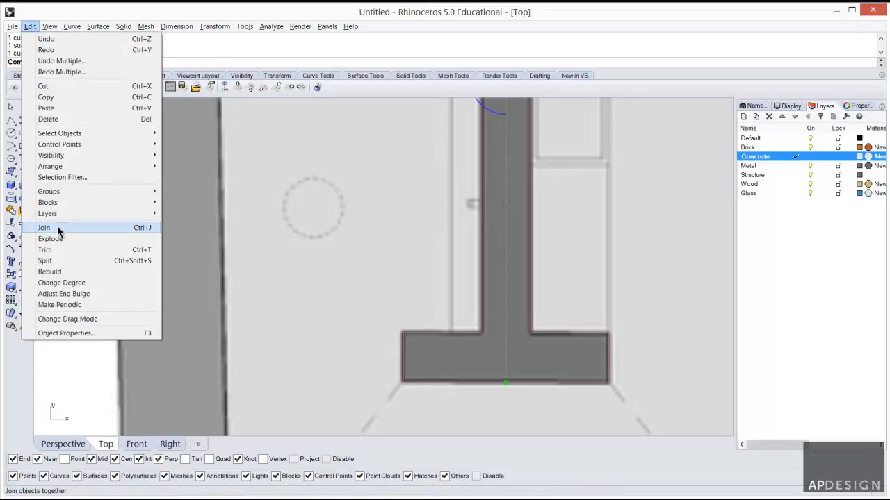
left_click(44, 228)
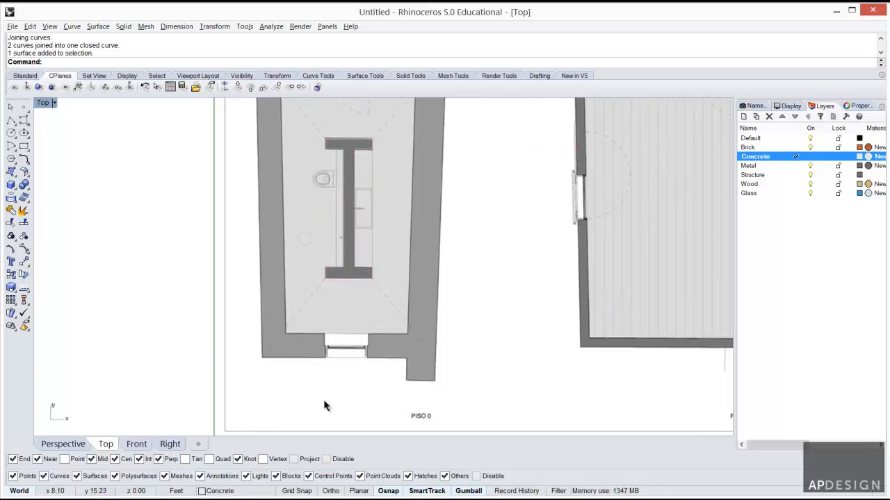
mouse_move(156, 433)
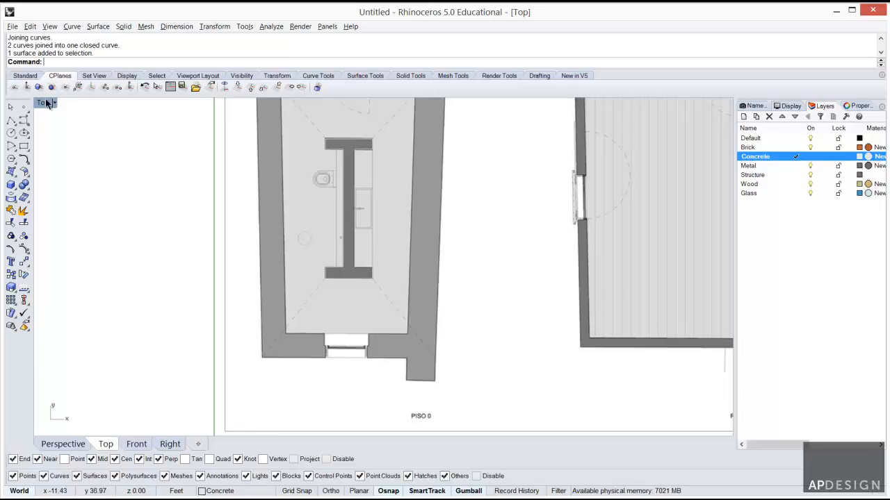
Switch to the Perspective view and add a new layer named Stone
left_click(64, 444)
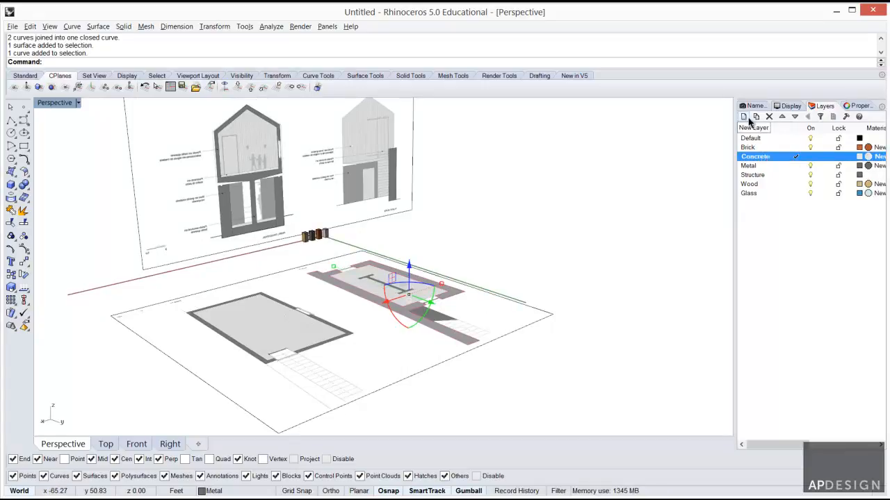
left_click(742, 116)
type("Stone")
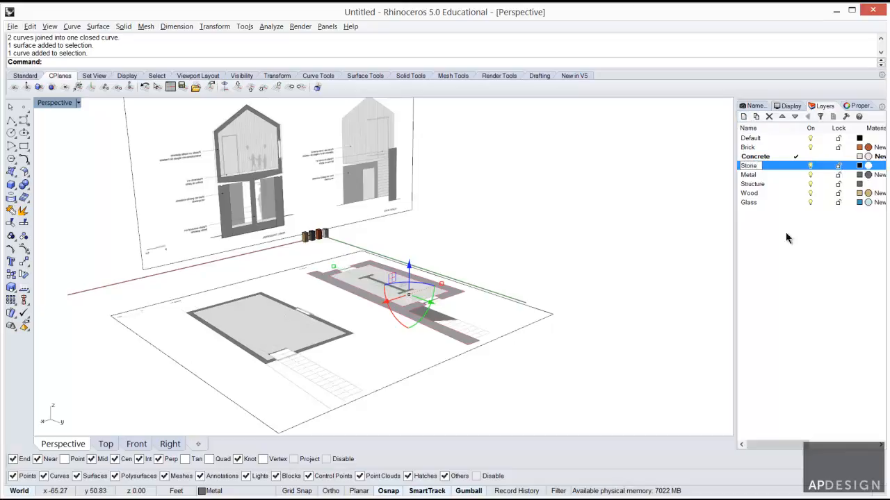
left_click(859, 166)
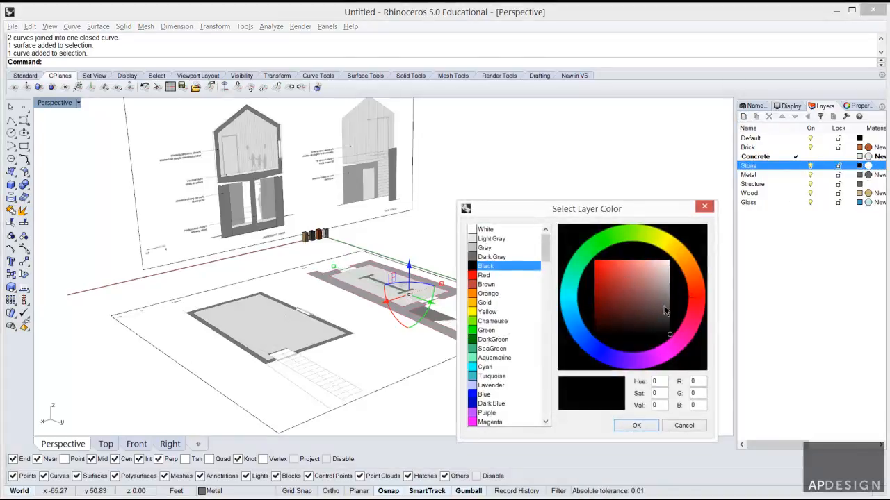
Give the Stone layer a warm greyish-beige display colour and a matching beige material colour
left_click(483, 248)
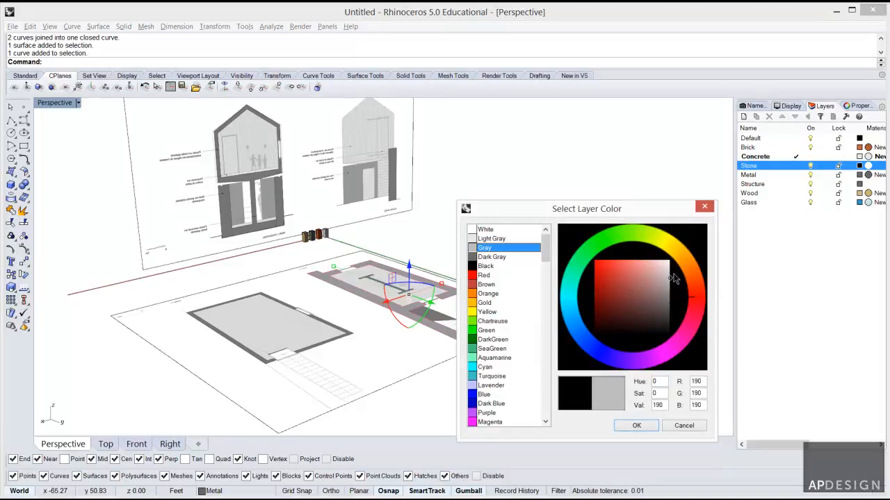
left_click(666, 262)
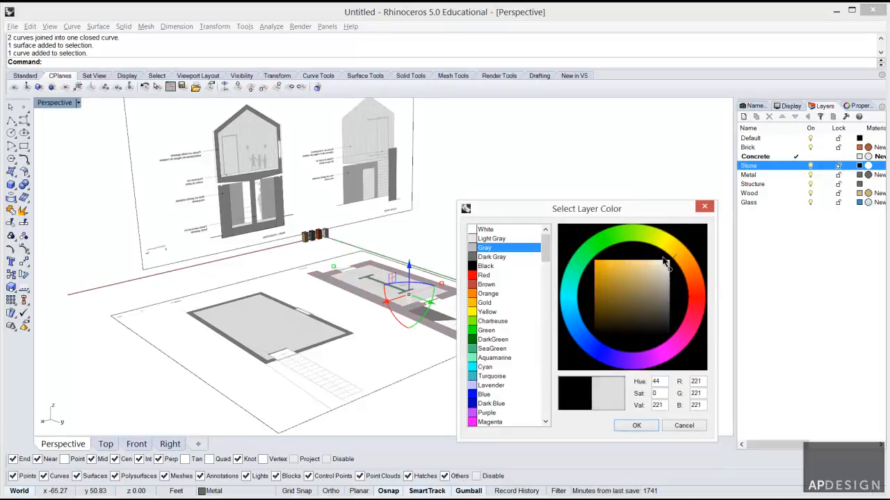
left_click(666, 267)
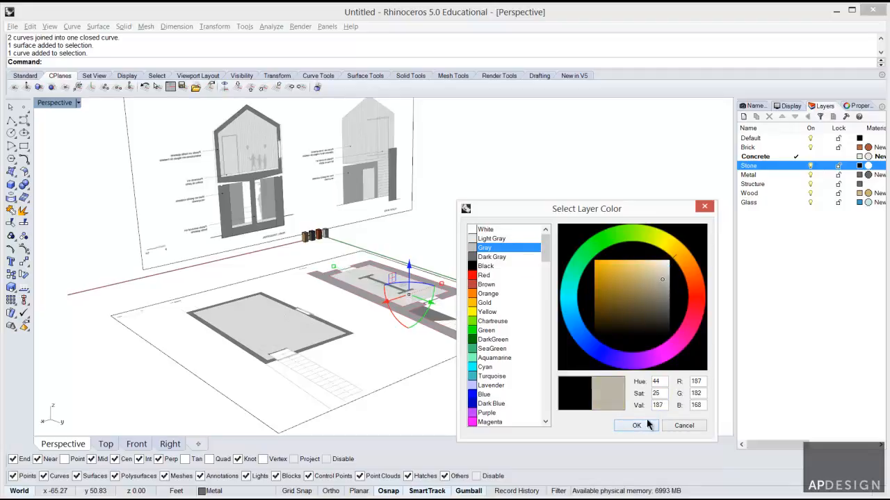
left_click(636, 425)
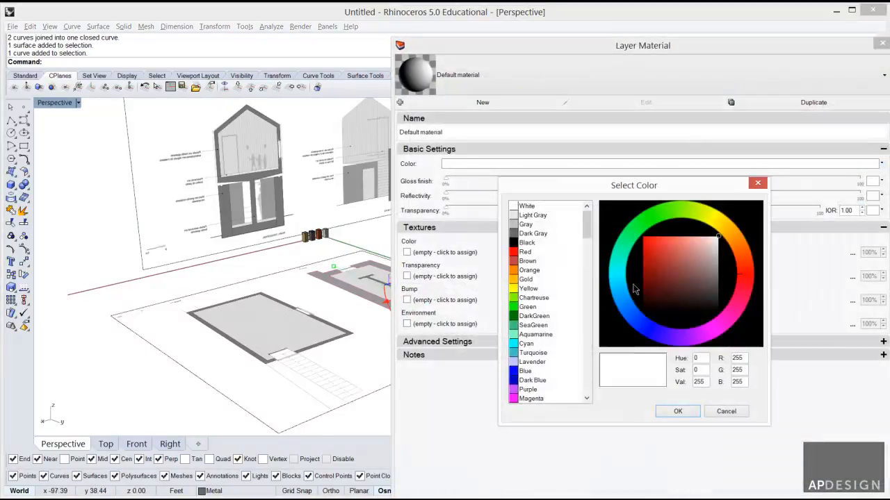
left_click(712, 247)
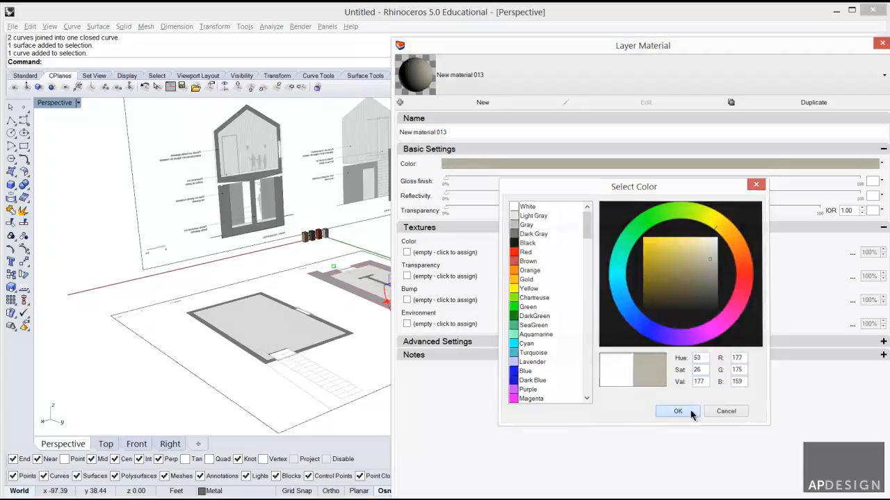
left_click(679, 412)
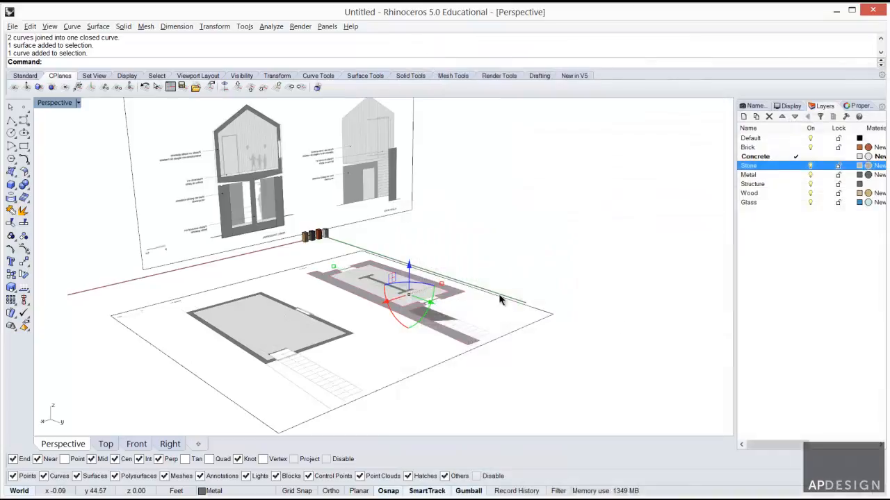
mouse_move(155, 70)
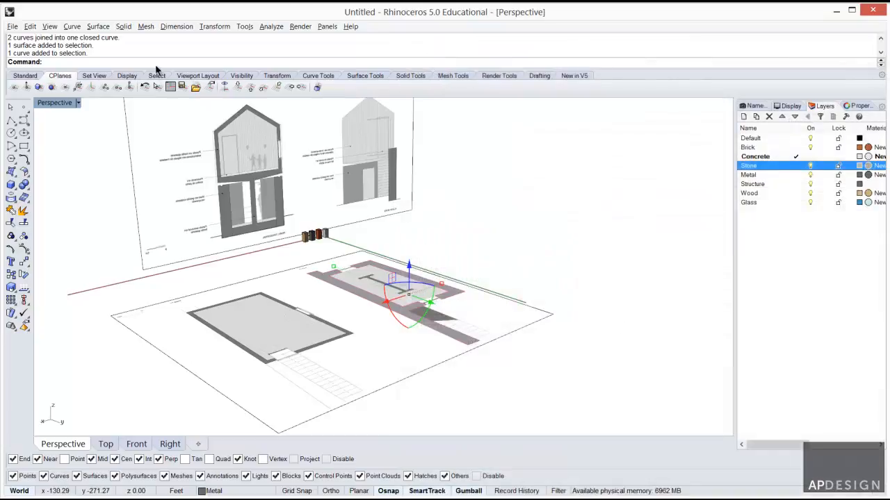
Start extruding the closed I-shaped wall outline into a solid via Solid > Extrude Planar Curve
left_click(122, 26)
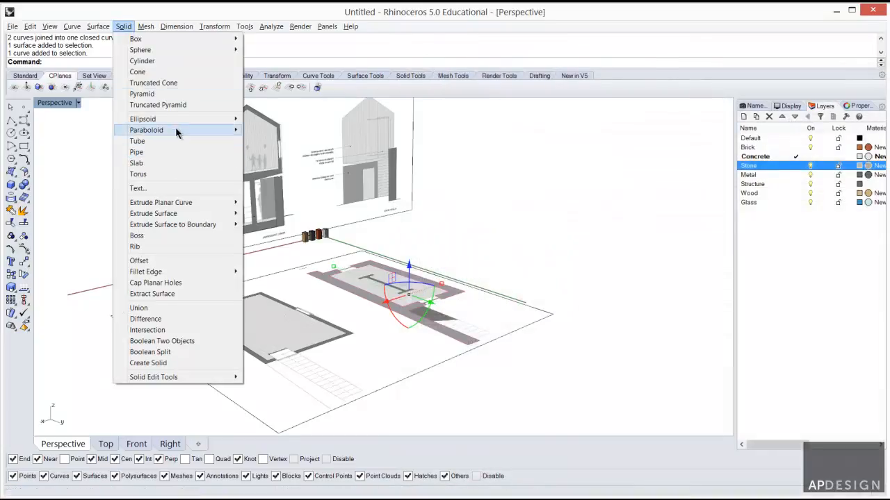
mouse_move(161, 203)
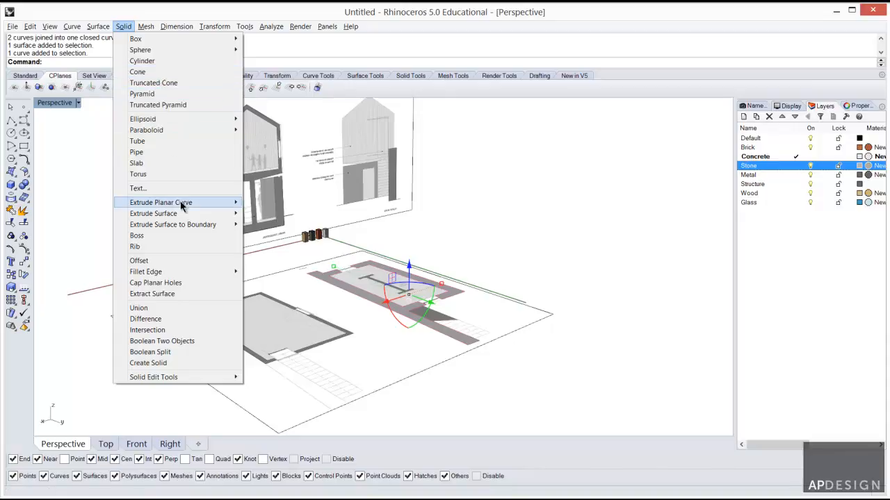
left_click(161, 203)
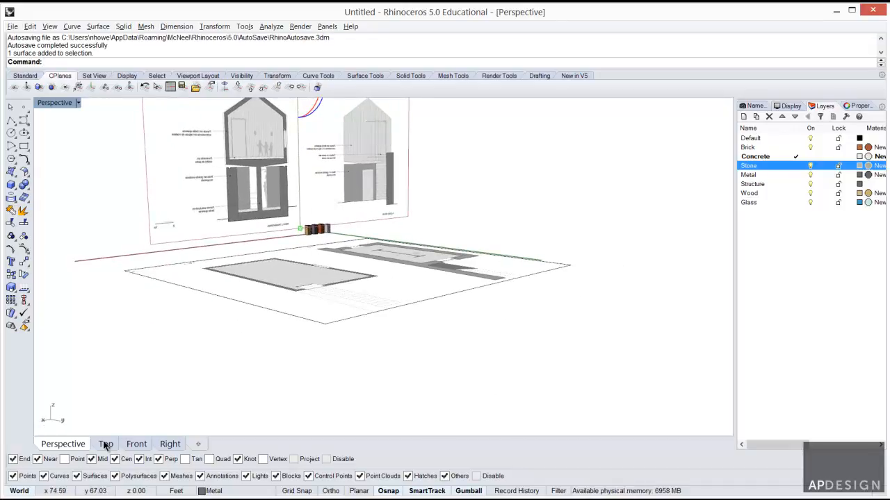
Finish the polyline in the Front view and restore the four-viewport layout
left_click(136, 445)
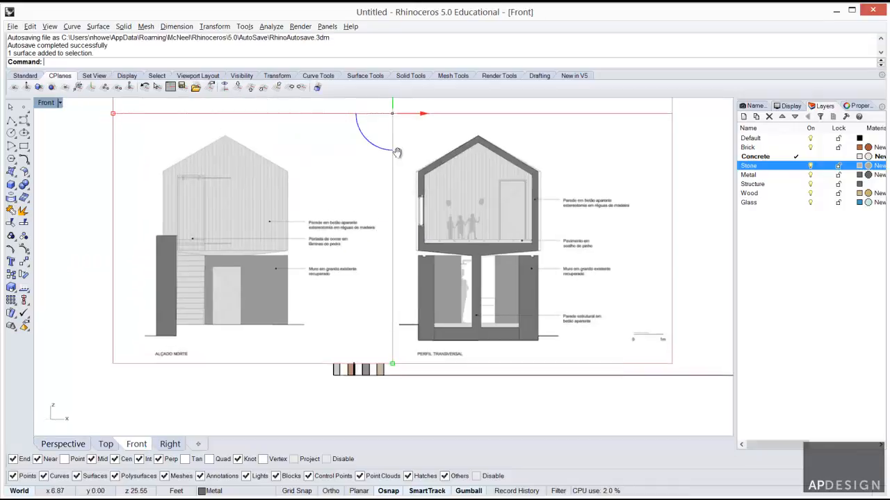
left_click_drag(392, 125, 389, 146)
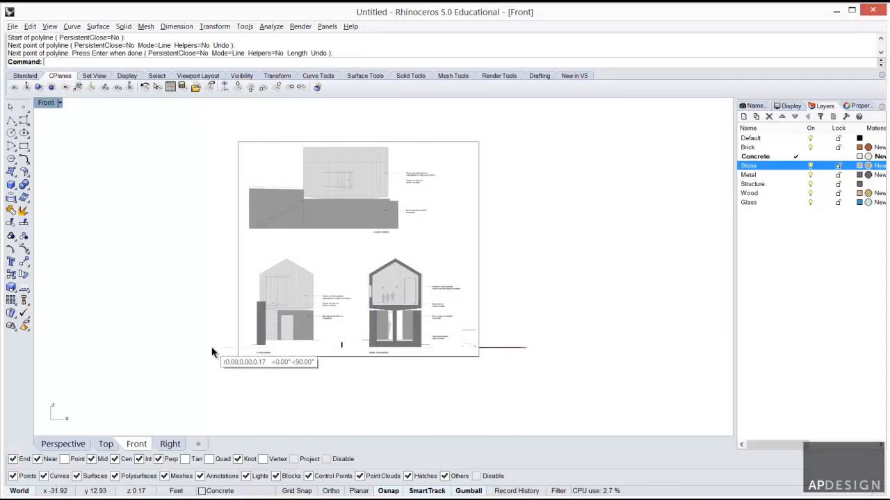
scroll("up", 3)
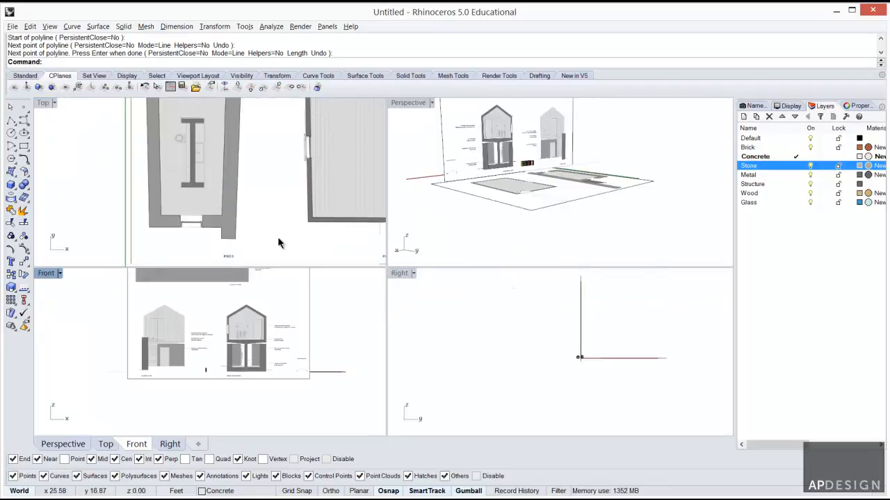
Drag the selected drawing into position over the floor plan and confirm the move
left_click_drag(522, 174, 542, 202)
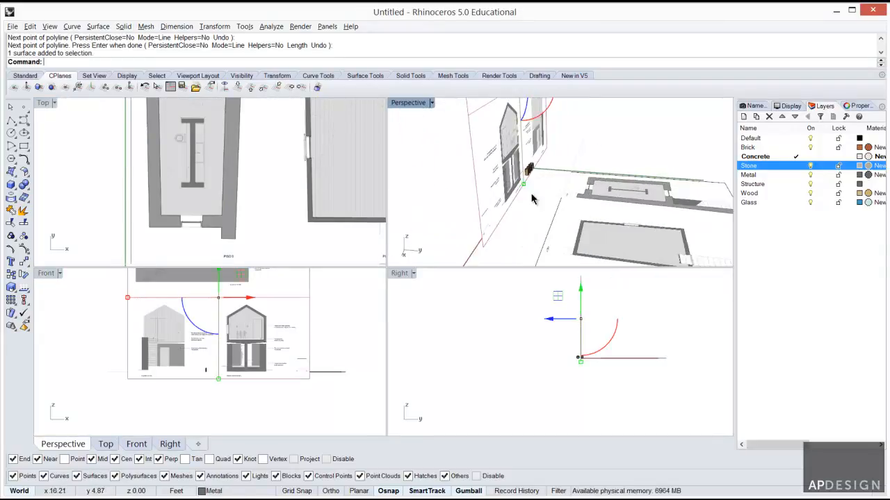
left_click_drag(525, 183, 526, 136)
type("L")
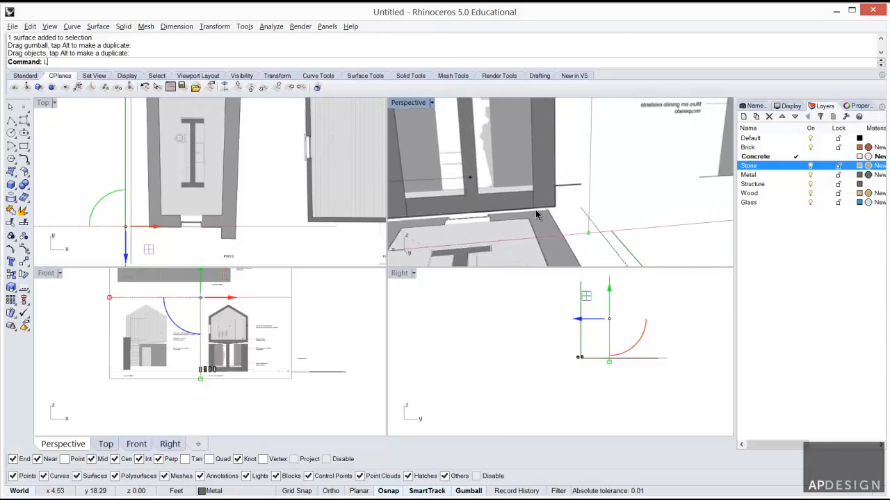
key("Enter")
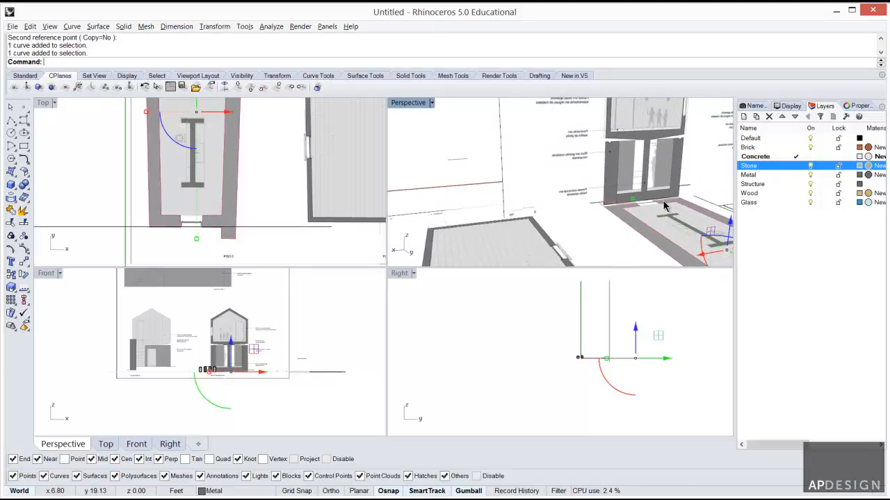
Extrude the wall outline straight into solid walls 8.75 ft tall and inspect them
left_click(123, 26)
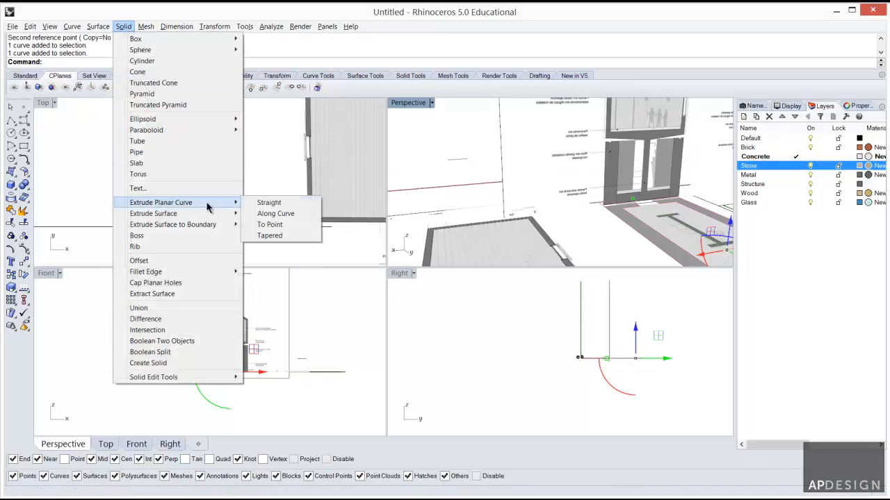
left_click(269, 203)
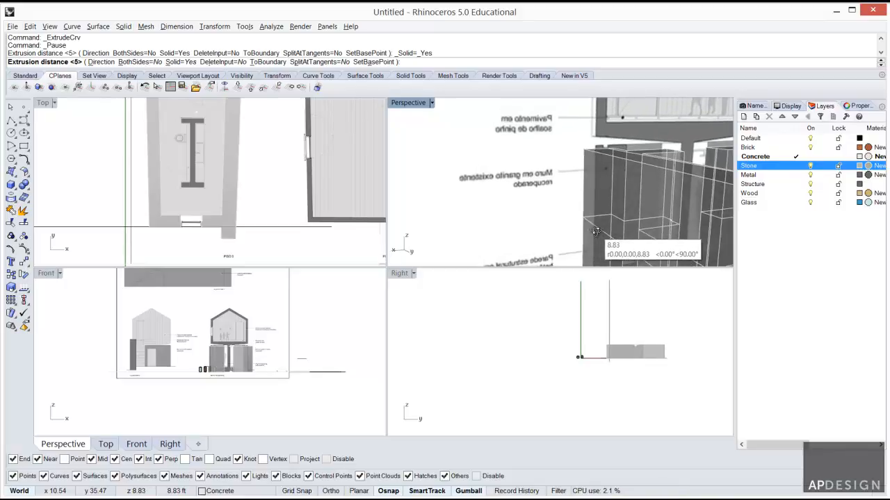
mouse_move(595, 209)
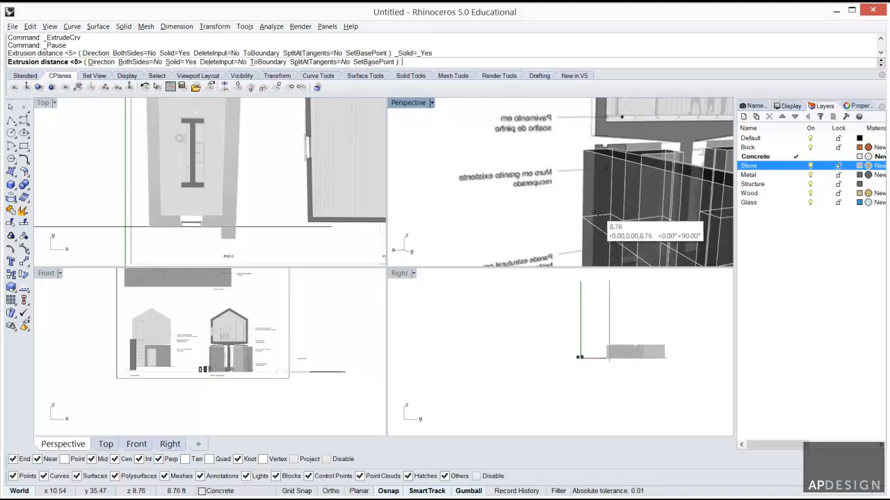
type("8.7")
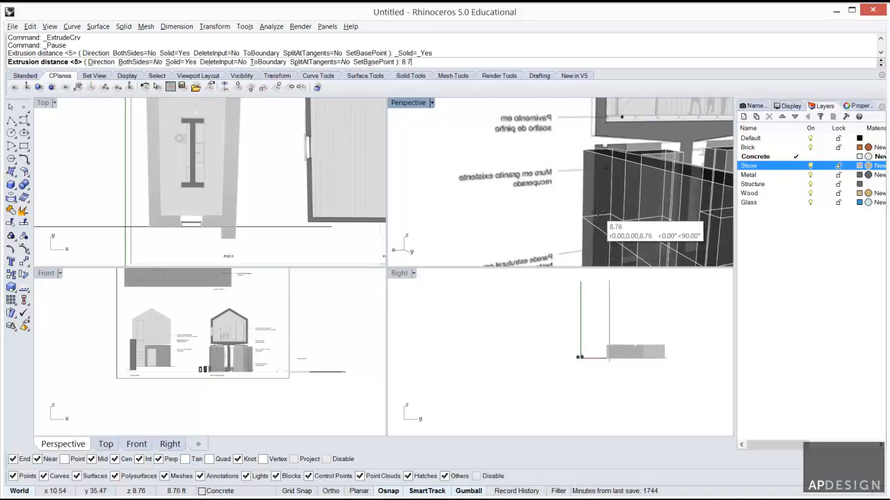
type("5")
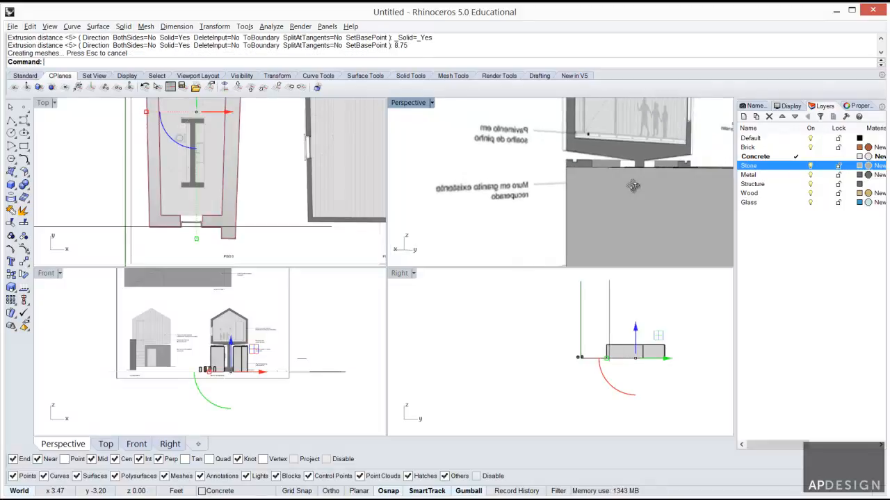
left_click_drag(632, 187, 578, 217)
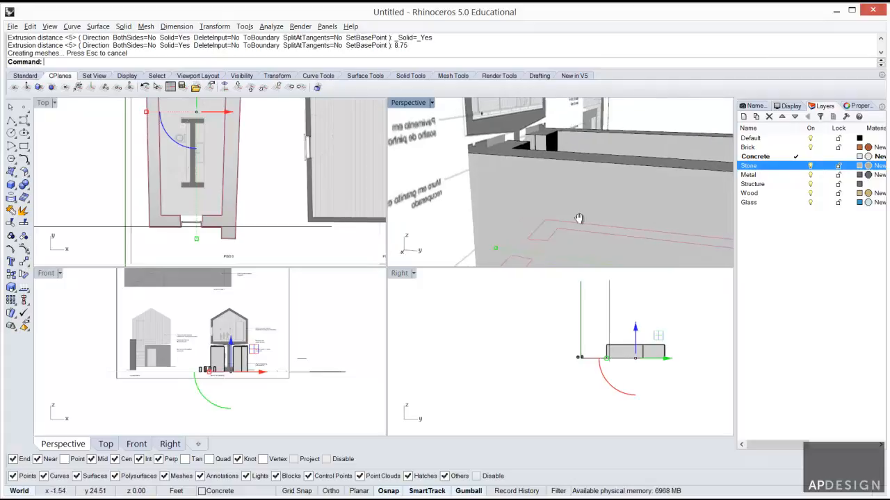
left_click_drag(578, 217, 403, 105)
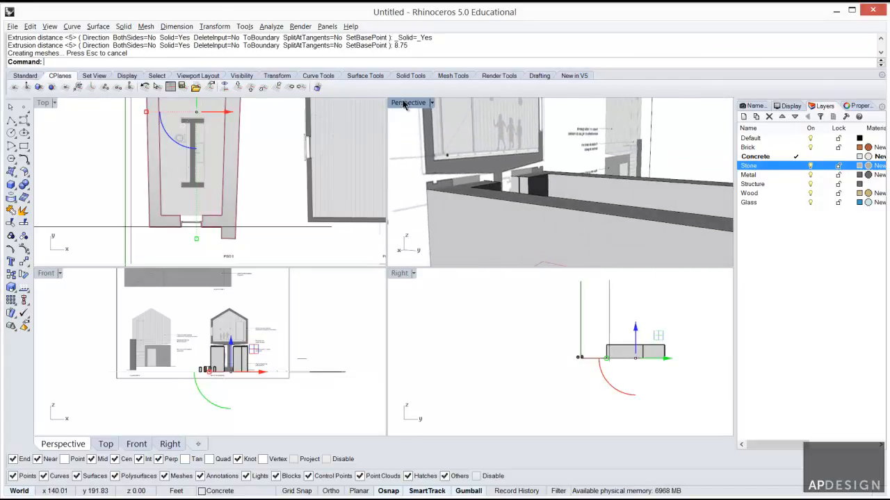
Maximize the Perspective view and orbit to face the outer long wall
double_click(409, 103)
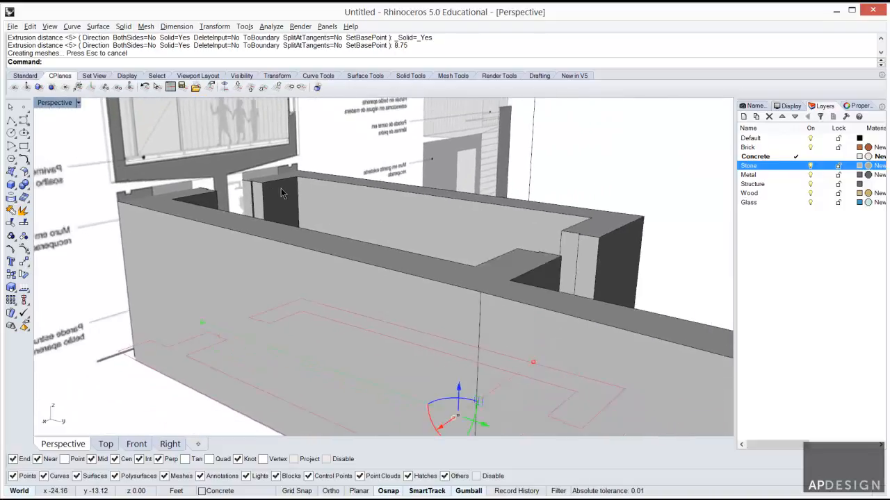
left_click_drag(280, 192, 350, 221)
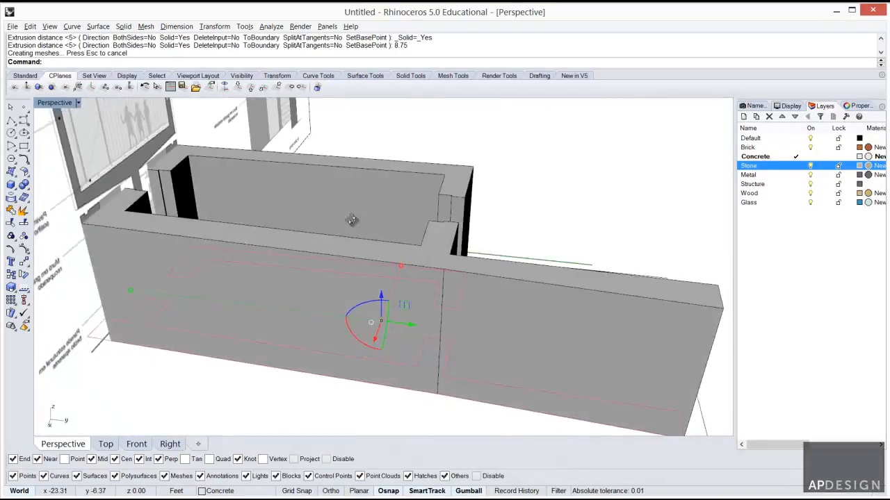
left_click_drag(350, 221, 337, 248)
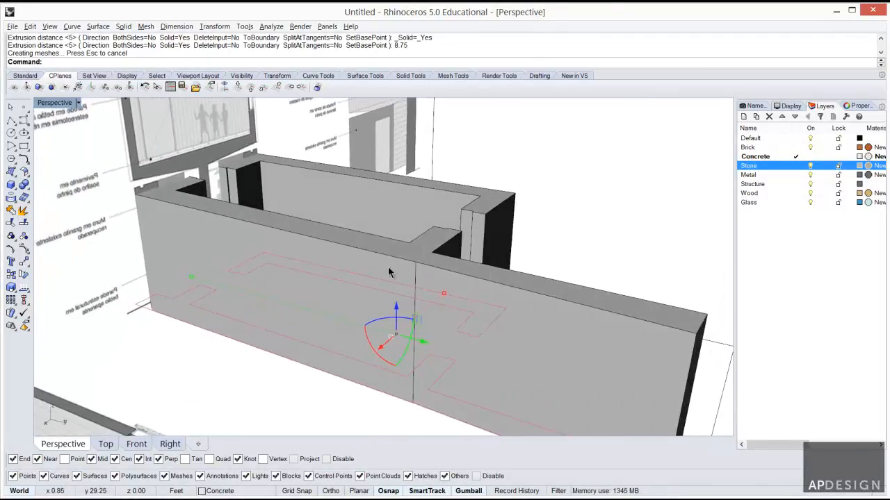
mouse_move(406, 253)
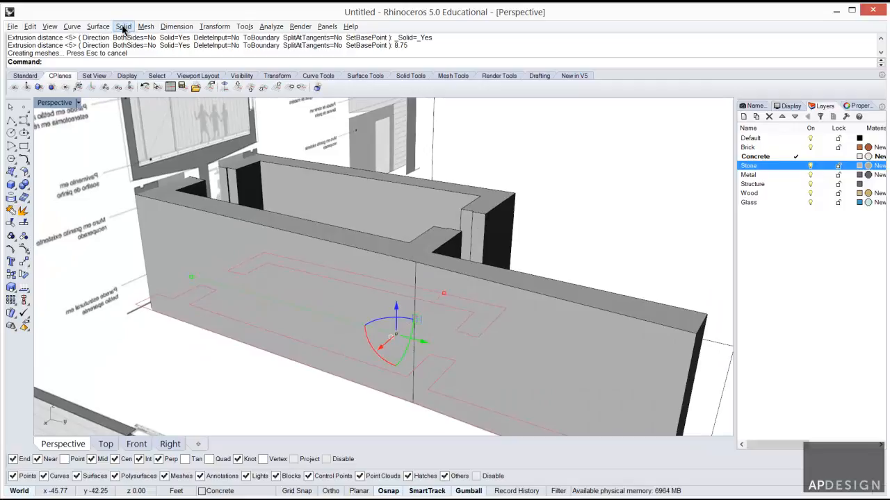
Browse the Solid, Surface and Mesh menus, settling on Solid Edit Tools > Faces
left_click(122, 27)
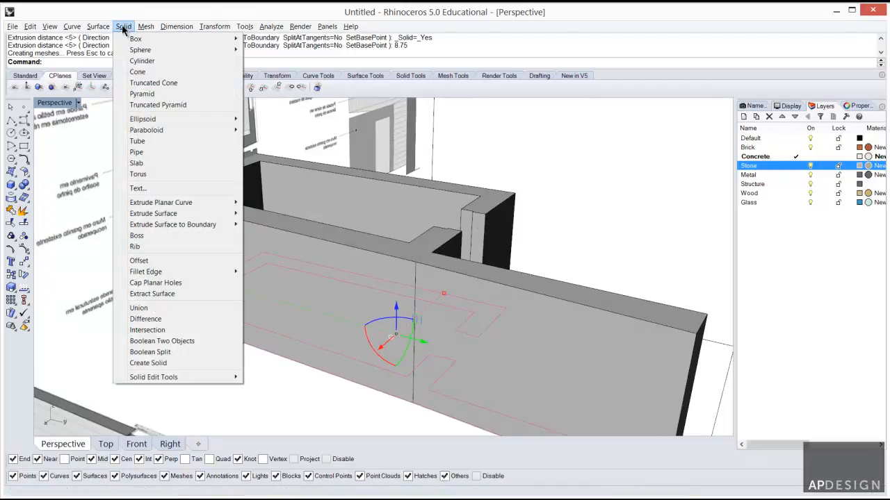
left_click(98, 27)
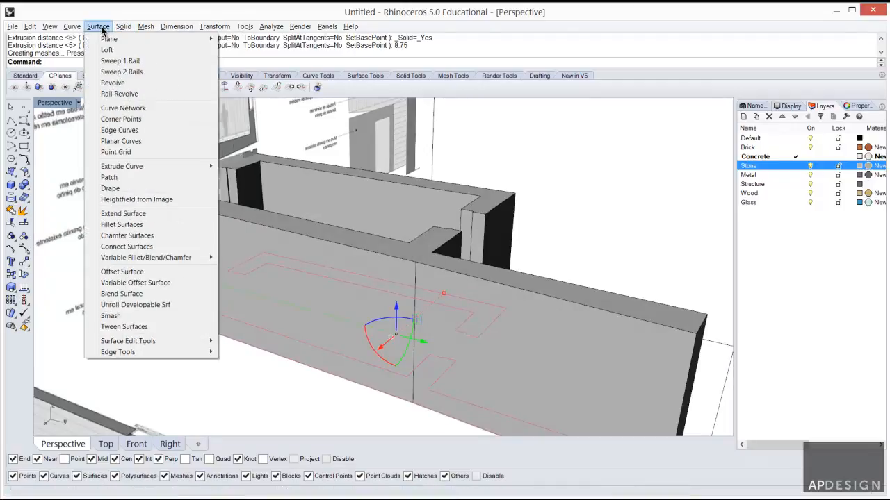
mouse_move(111, 189)
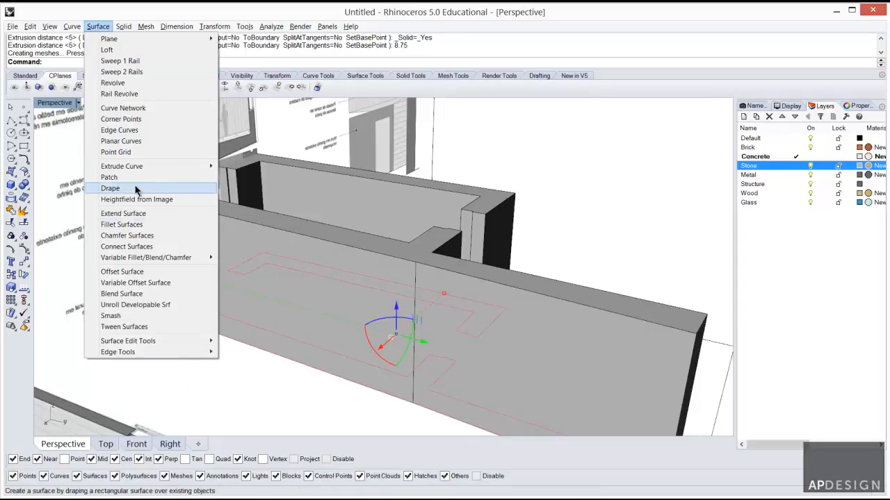
left_click(144, 26)
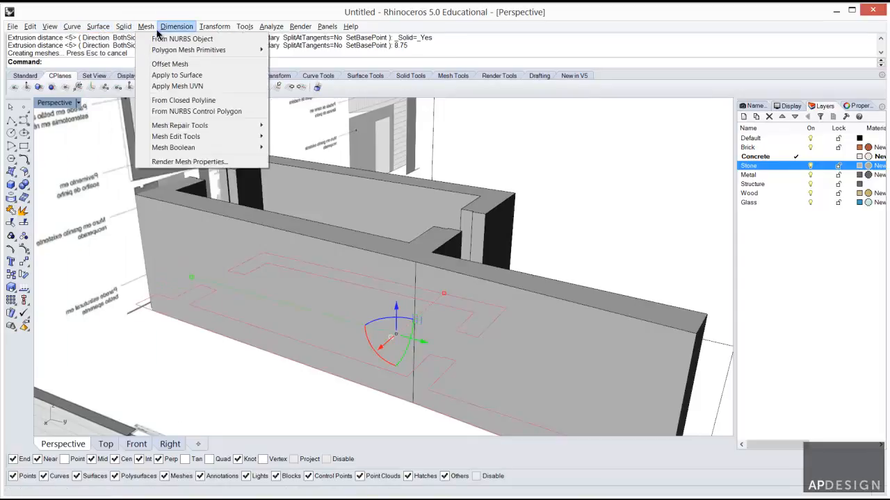
left_click(122, 26)
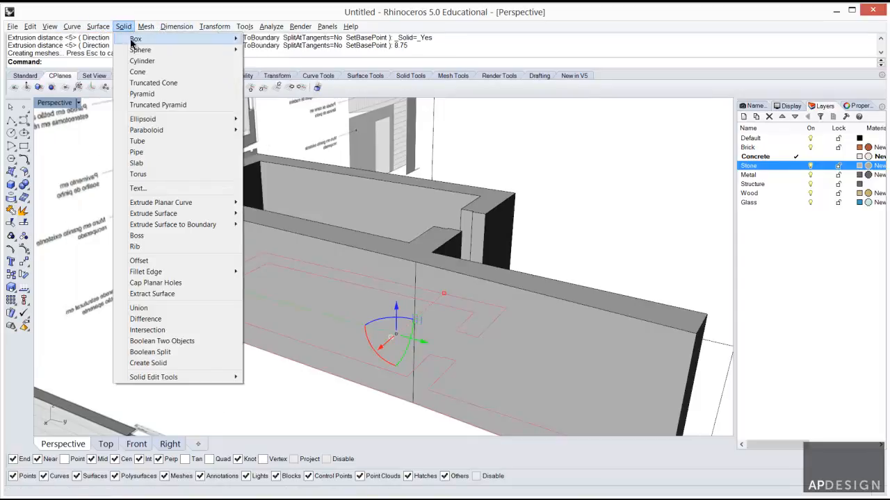
mouse_move(153, 376)
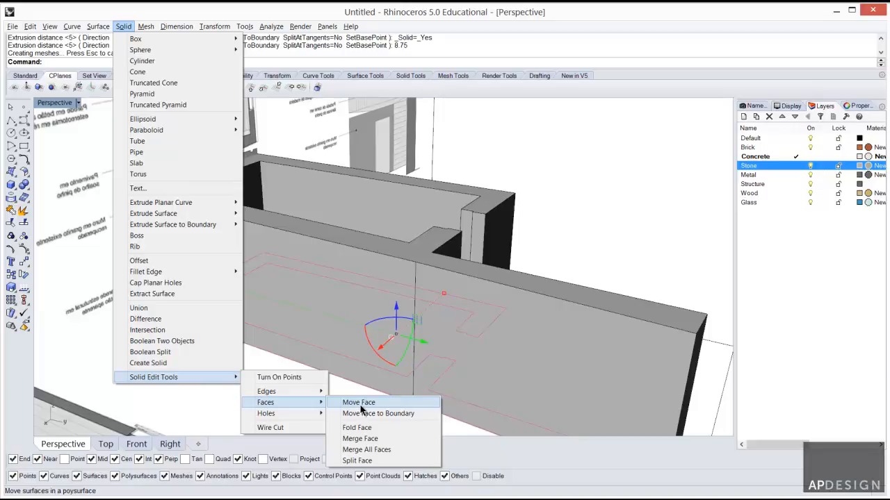
Start Move Face and select the end face of the short wall, confirming the selection
left_click(359, 403)
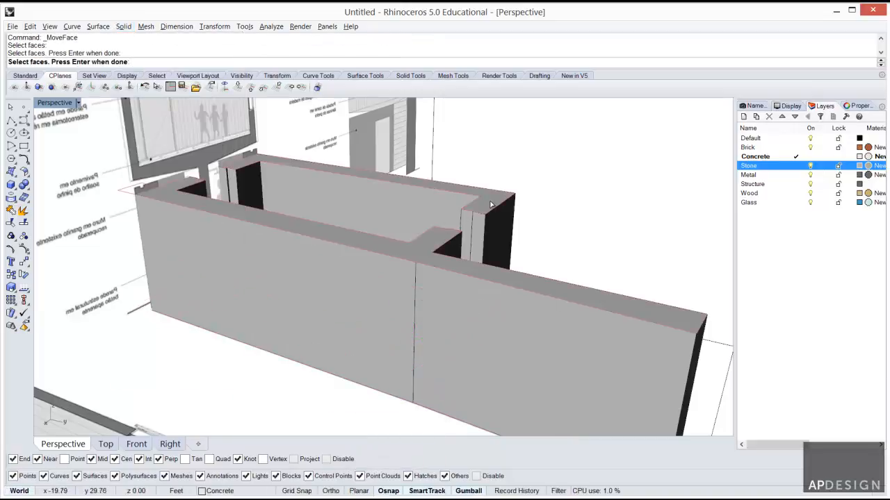
left_click(487, 206)
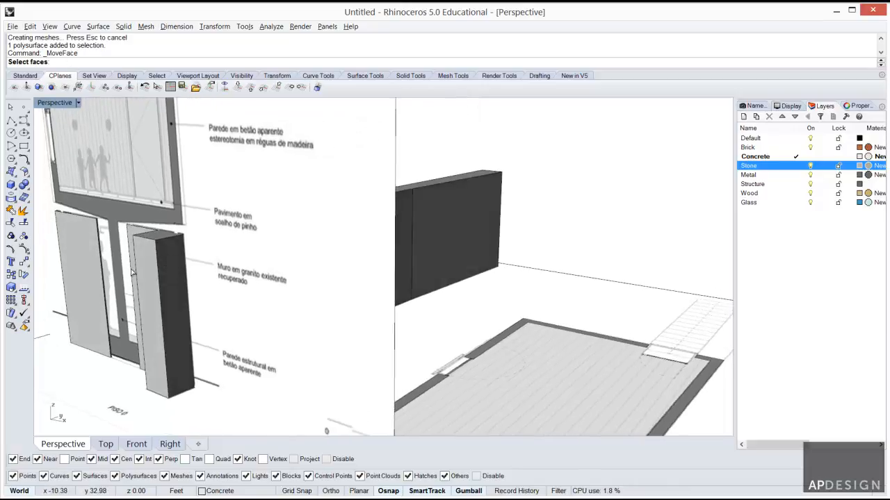
left_click(156, 292)
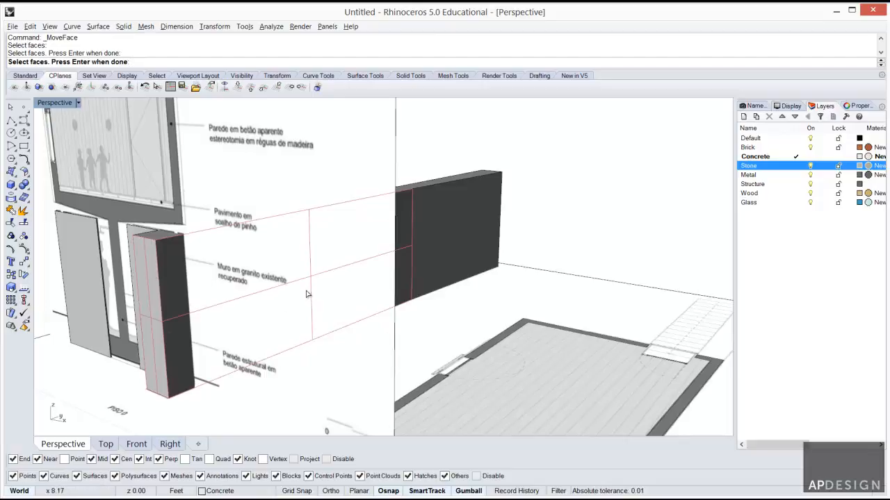
left_click(156, 283)
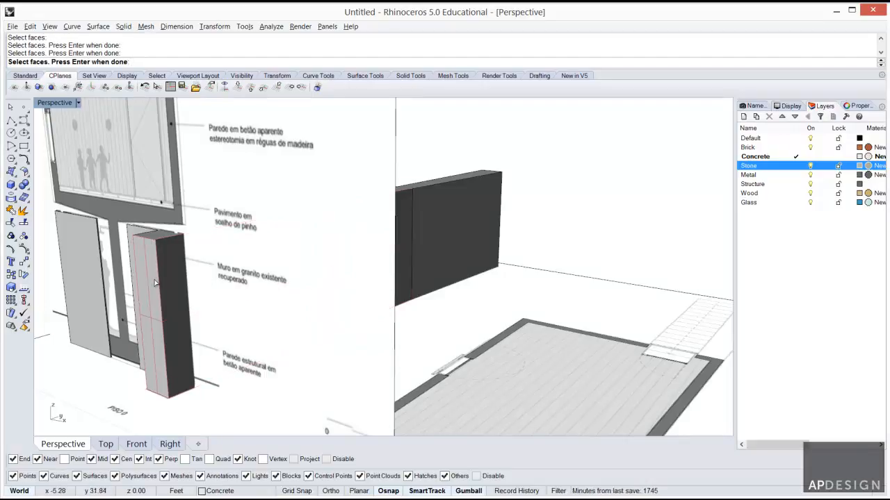
left_click(155, 247)
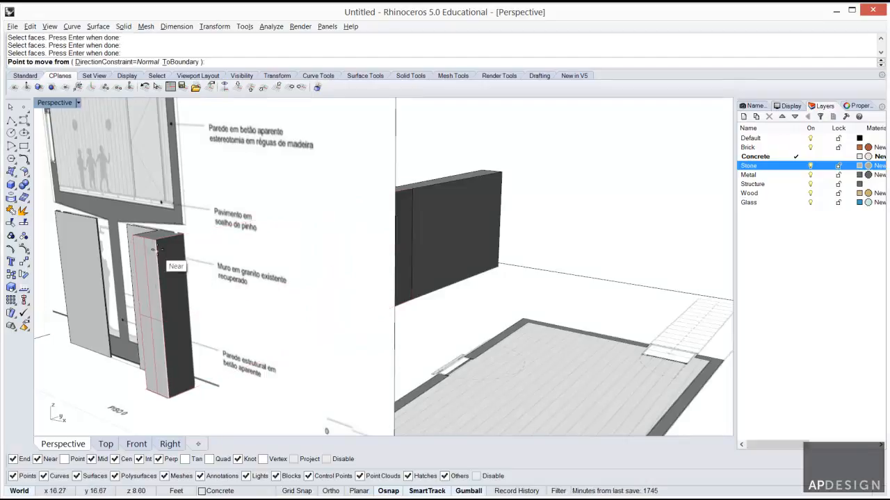